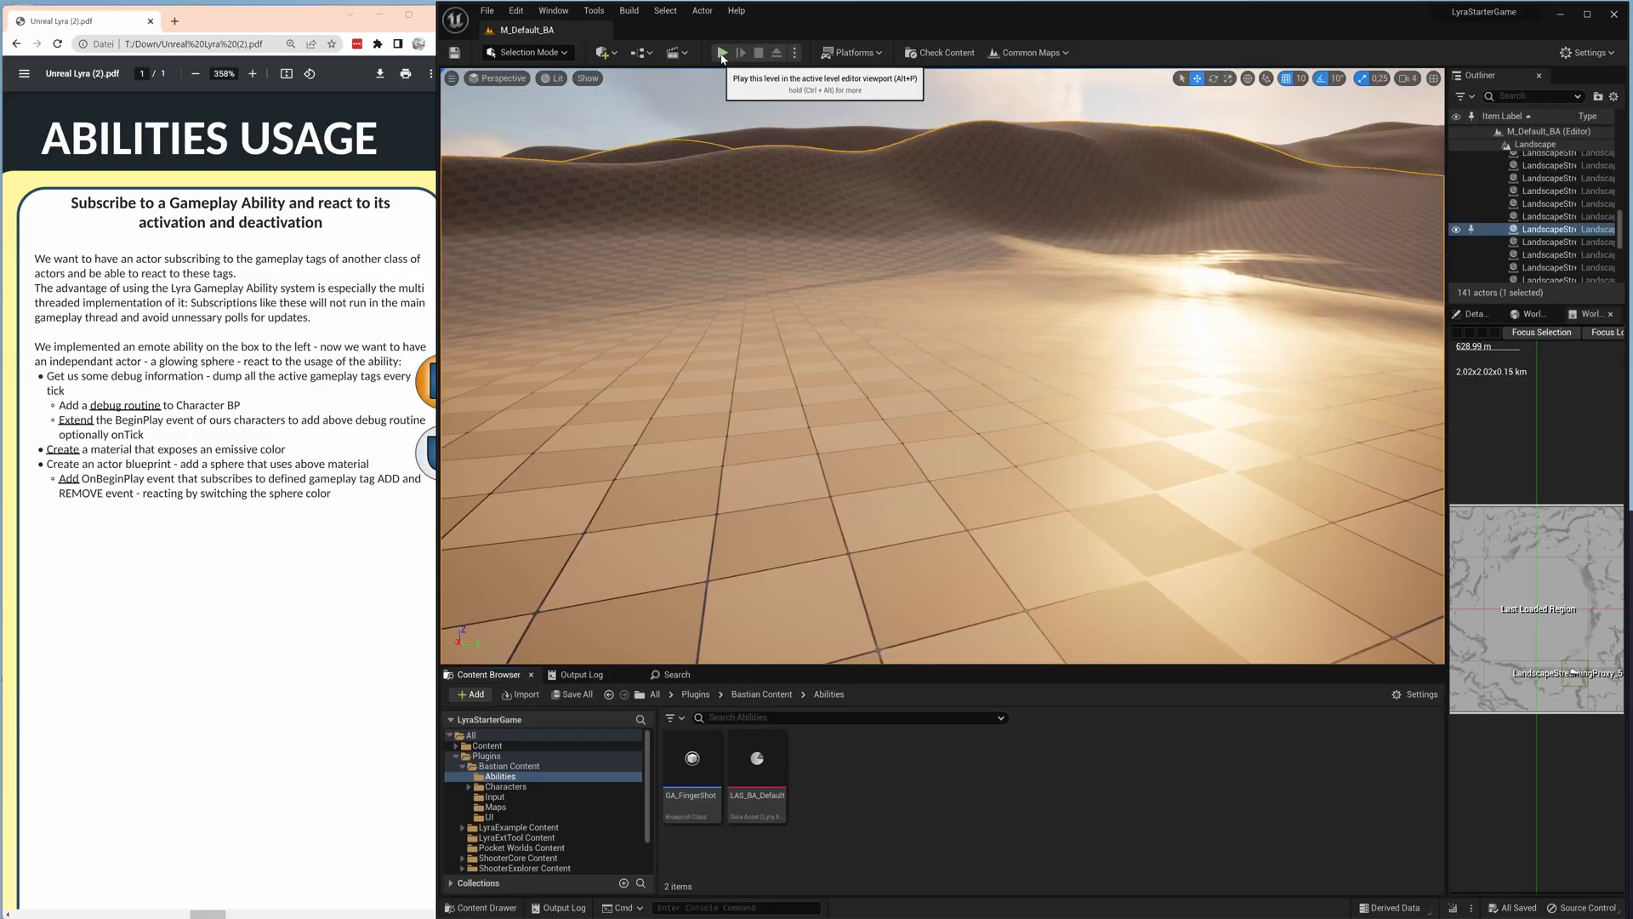
Run and stop a quick play test, then open BP_BA_Hero from Bastian Content > Characters.
click(720, 52)
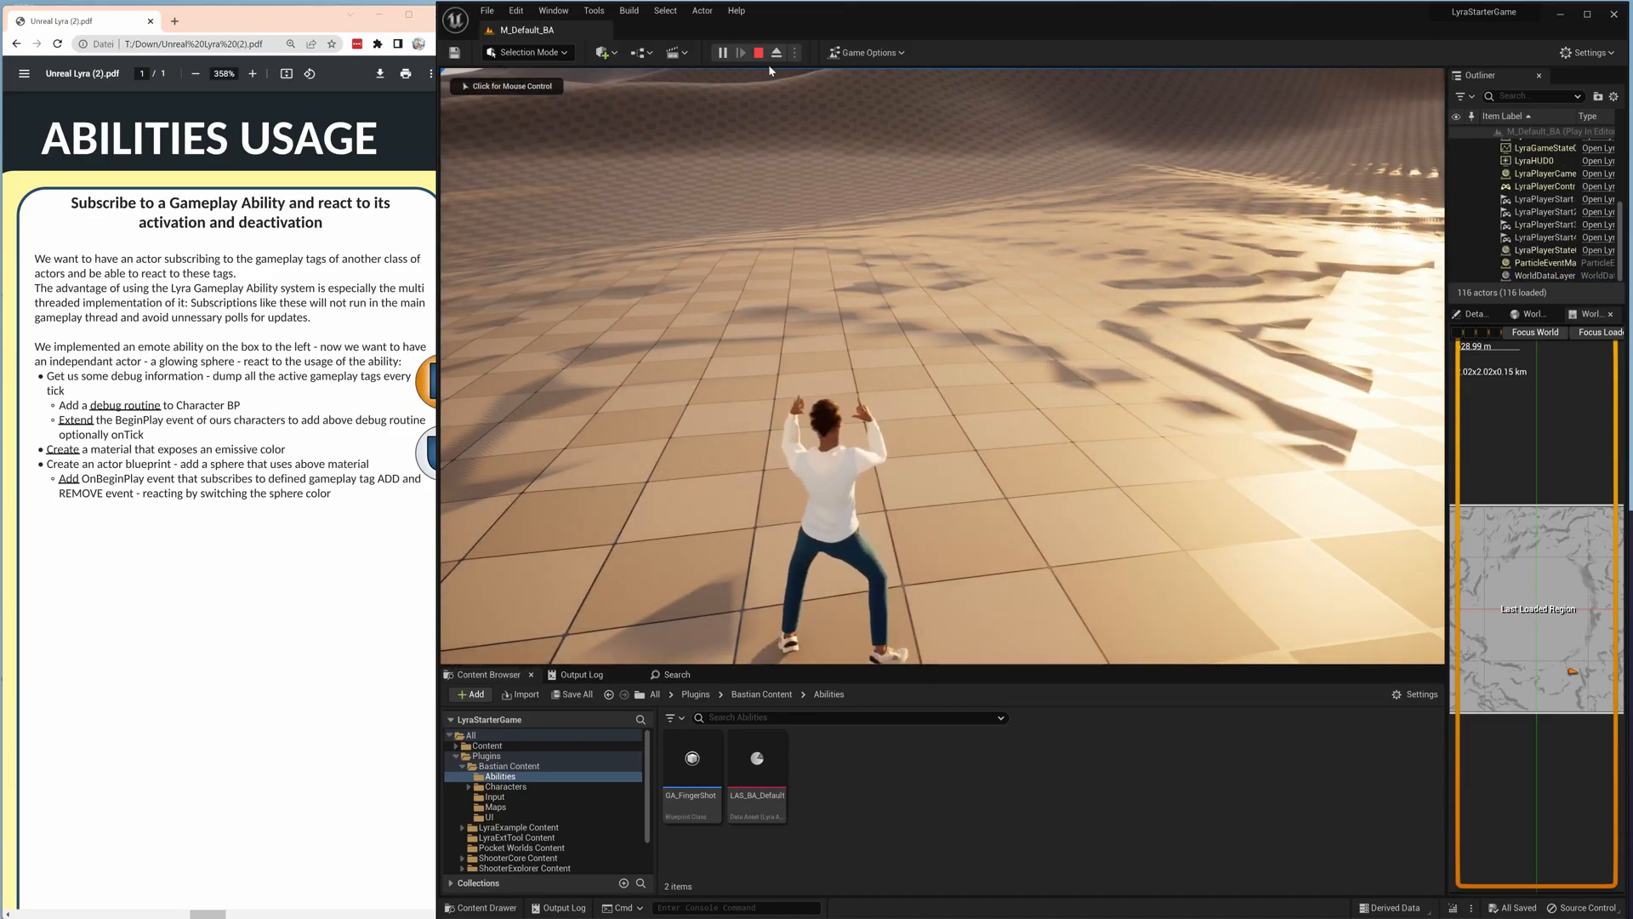
click(757, 52)
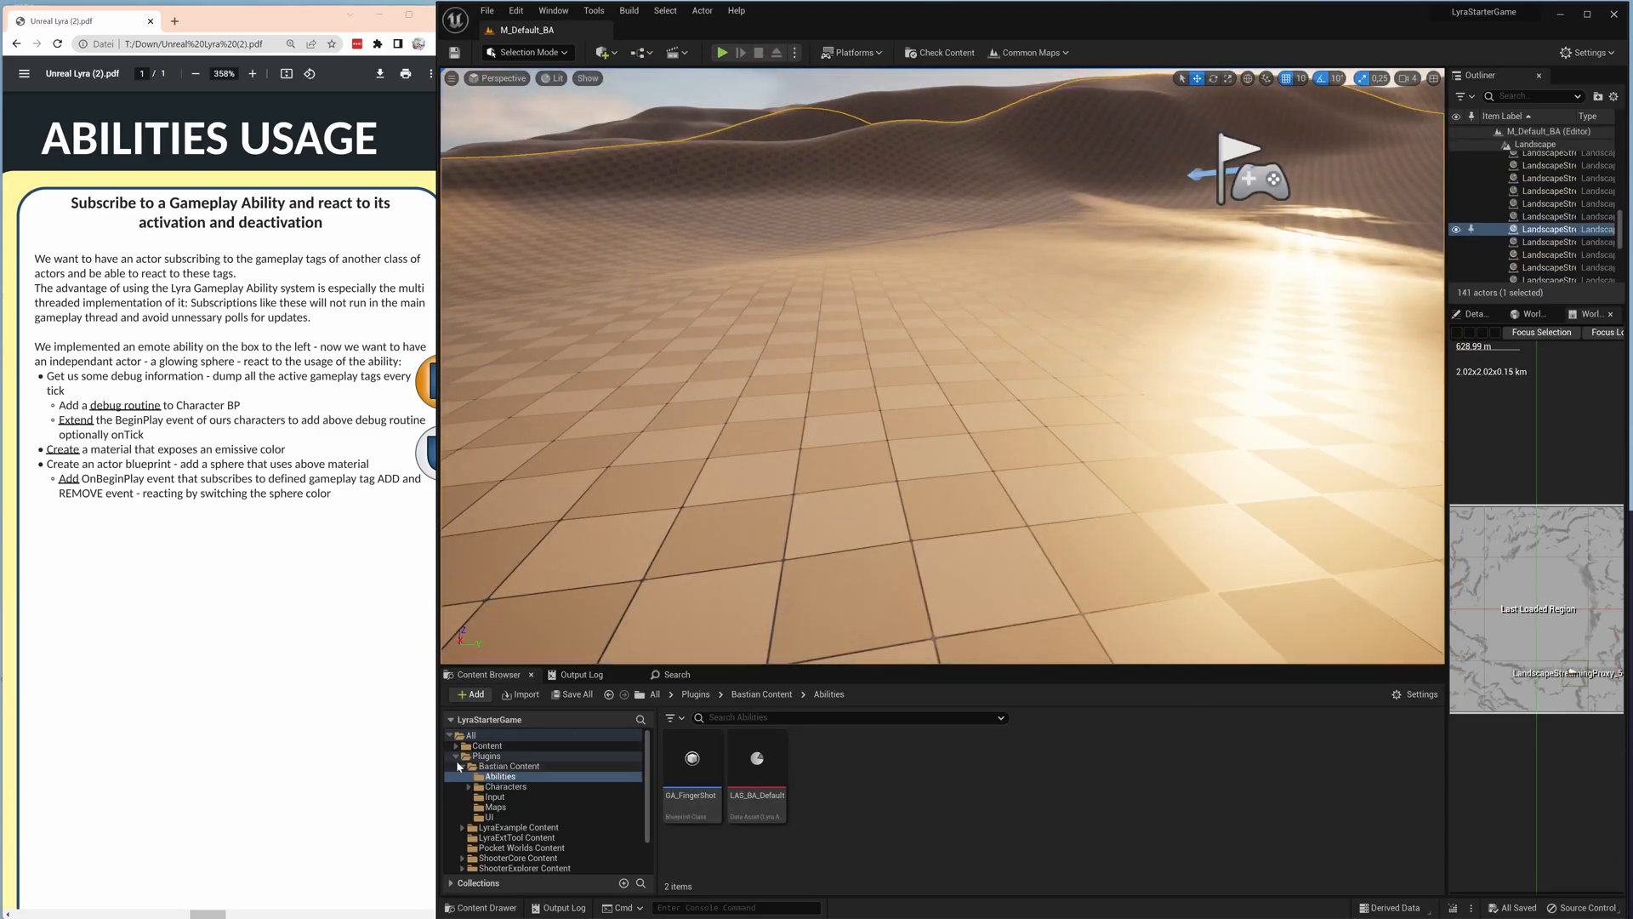
click(505, 786)
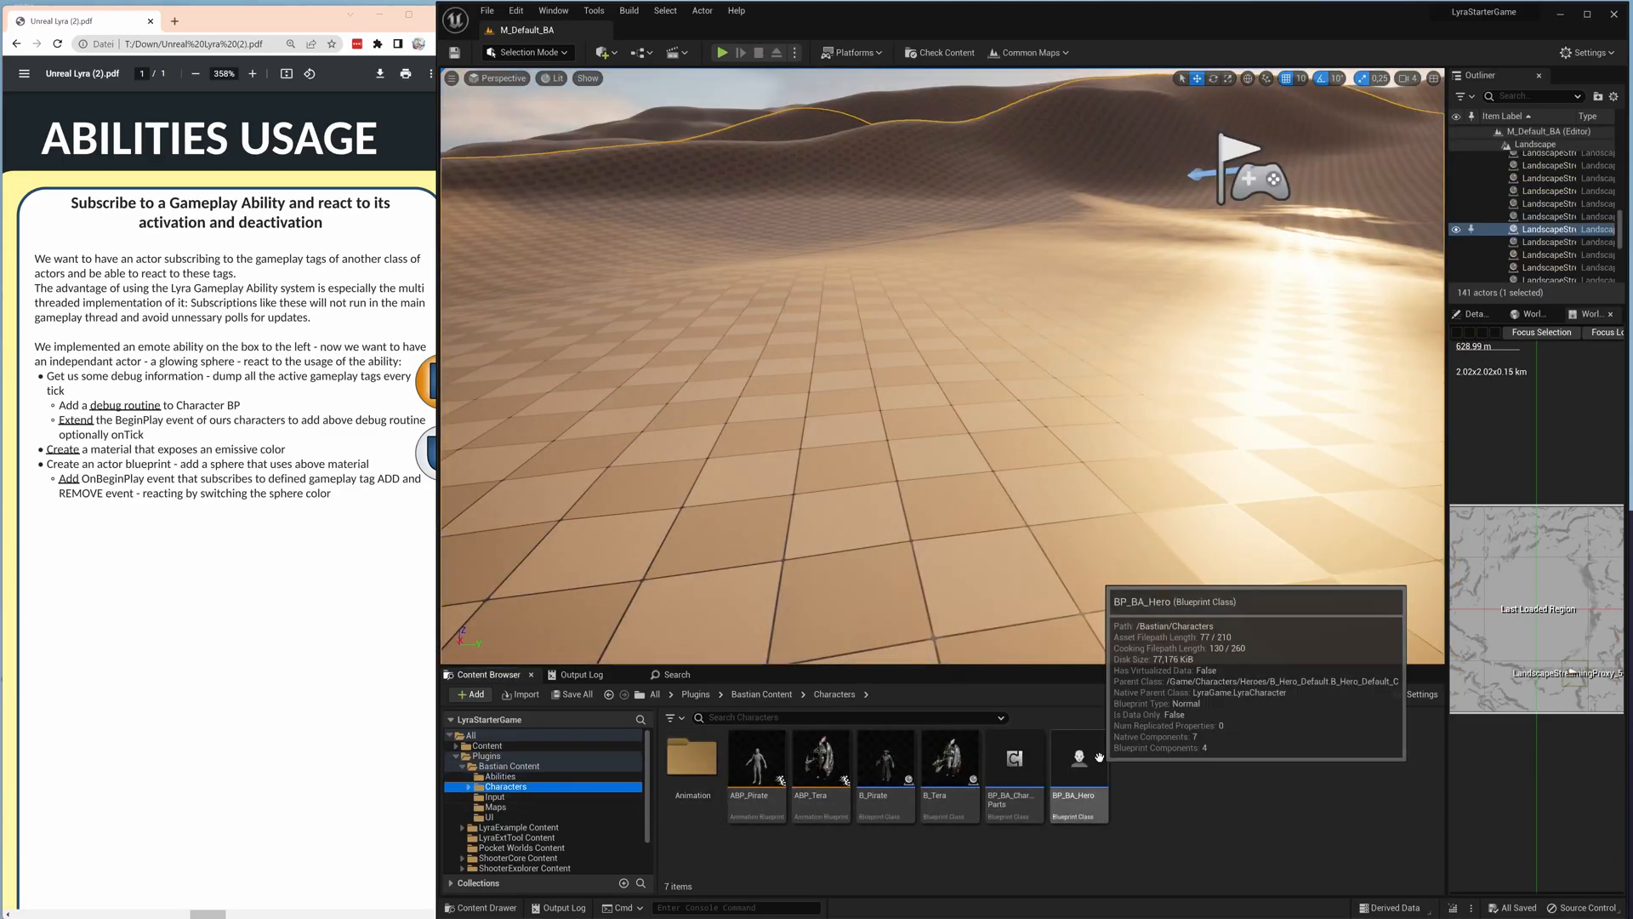
double_click(1077, 757)
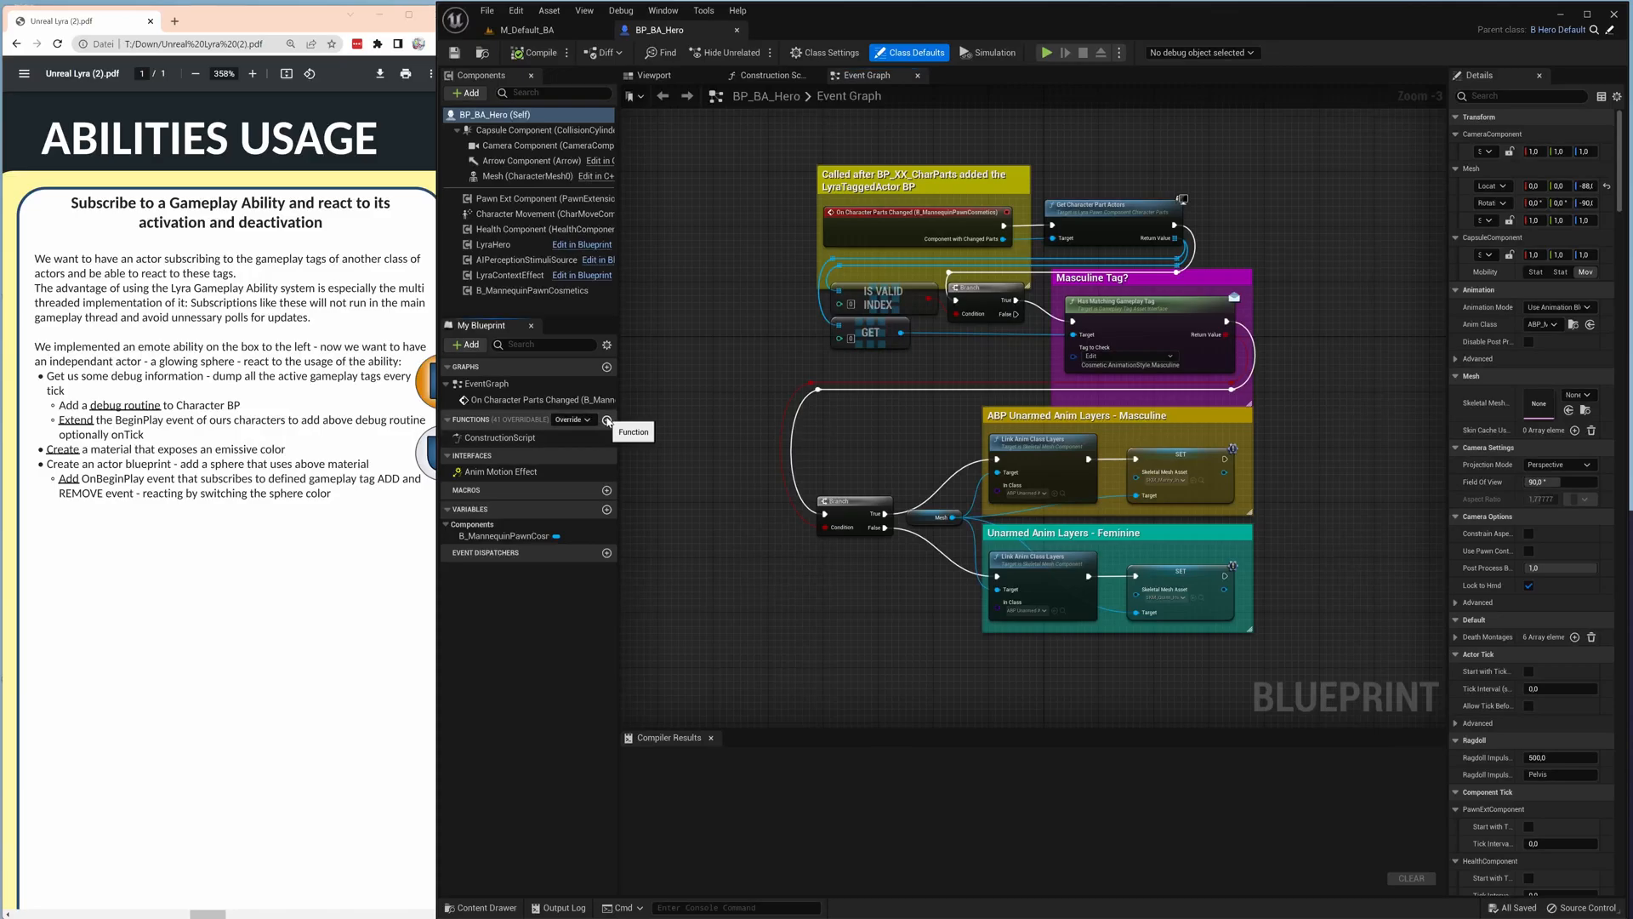
Add a DumpTags function to BP_BA_Hero holding the copied blueprintue tag-dump nodes.
click(607, 419)
text(DumpTags)
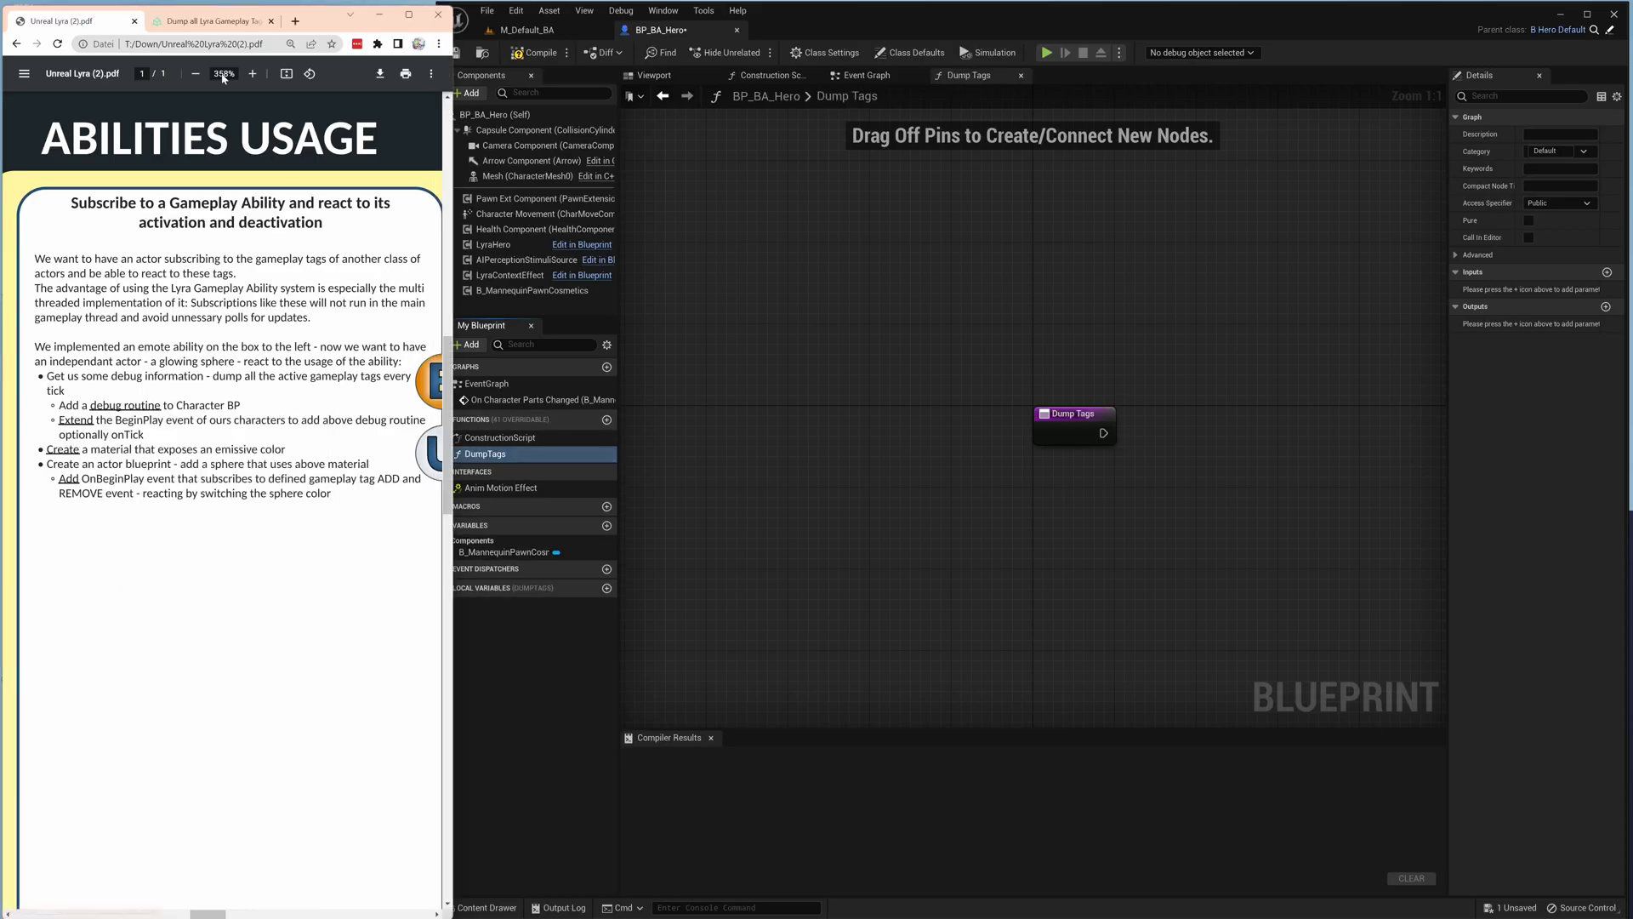
click(208, 20)
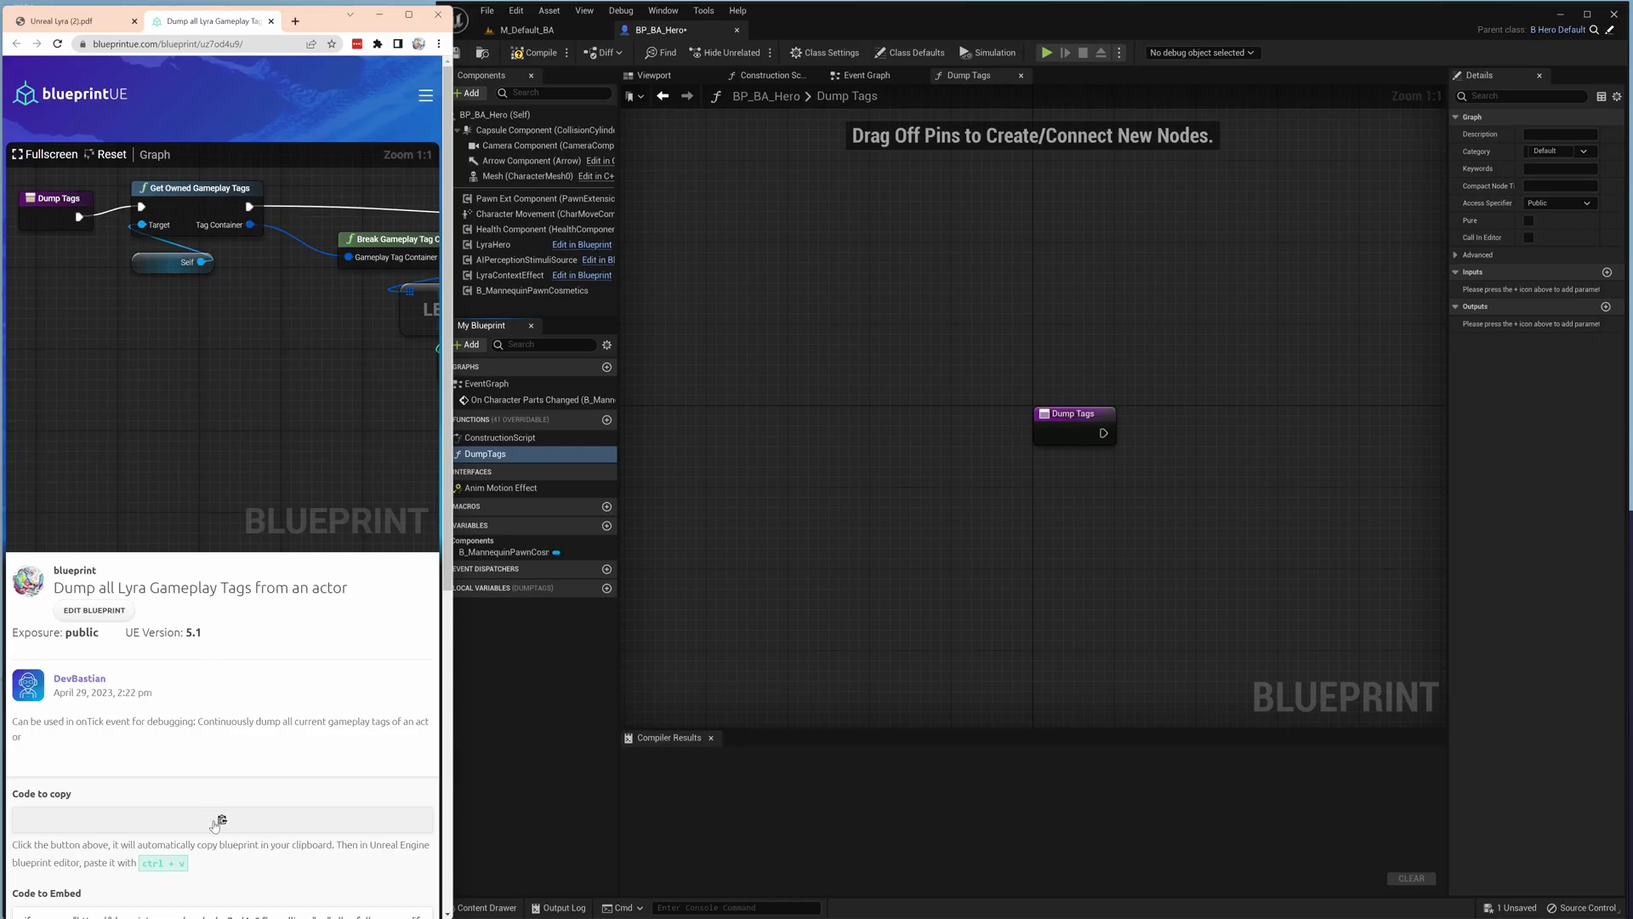
click(219, 820)
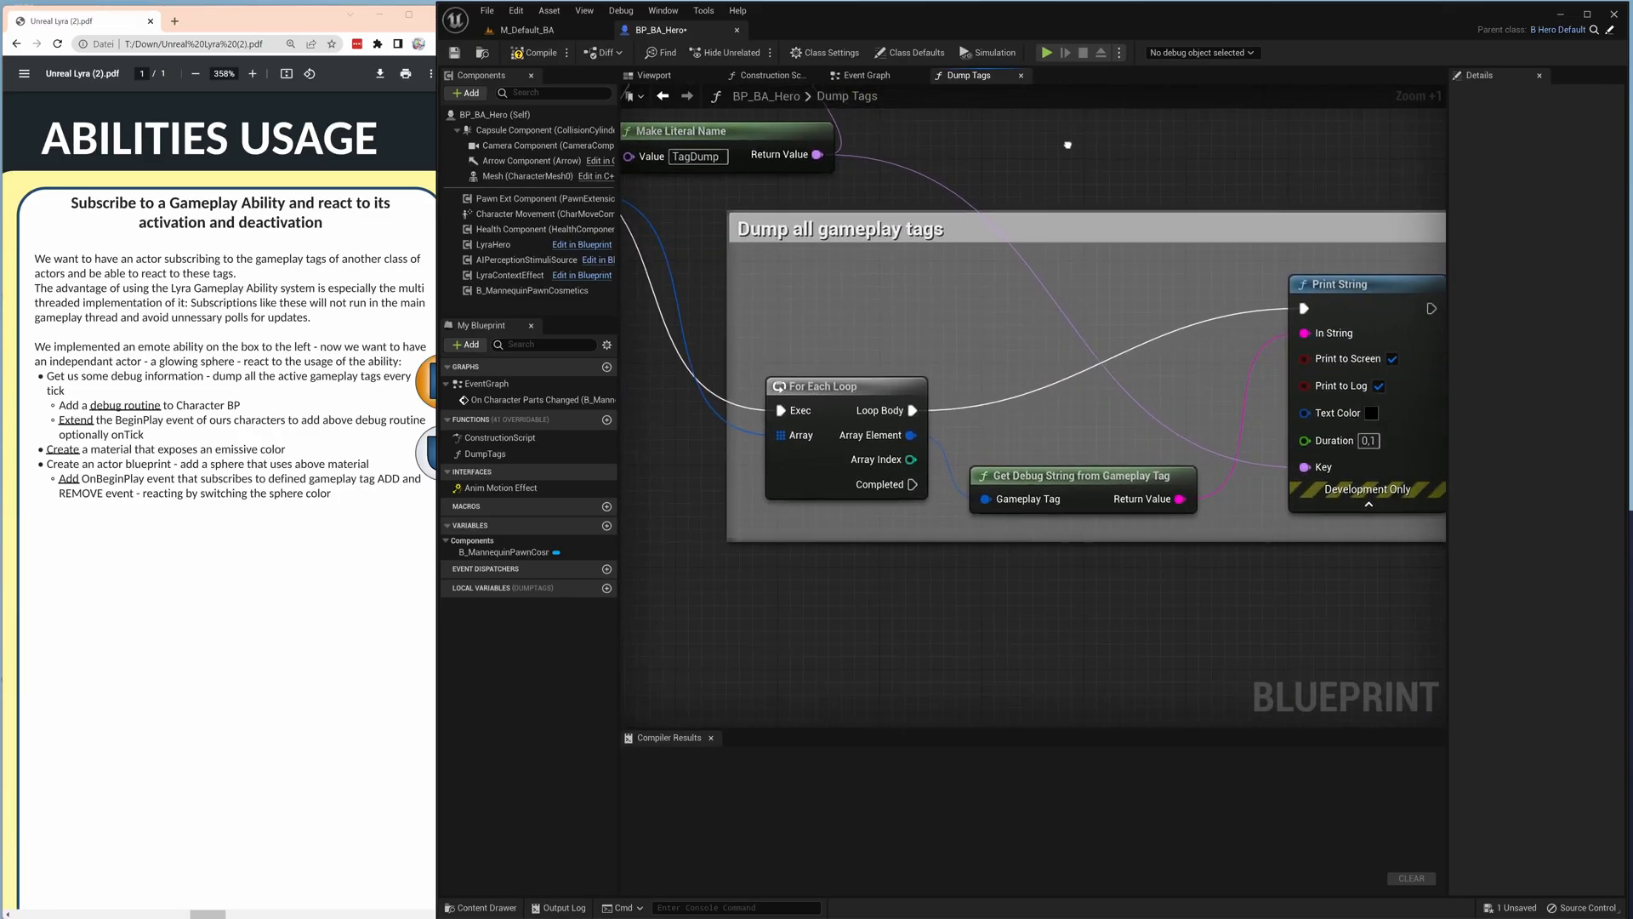
click(1080, 475)
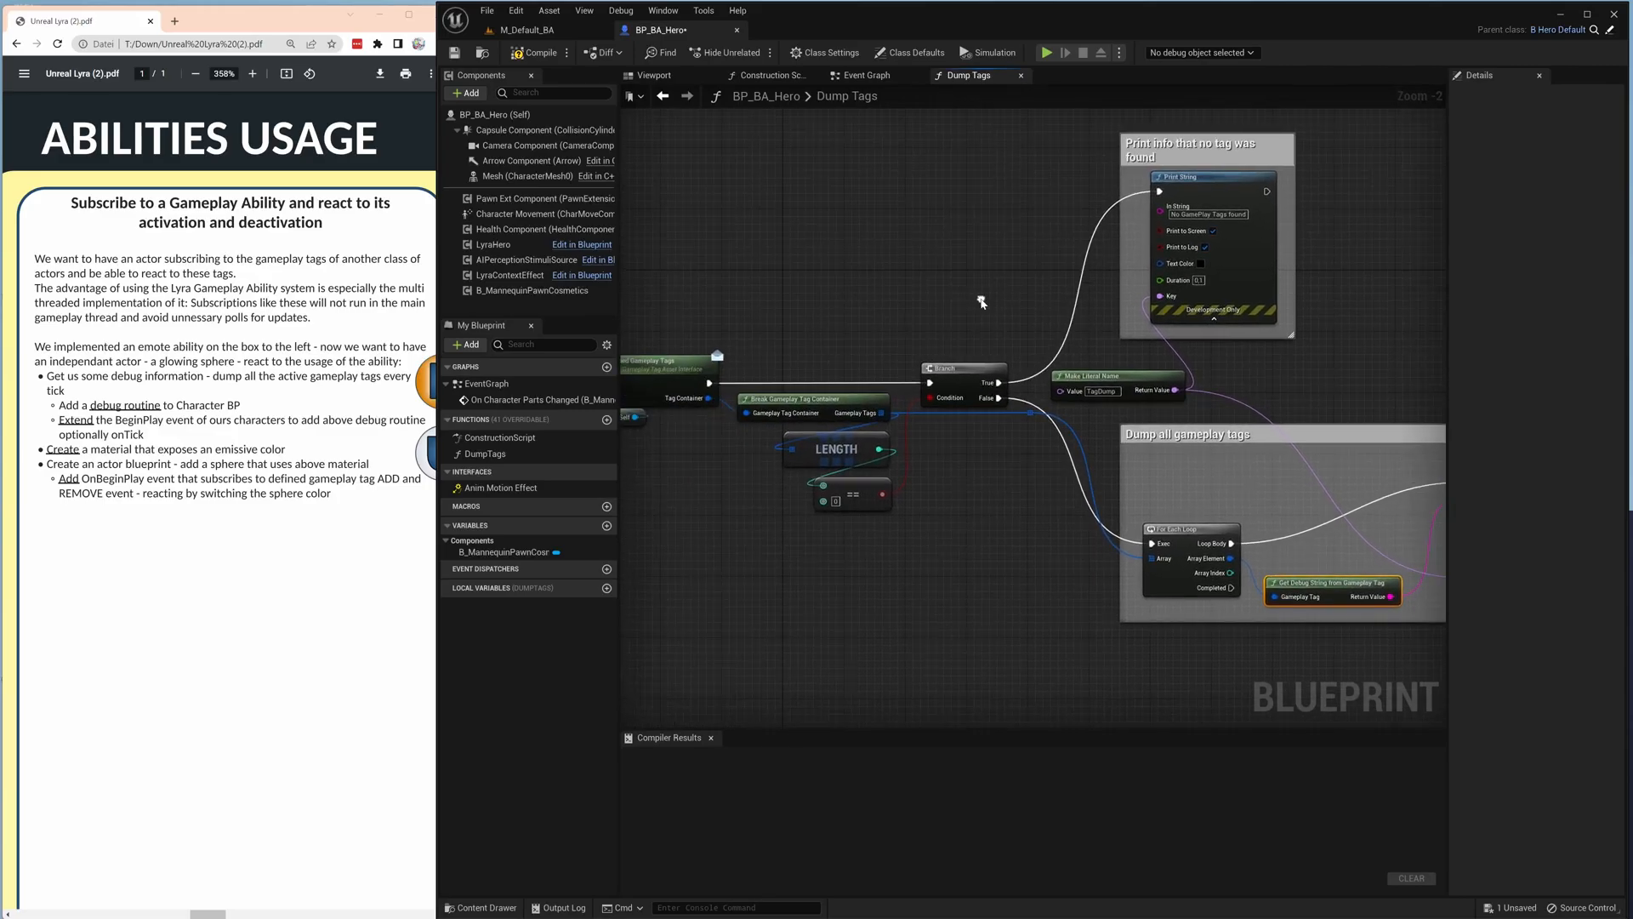
click(864, 75)
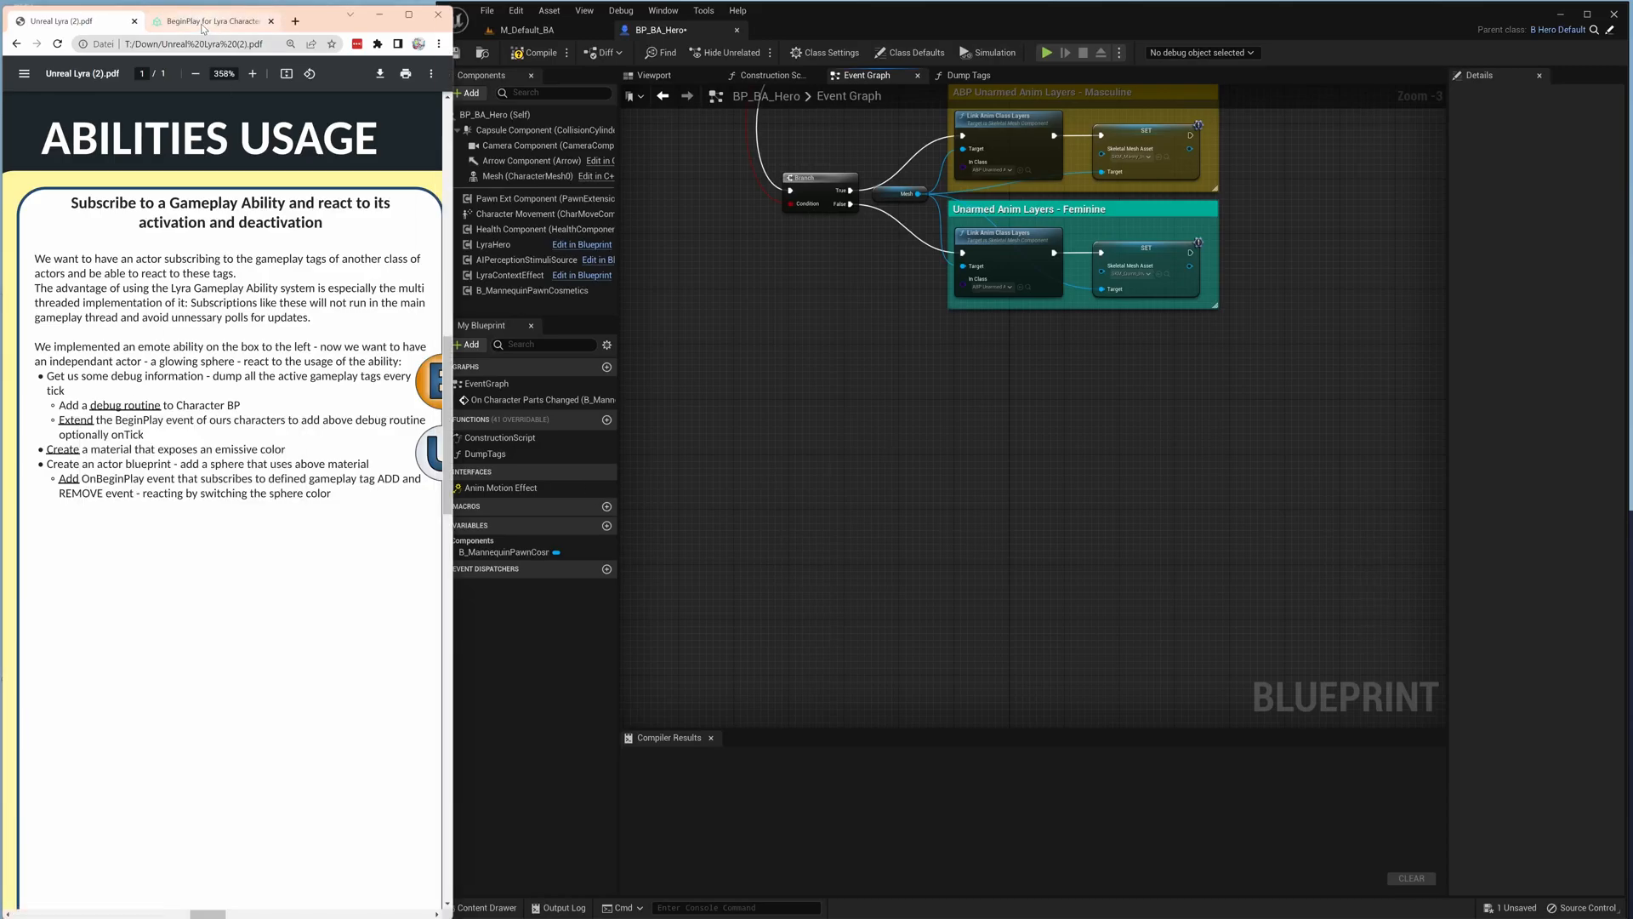
Paste the BeginPlay tick-enable nodes, call DumpTags from Event Tick, and compile BP_BA_Hero.
click(209, 20)
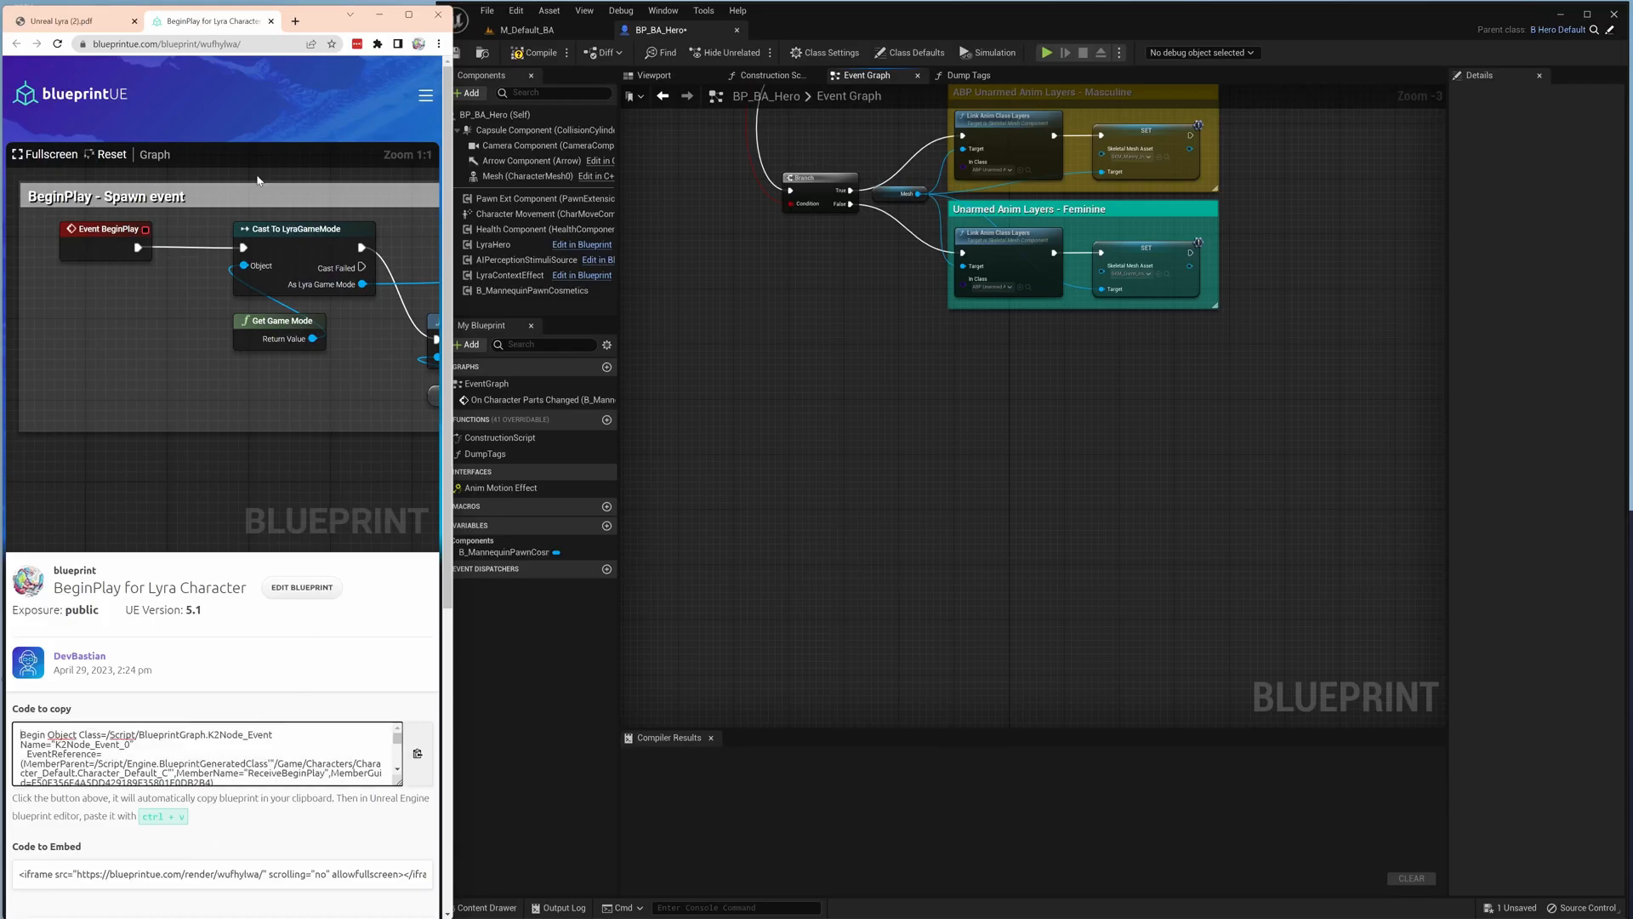
click(62, 20)
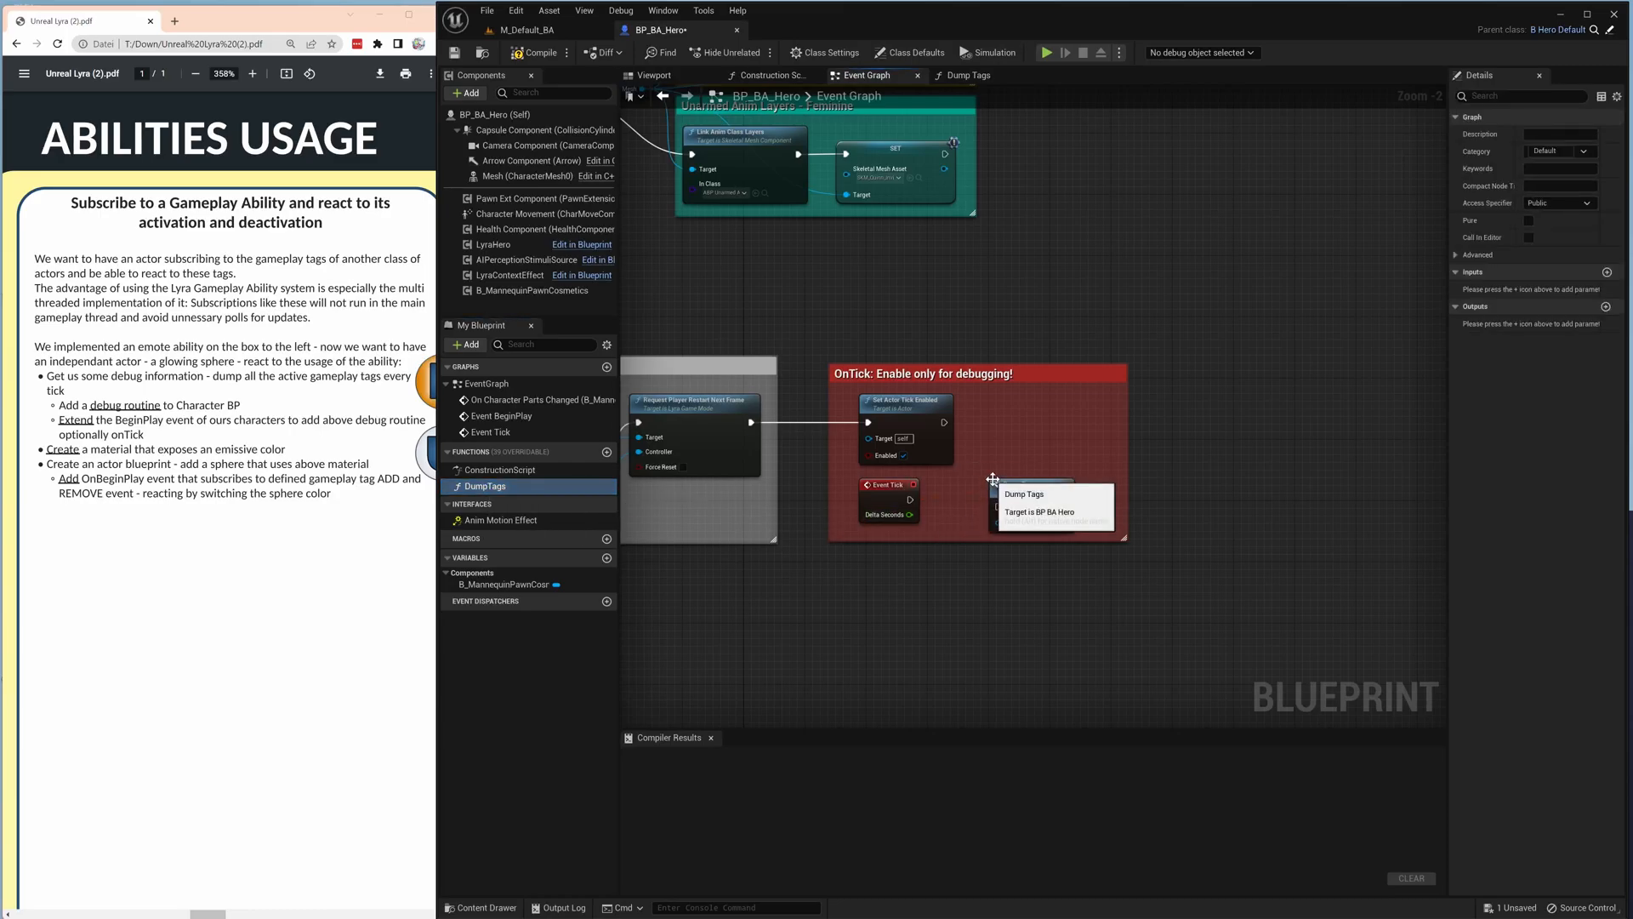
click(1024, 493)
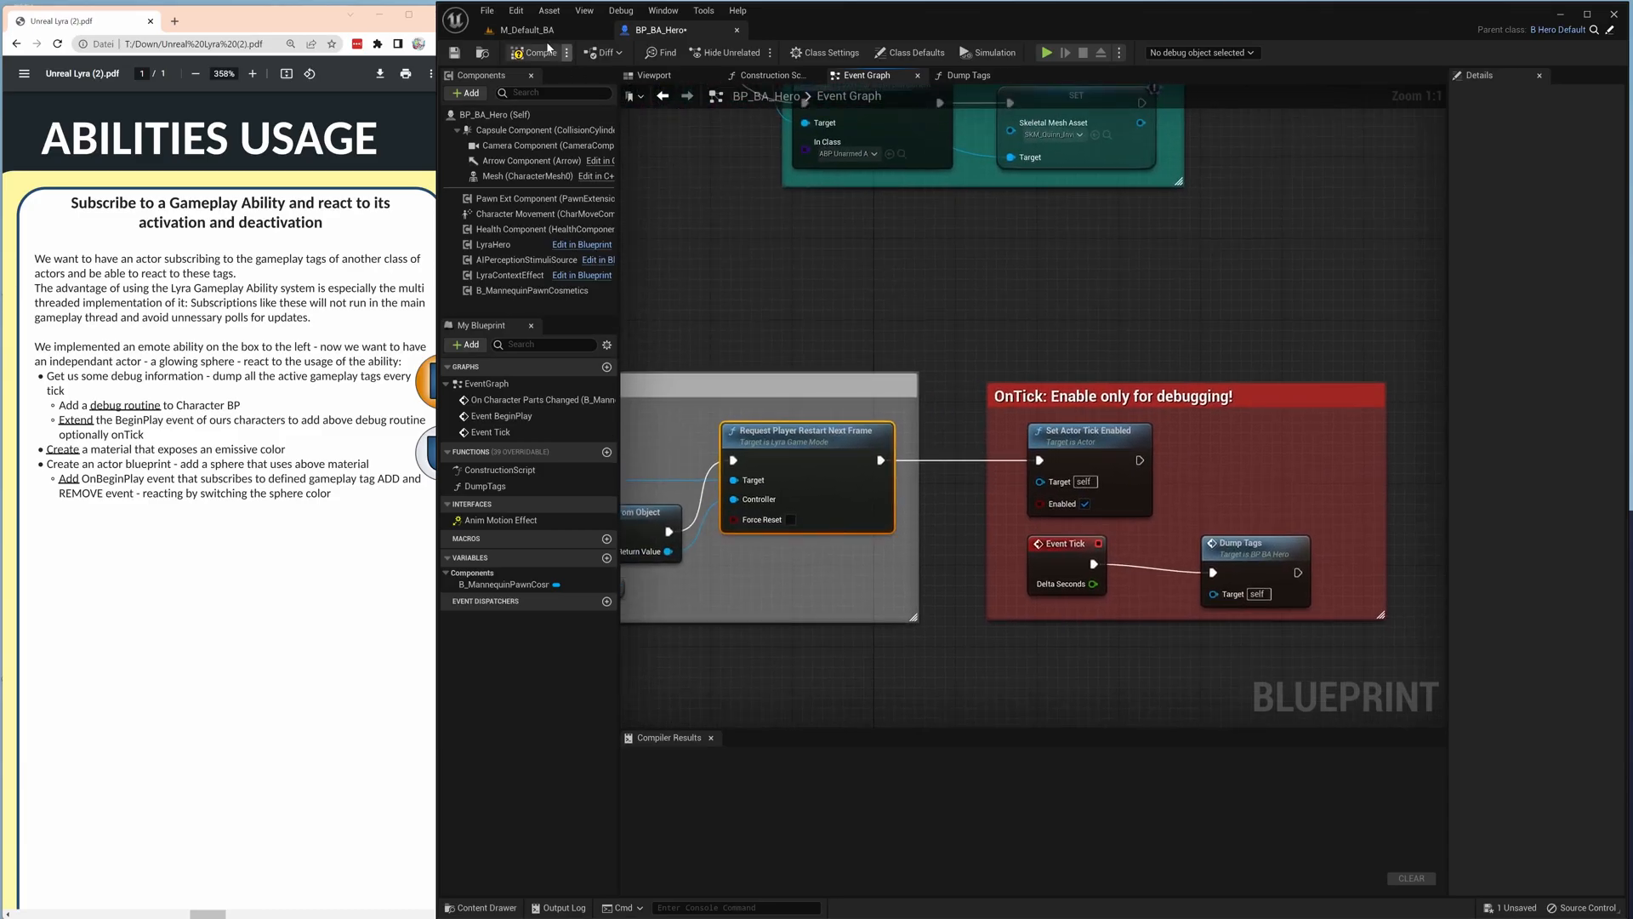
click(537, 51)
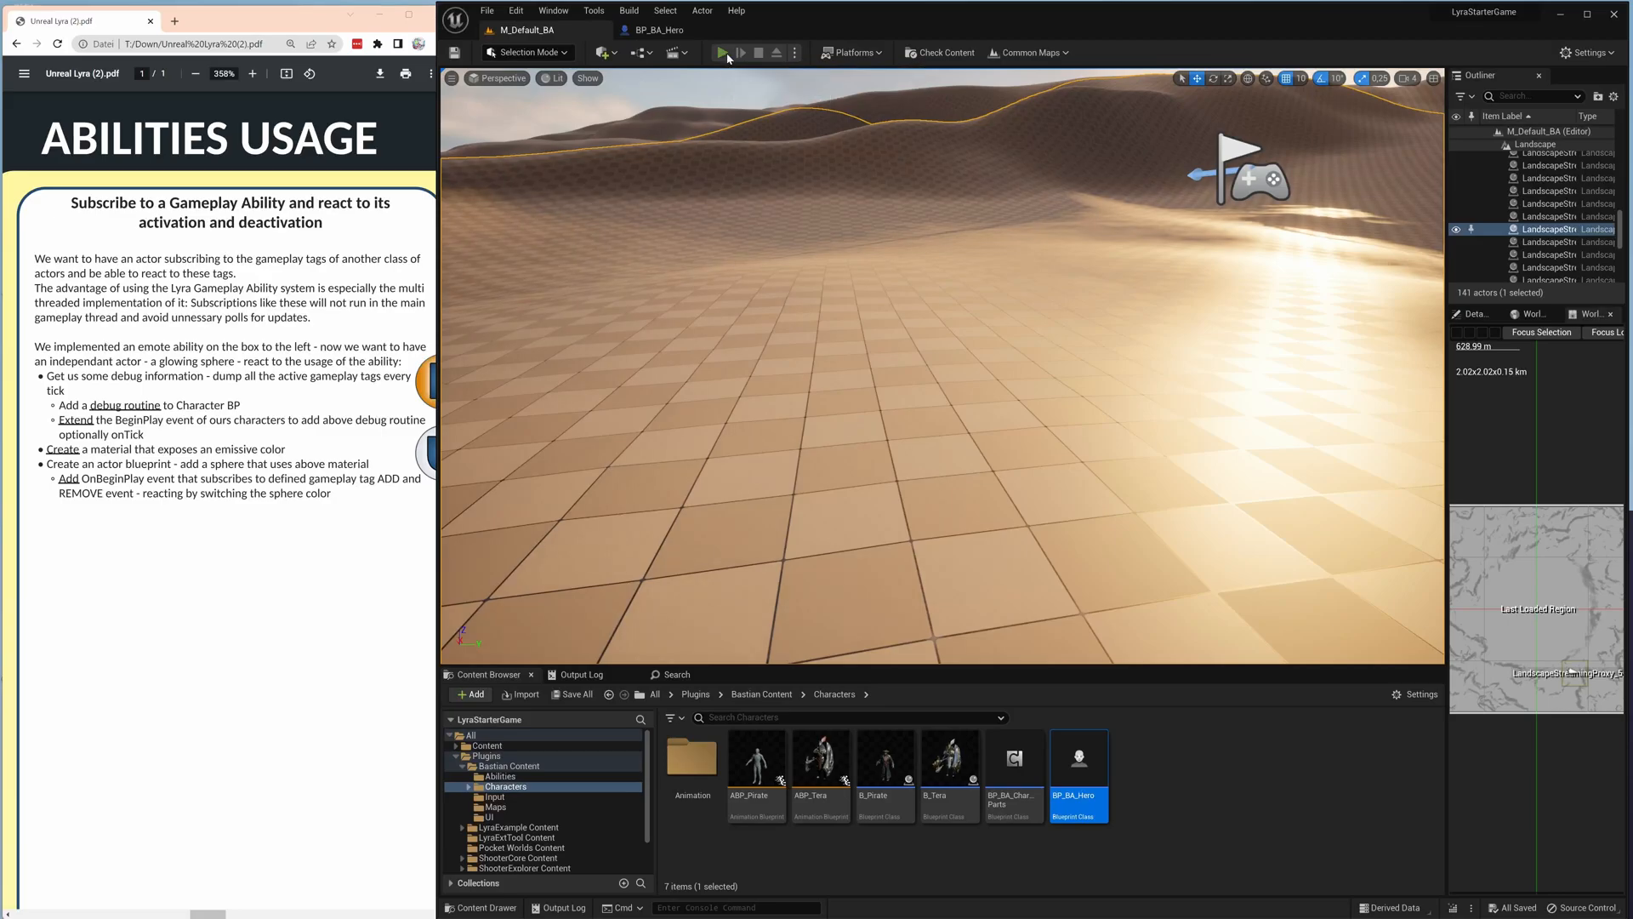
Play-test the hero emote, stop, then show the Abilities folder with GA_FingerShot.
click(722, 52)
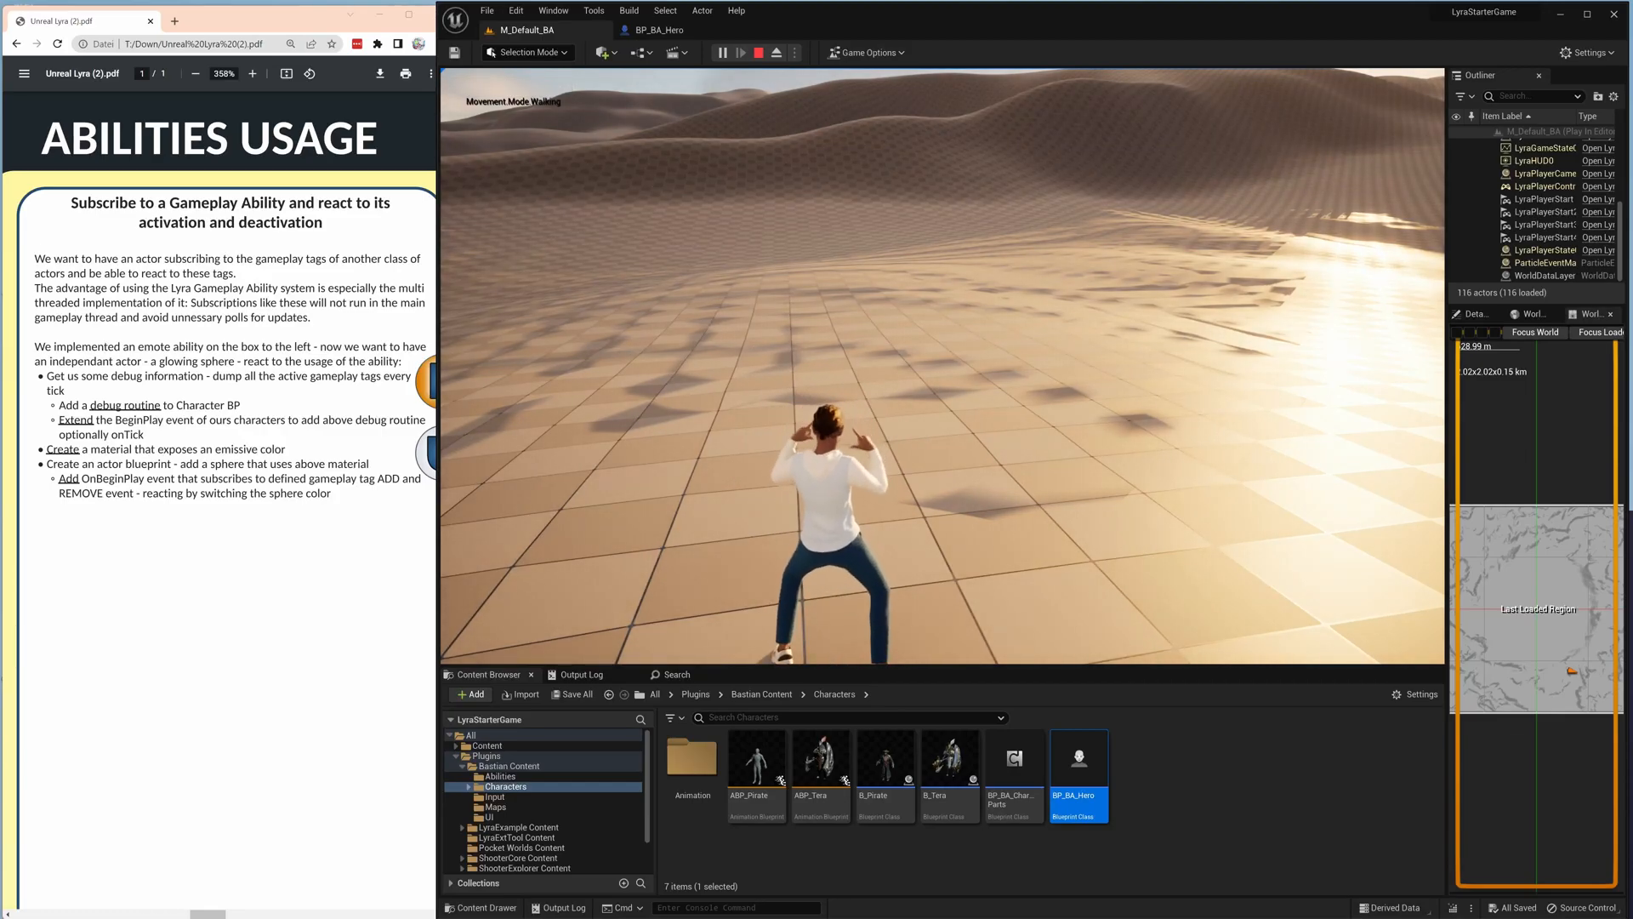
click(757, 51)
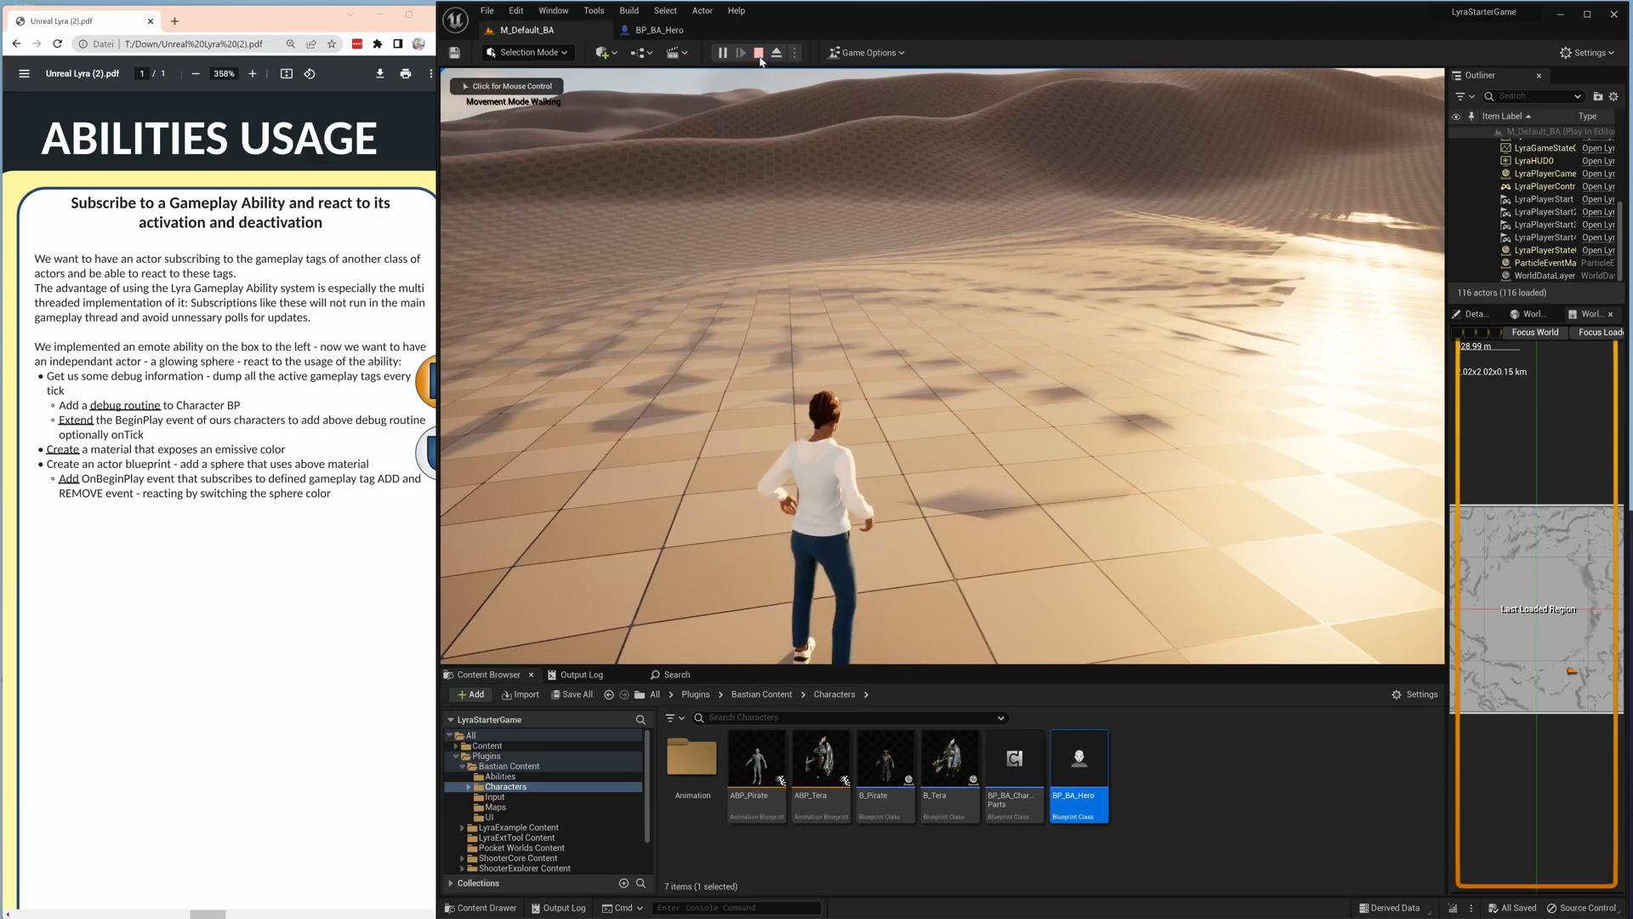
click(758, 52)
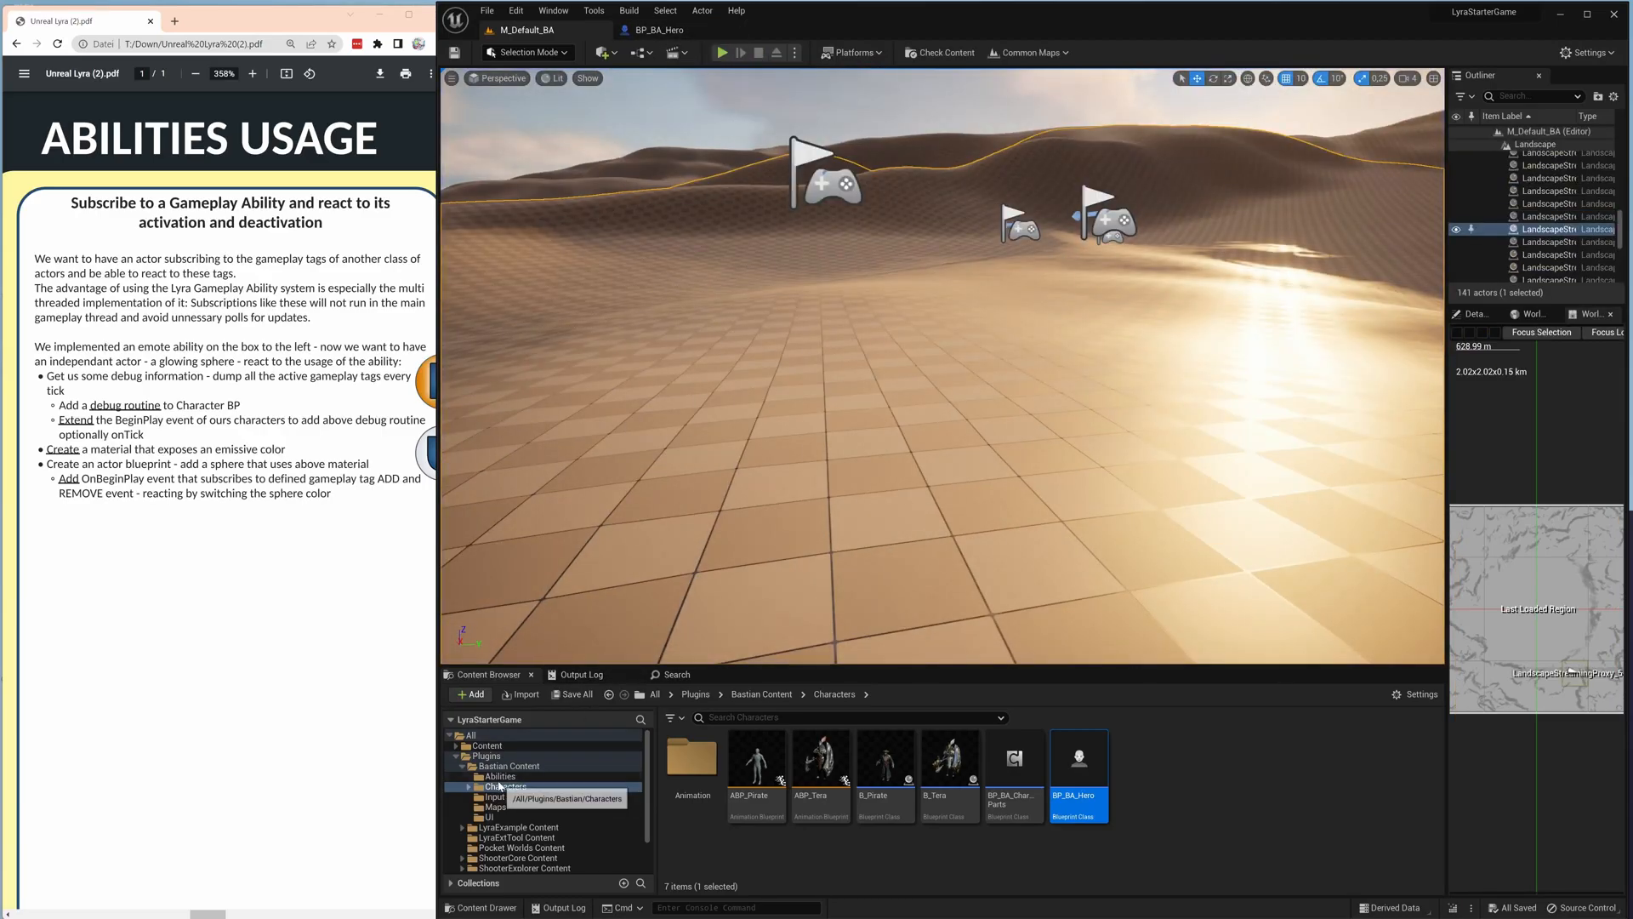
click(499, 775)
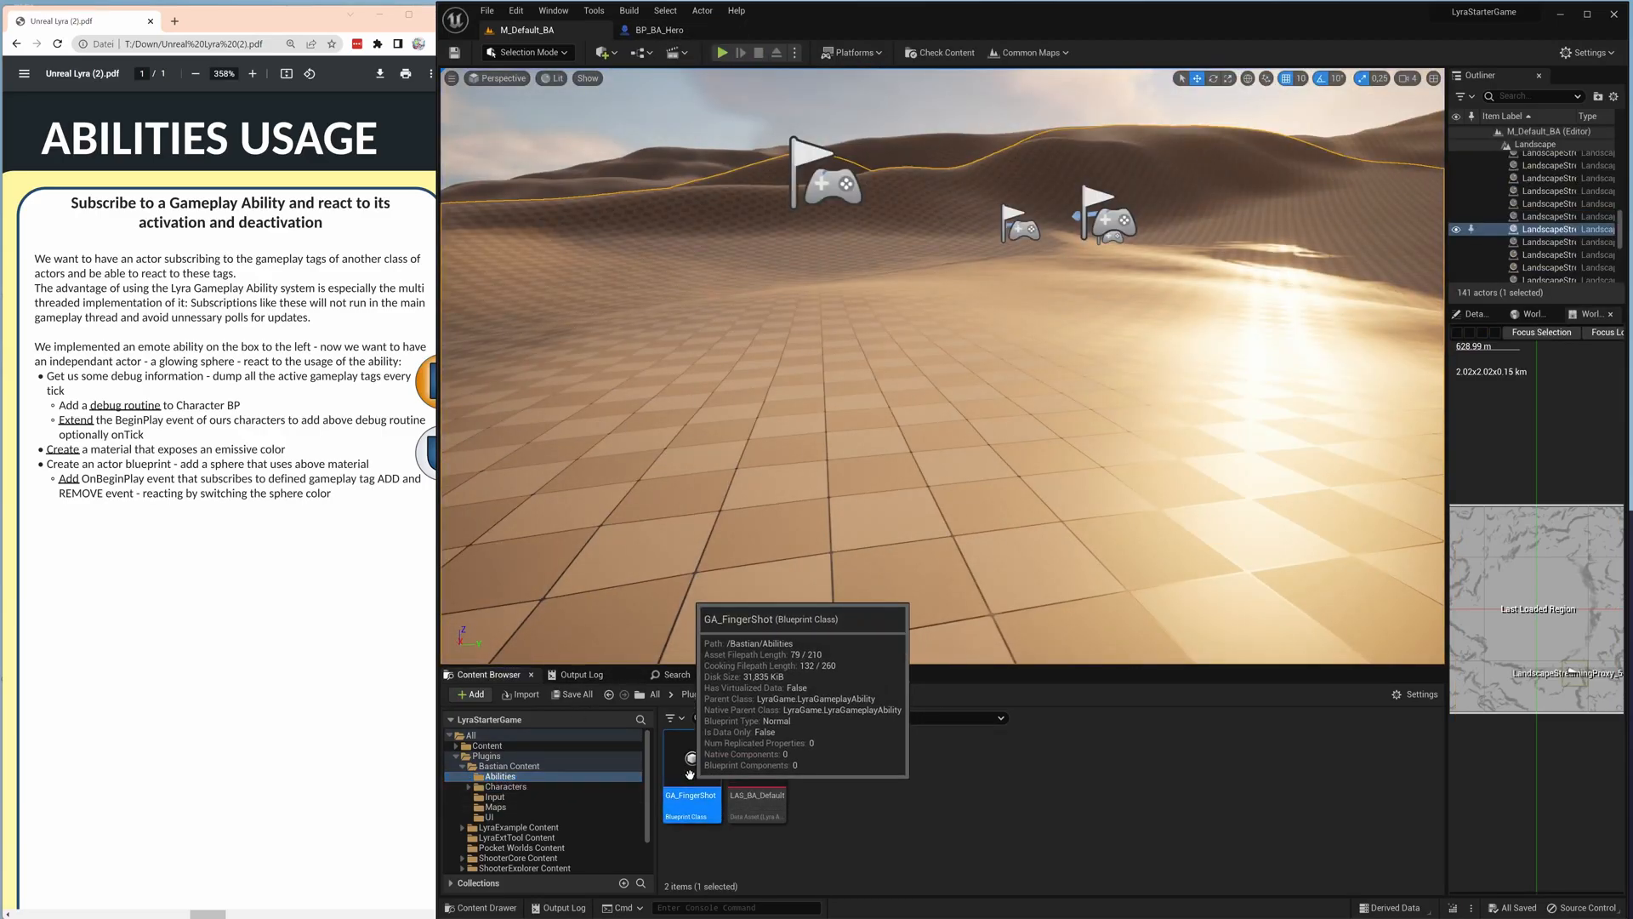
Check GA_FingerShot's Ability.Type.Action ability tag, then return to the M_Default_BA level.
double_click(691, 794)
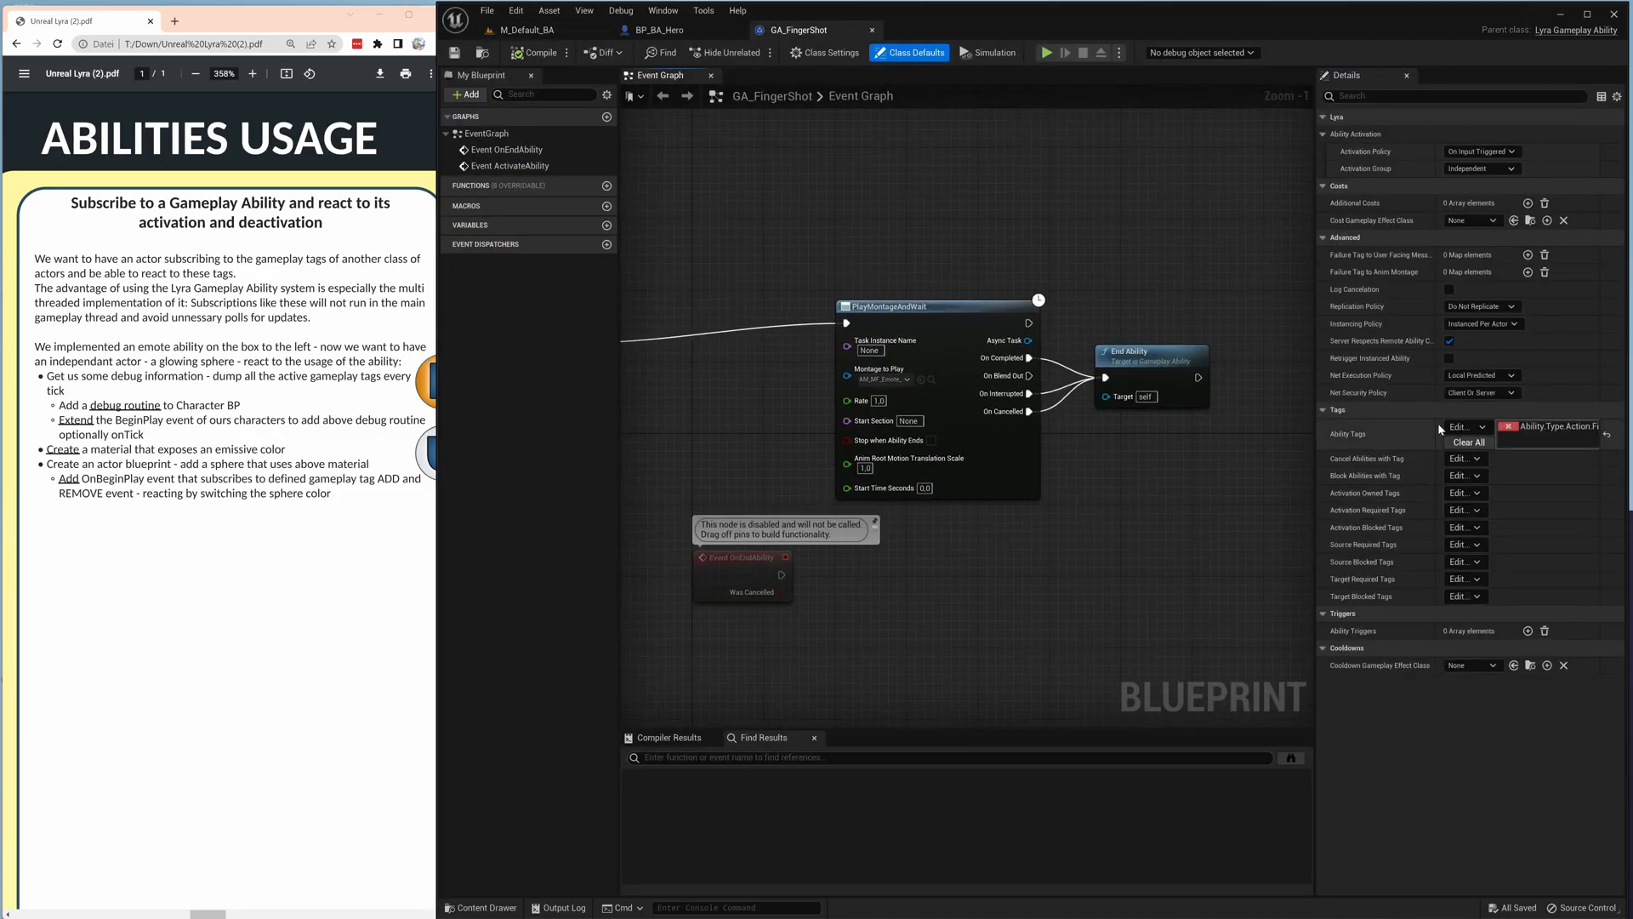
mouse_move(1364, 493)
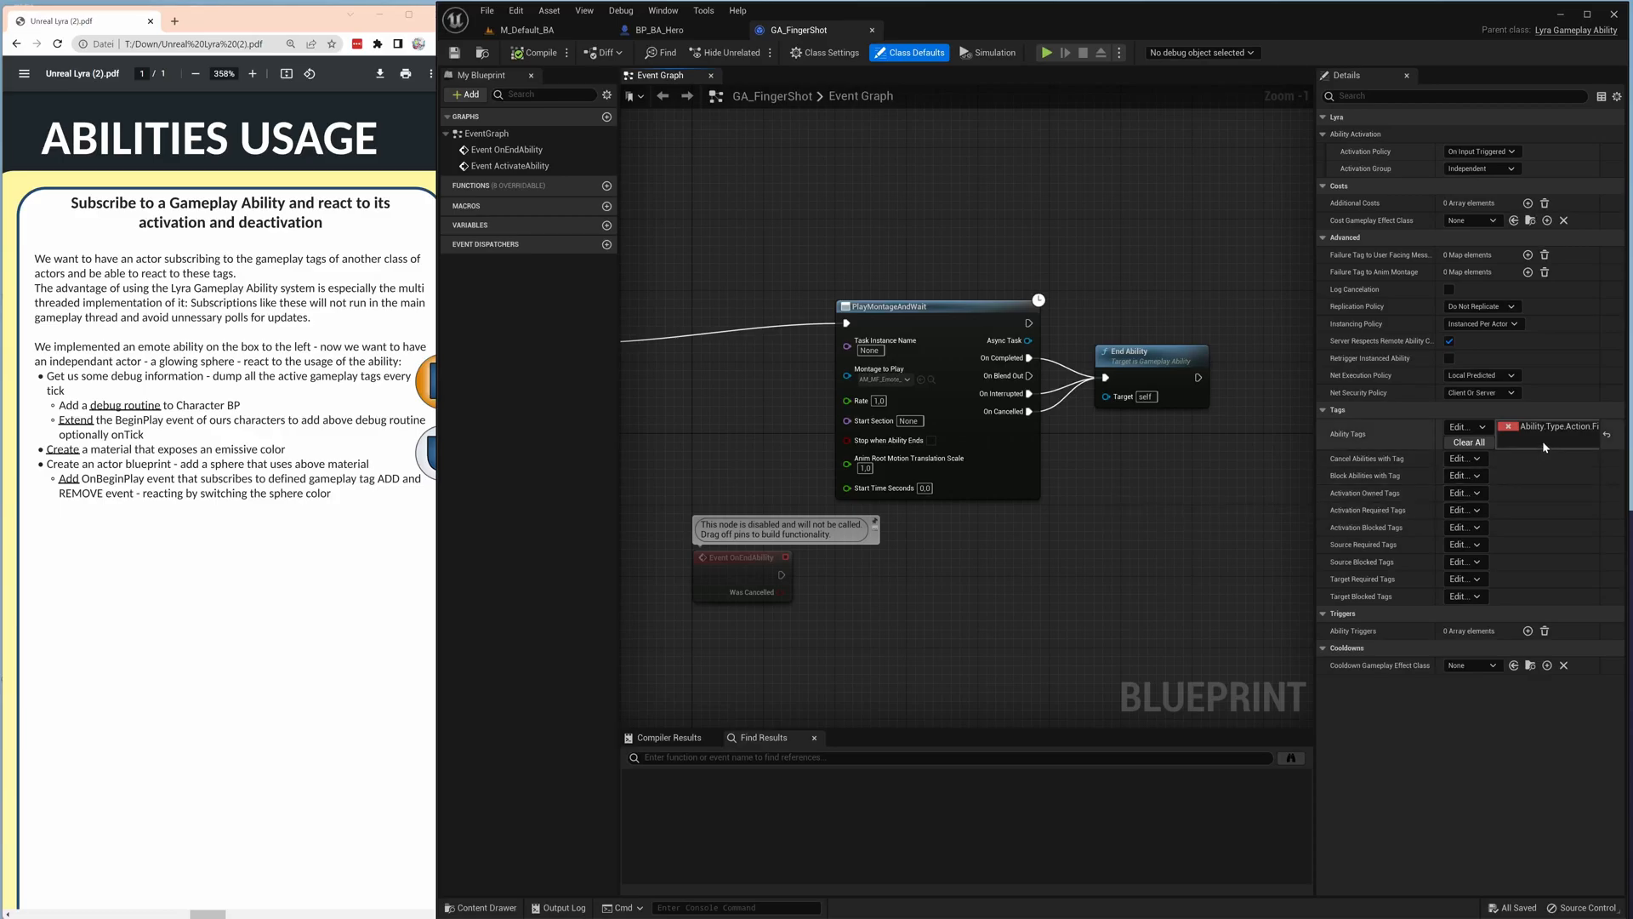
click(1462, 493)
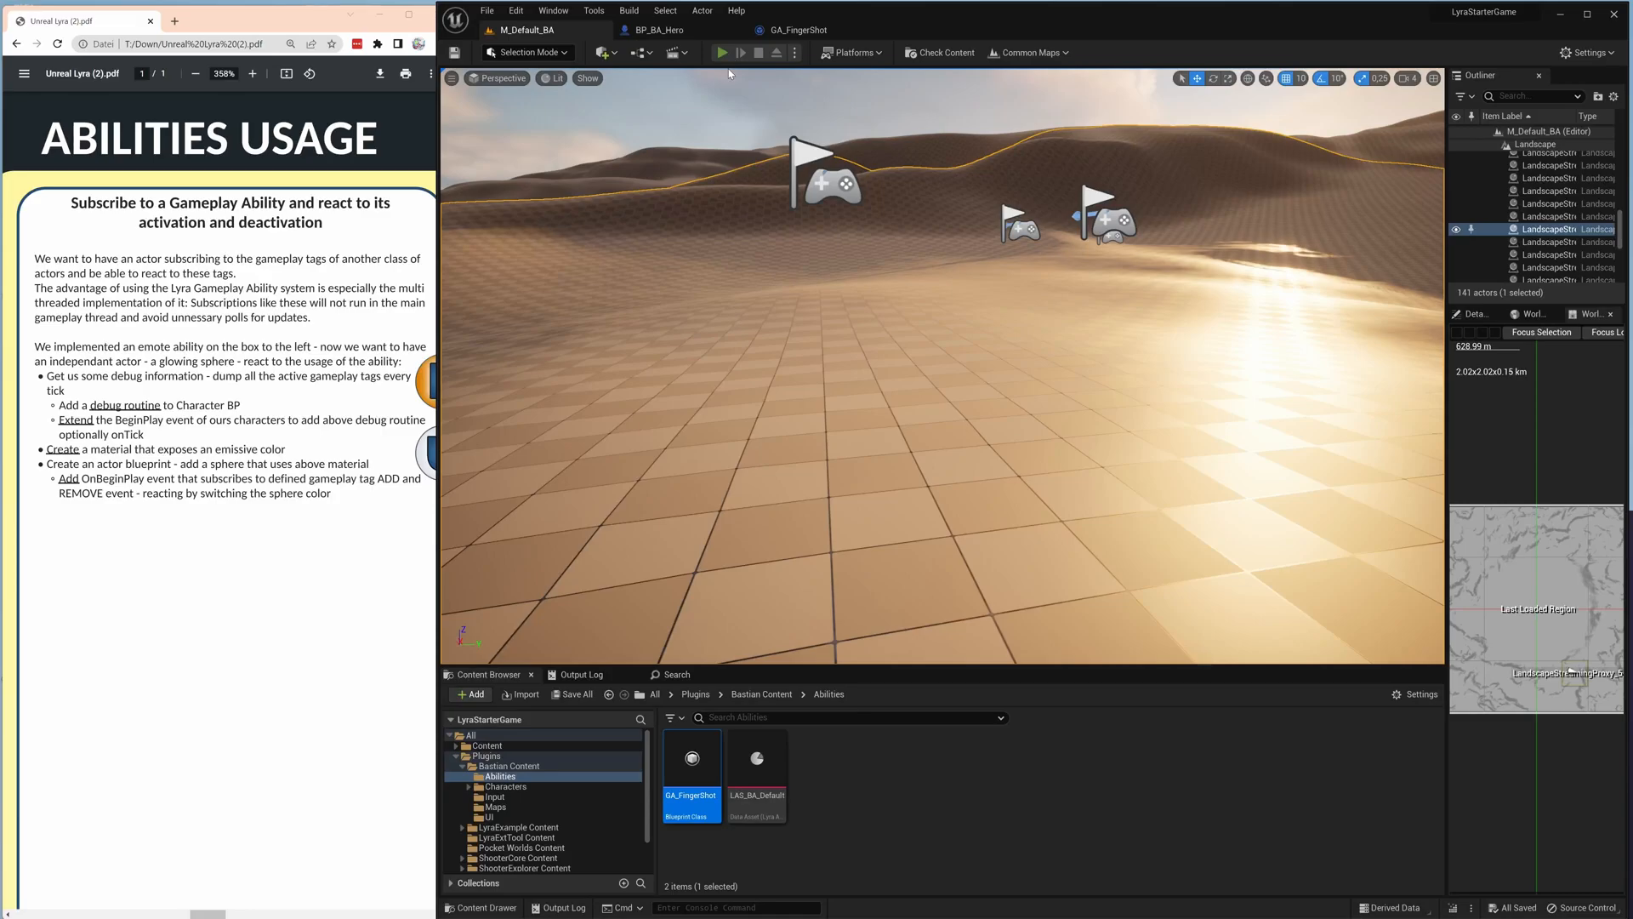
Play-test to see Ability.Type.Action.FingerShot printed during the emote, then stop.
click(720, 52)
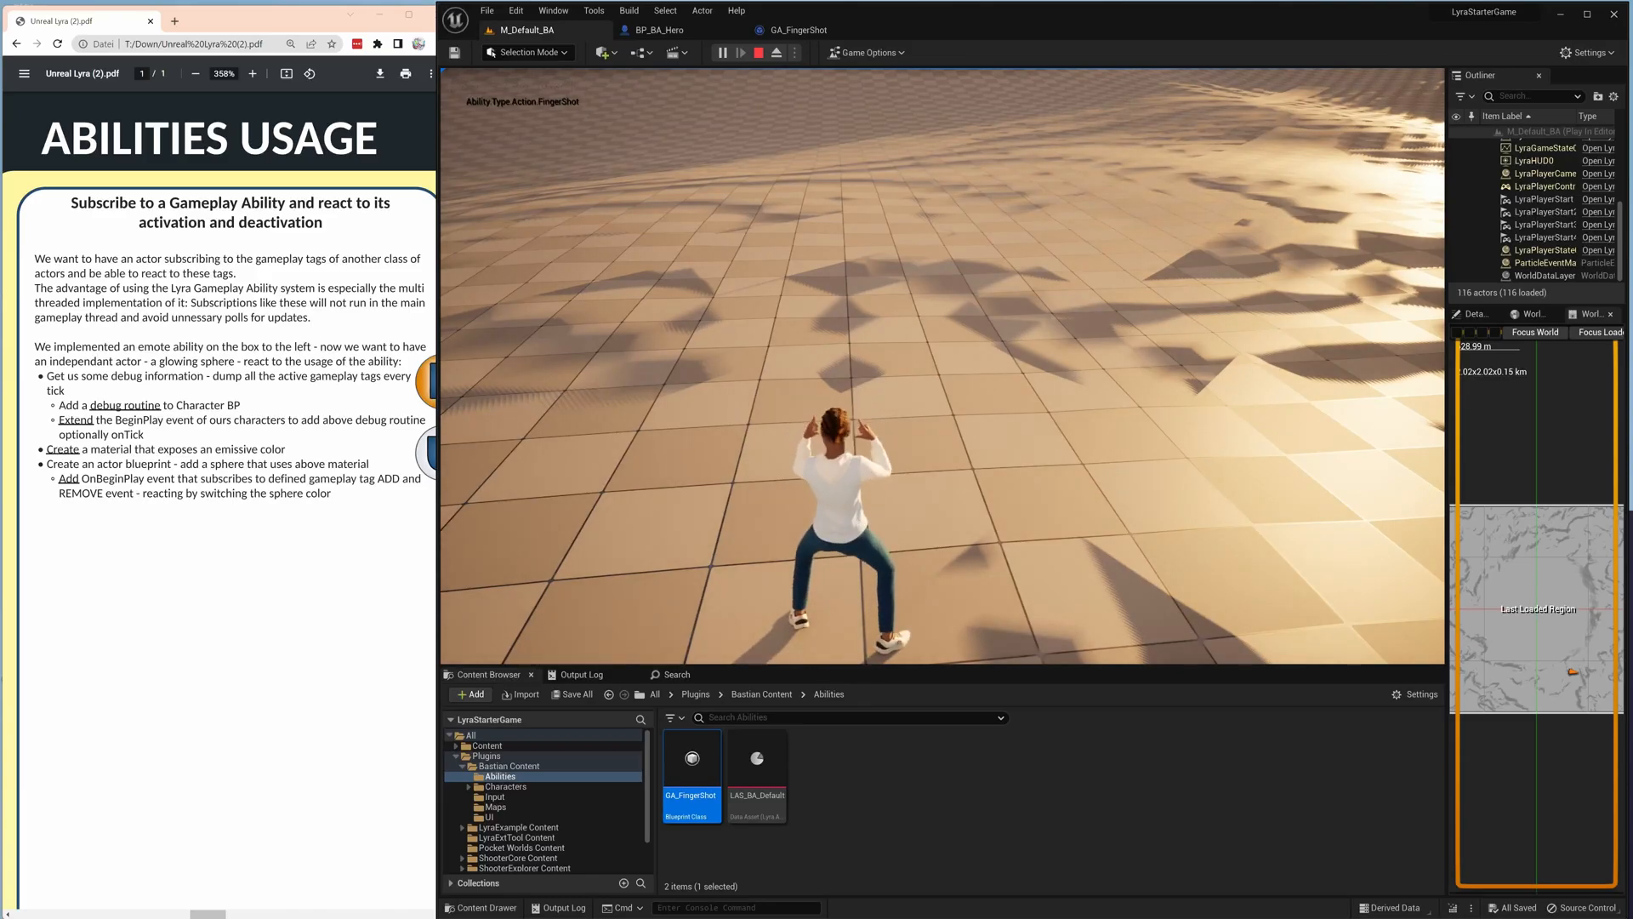
click(739, 52)
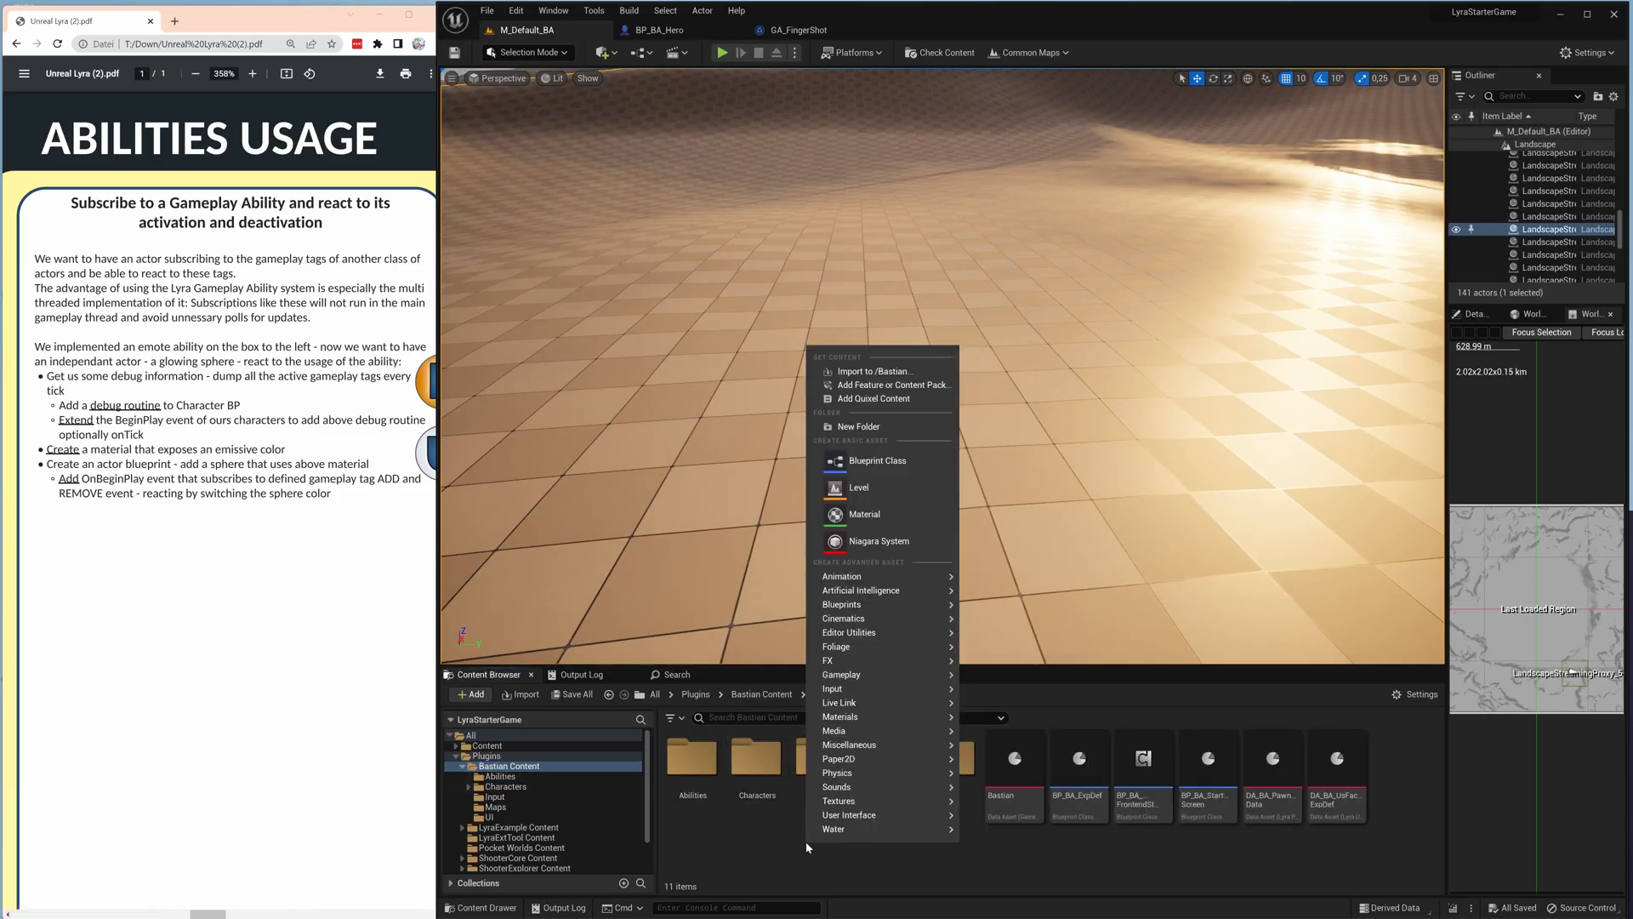
Make an Actors folder in Bastian Content with a new M_Emissive material, and open it.
click(856, 426)
text(Actors)
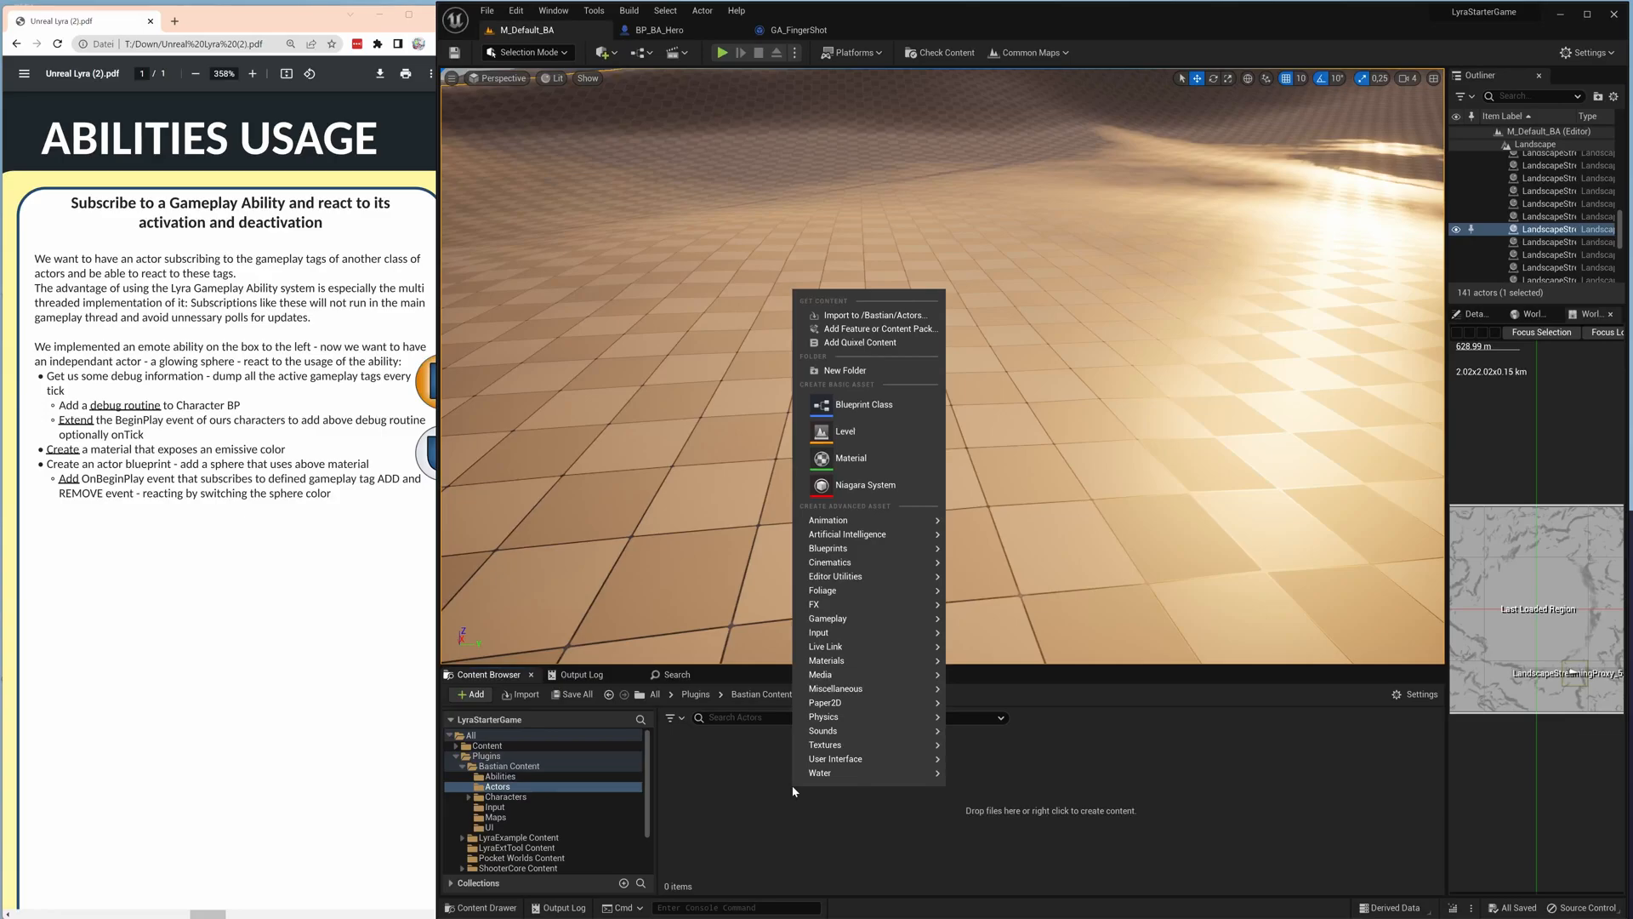
click(849, 458)
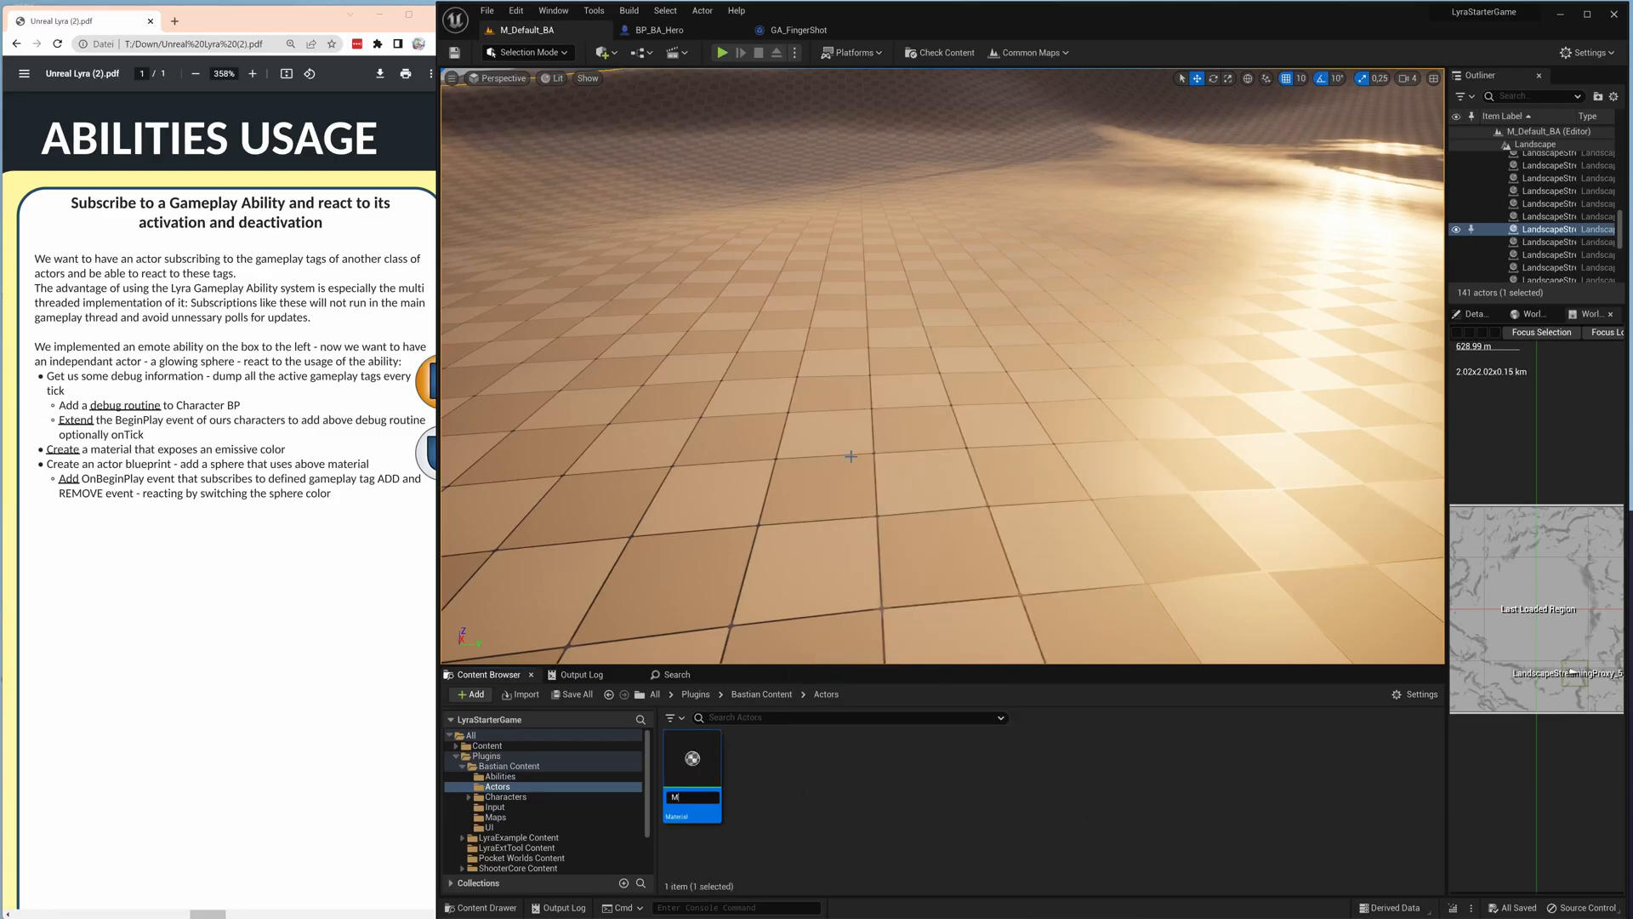
text(M_Emissive)
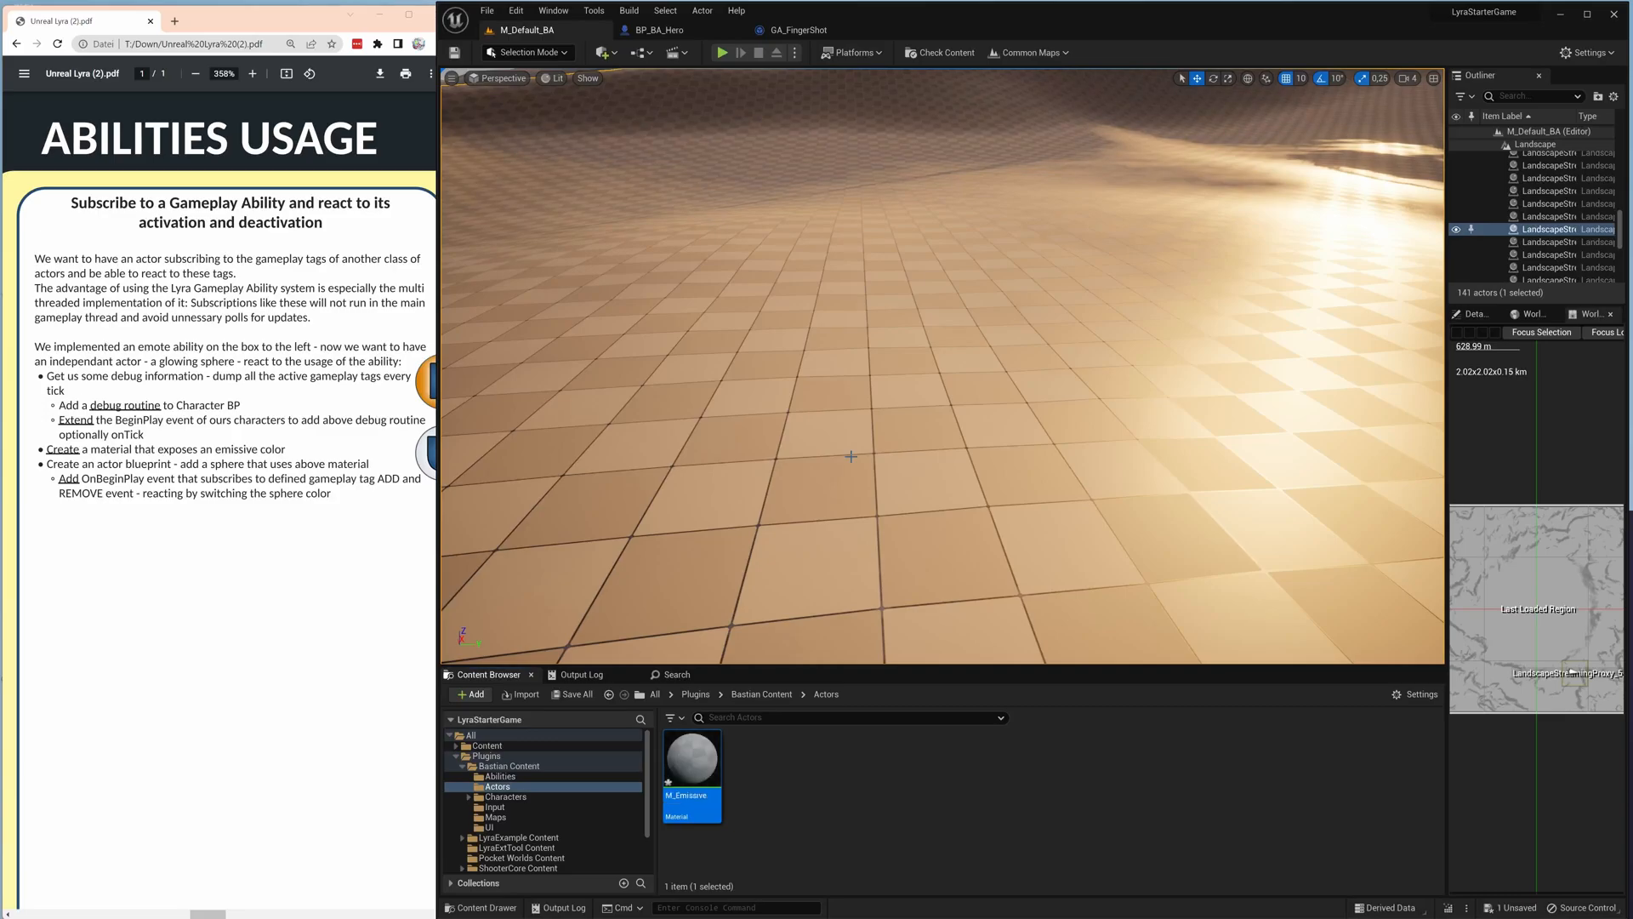
double_click(690, 757)
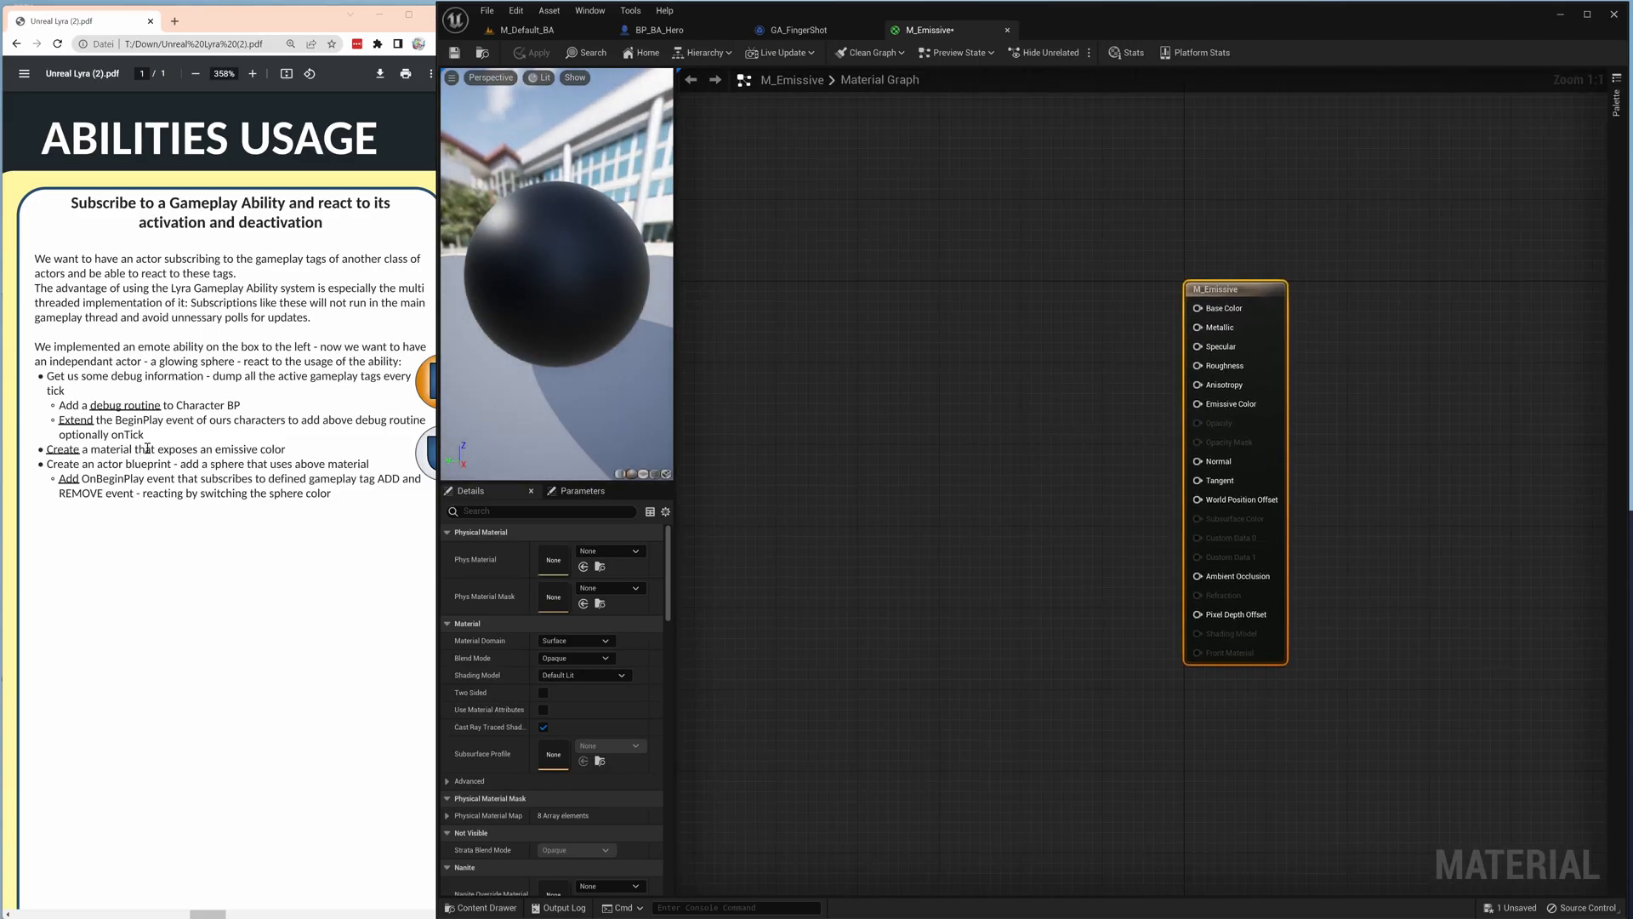
Paste the Base color × LightStrength emissive graph into M_Emissive, then save and close.
right_click(144, 449)
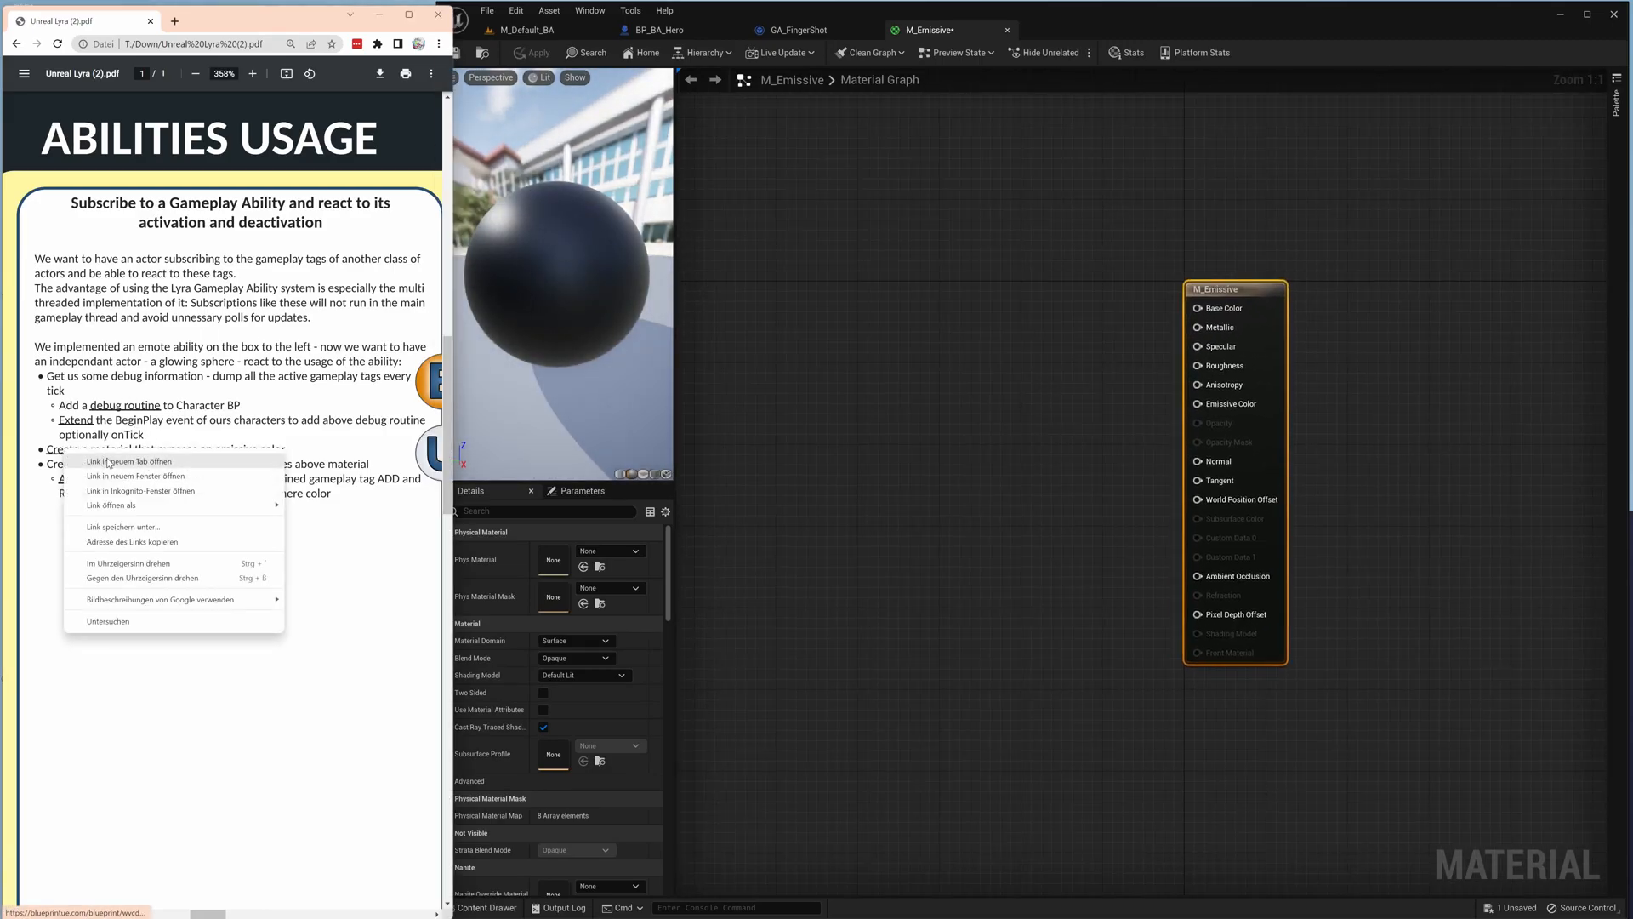
click(129, 461)
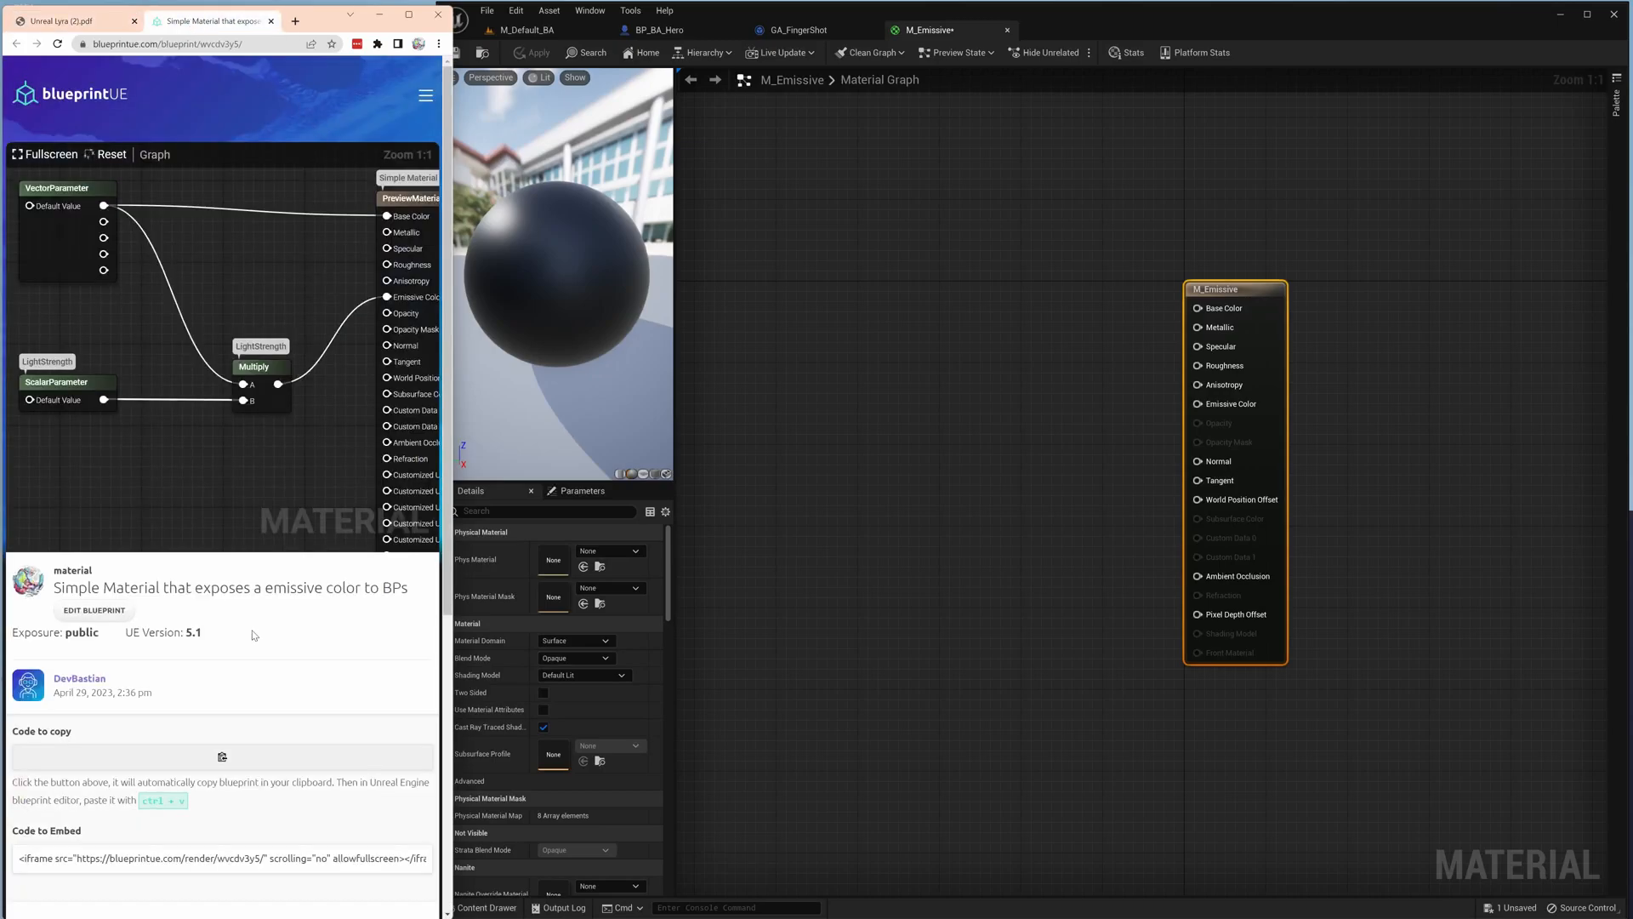
click(221, 756)
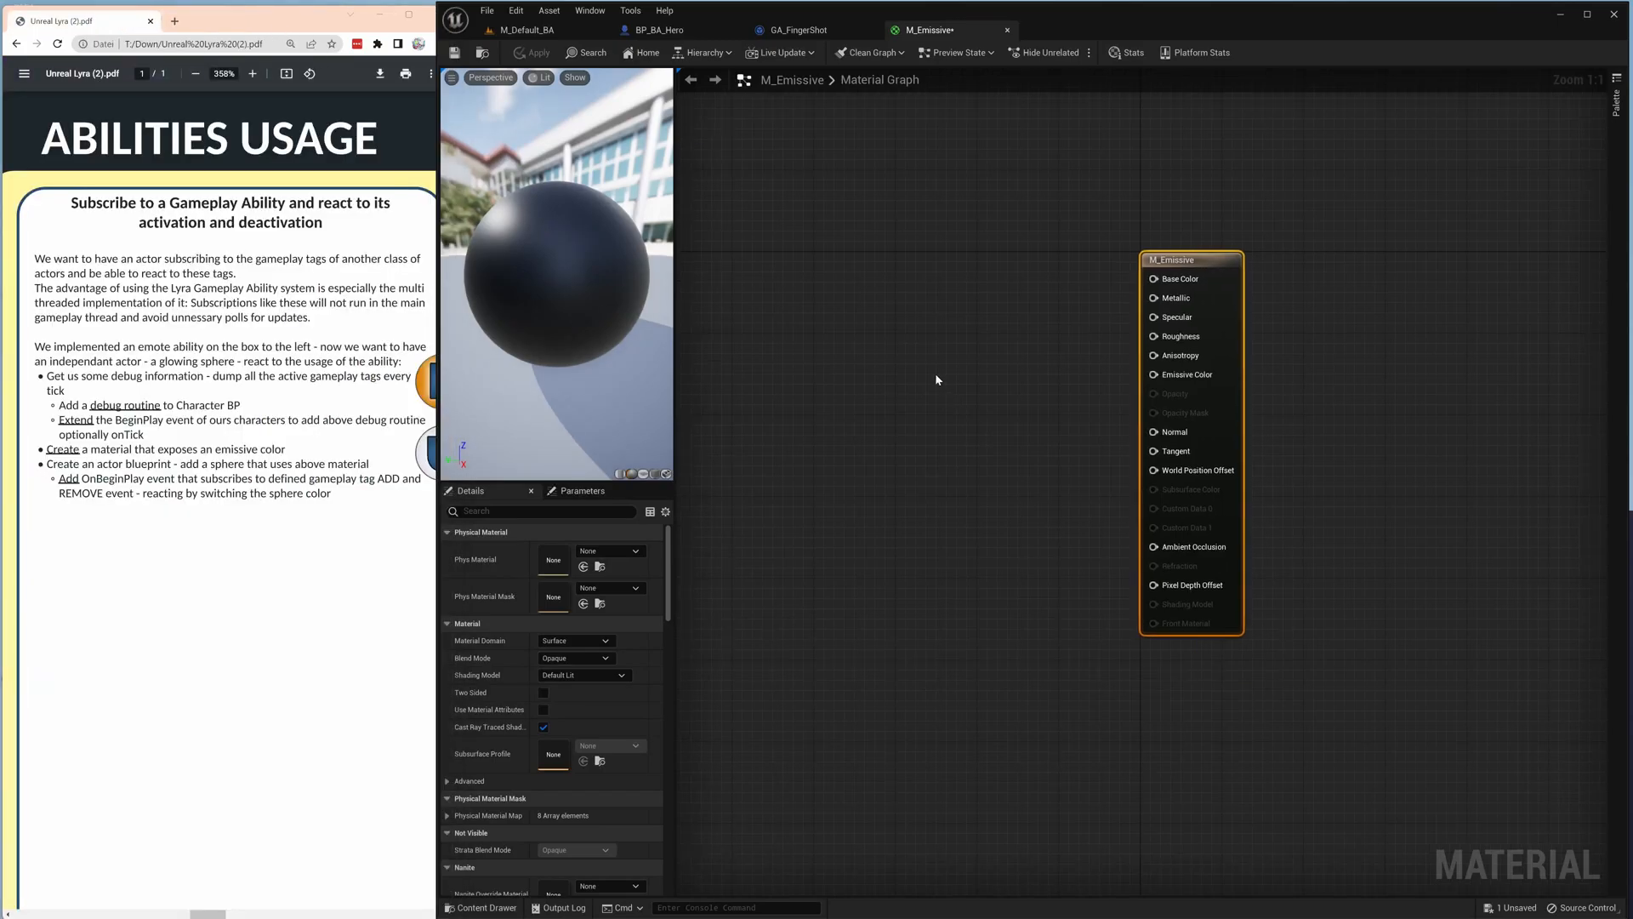
click(526, 28)
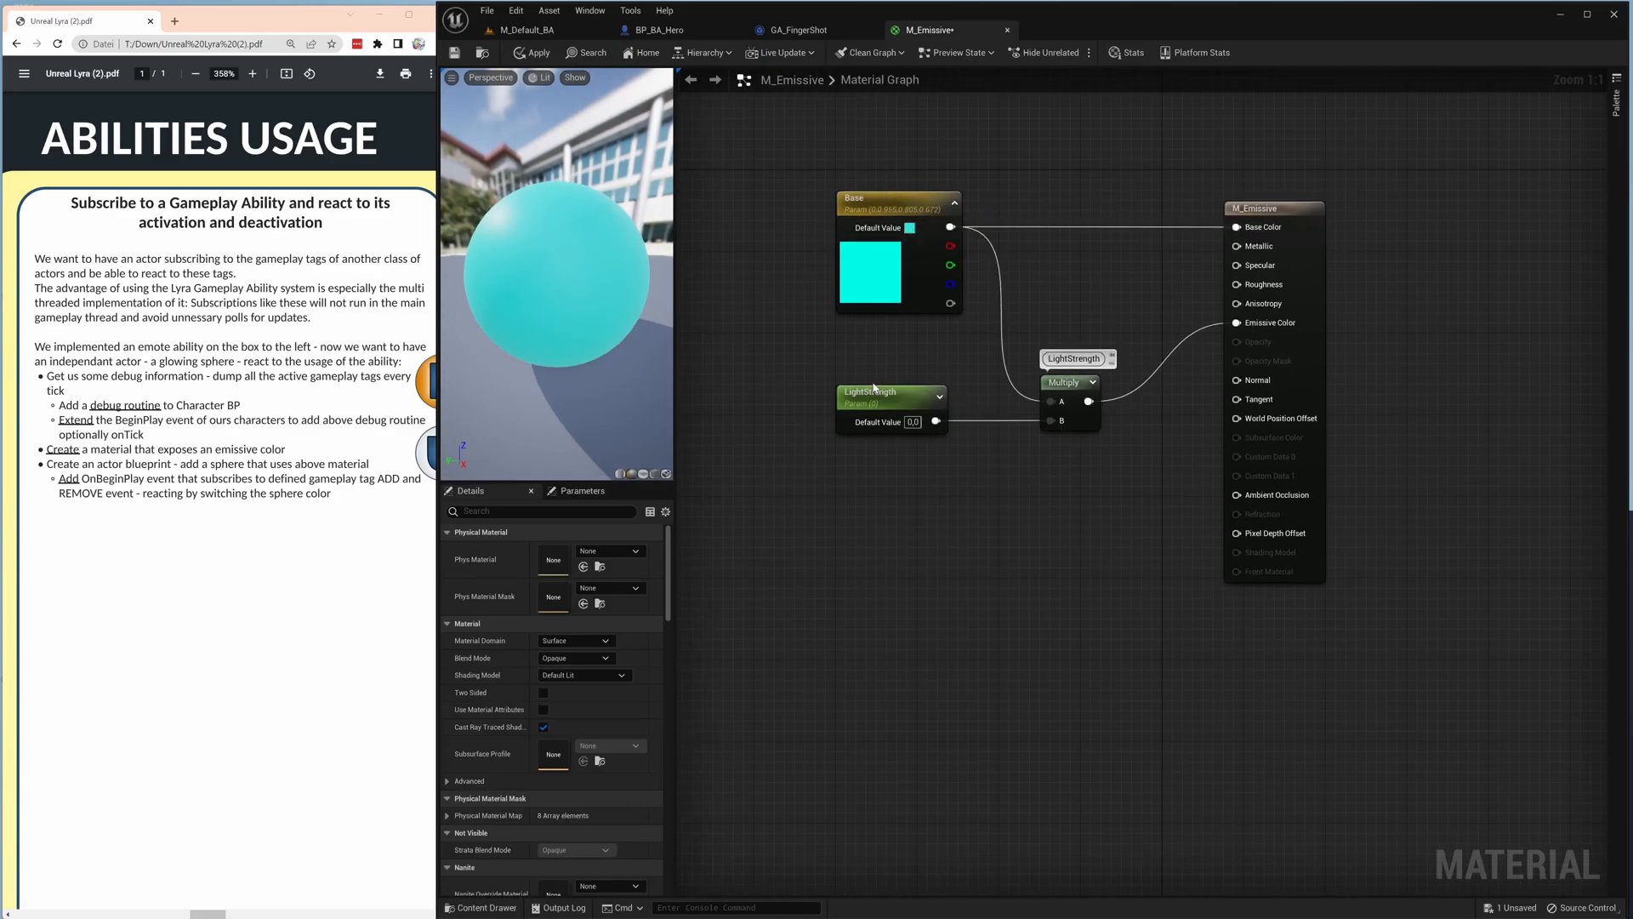
click(891, 407)
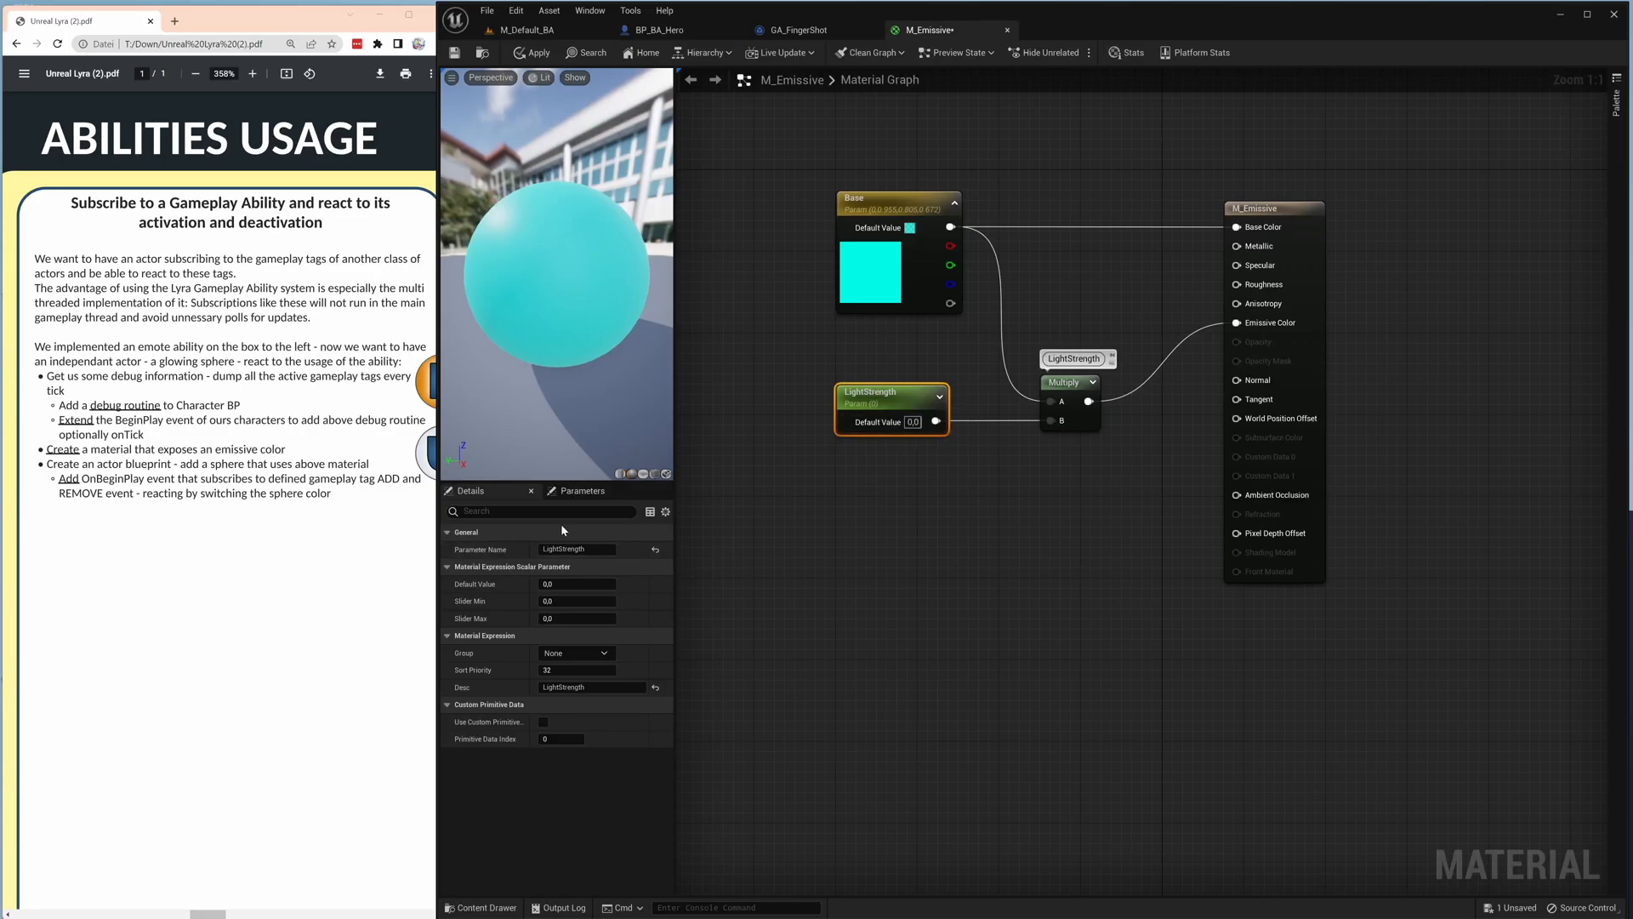
mouse_move(576, 548)
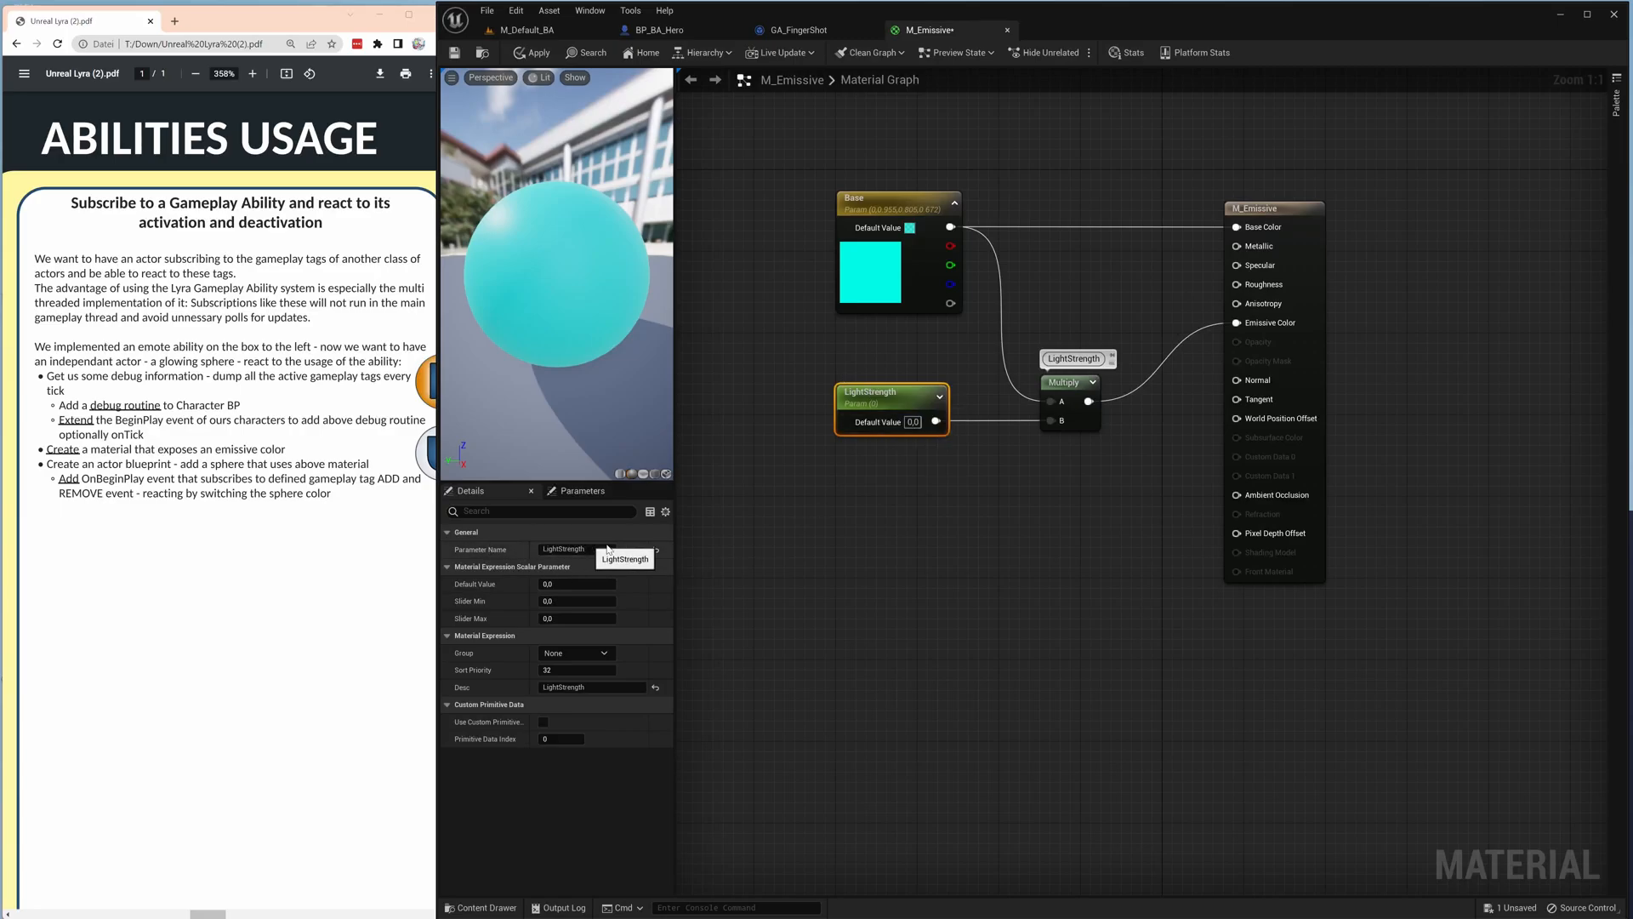
mouse_move(934, 422)
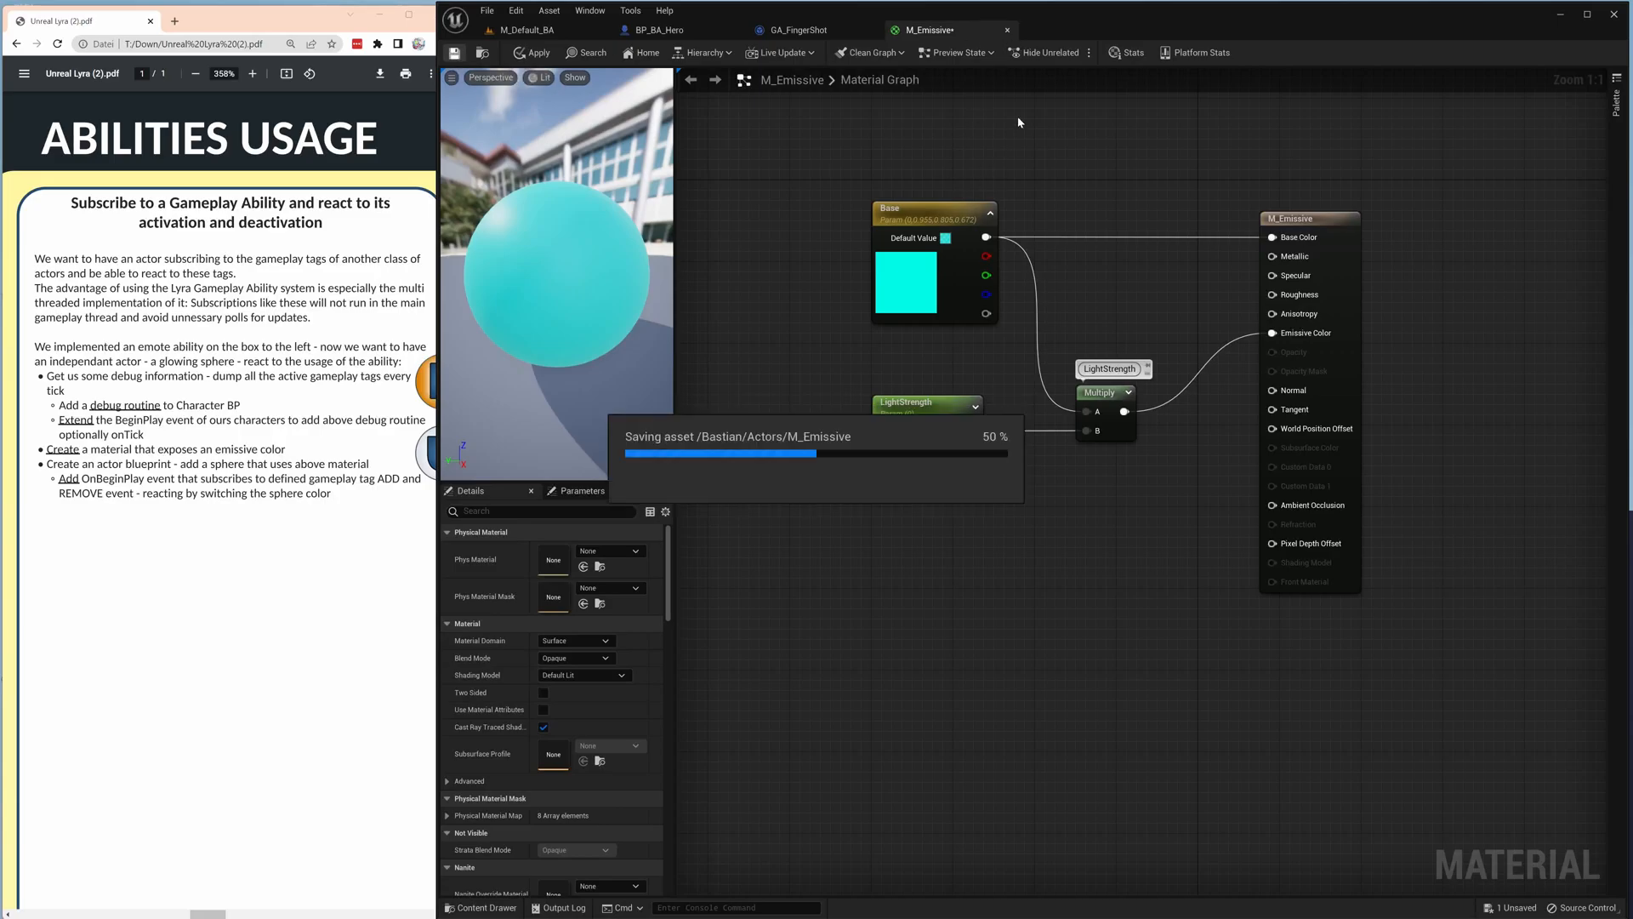
click(798, 29)
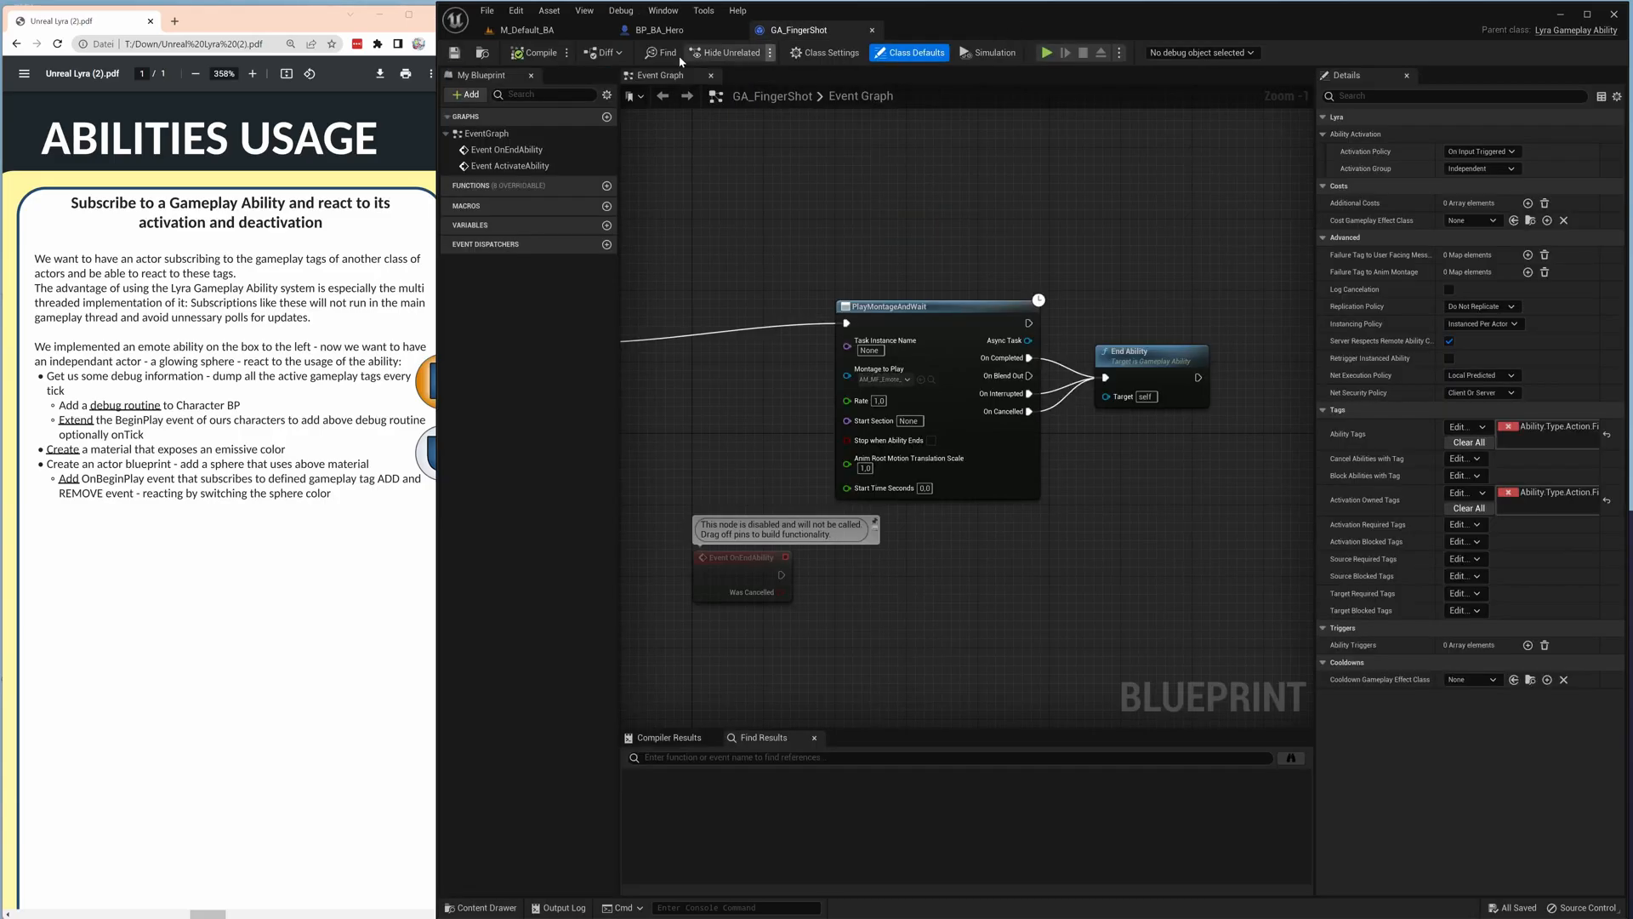
Create the Actor-parented blueprint BP_EmissiveSphere in the Actors folder.
click(525, 29)
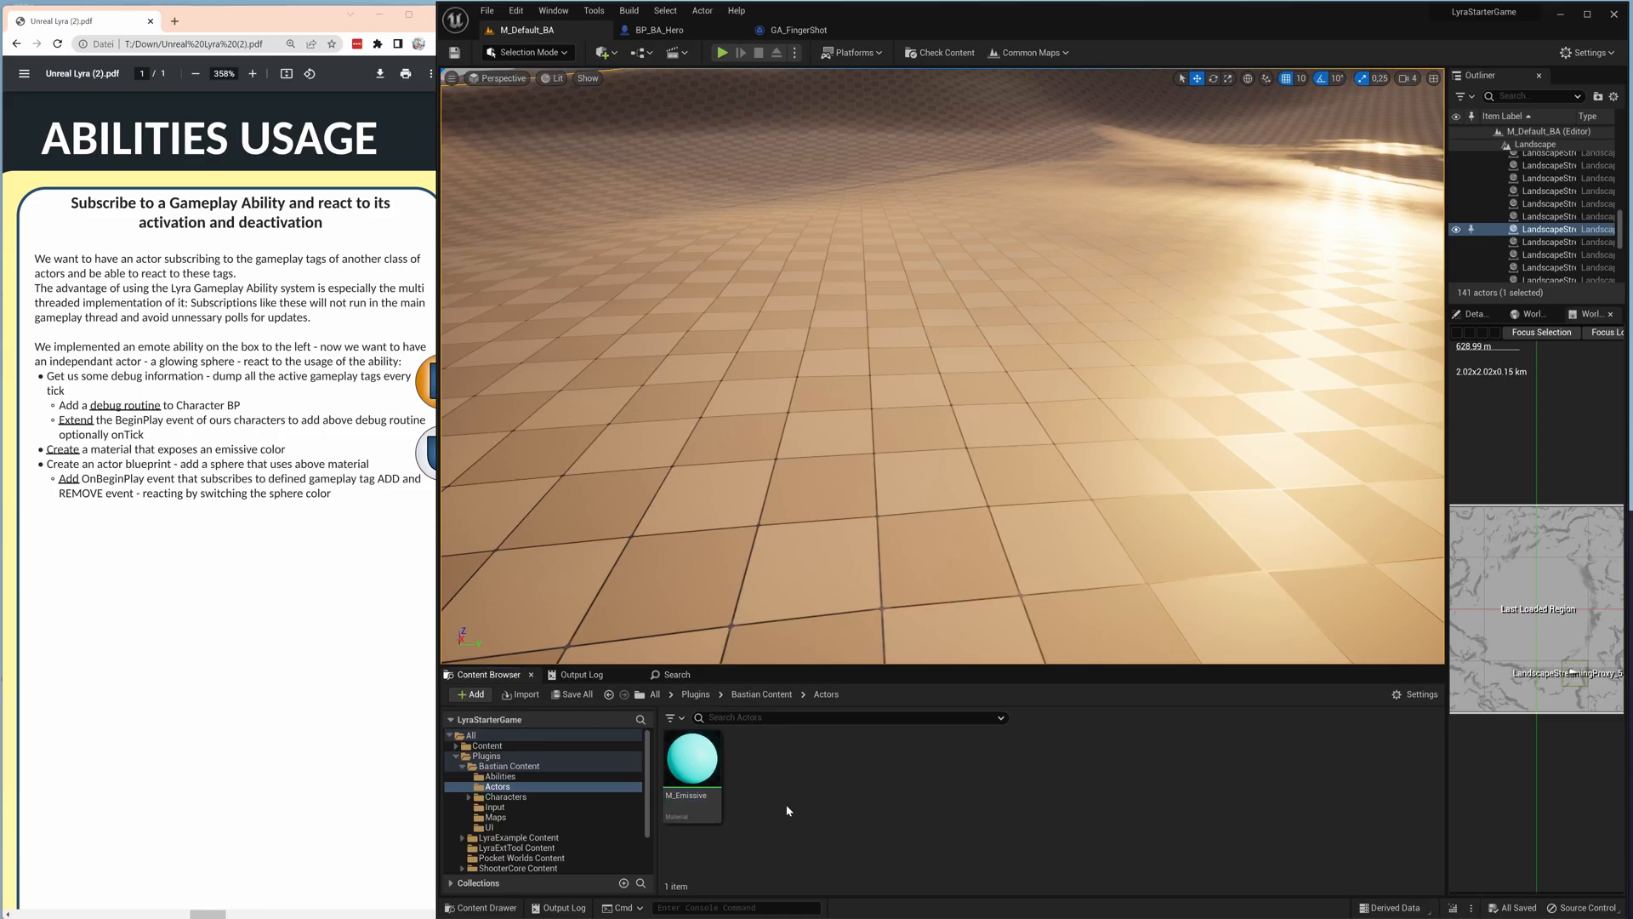
right_click(786, 810)
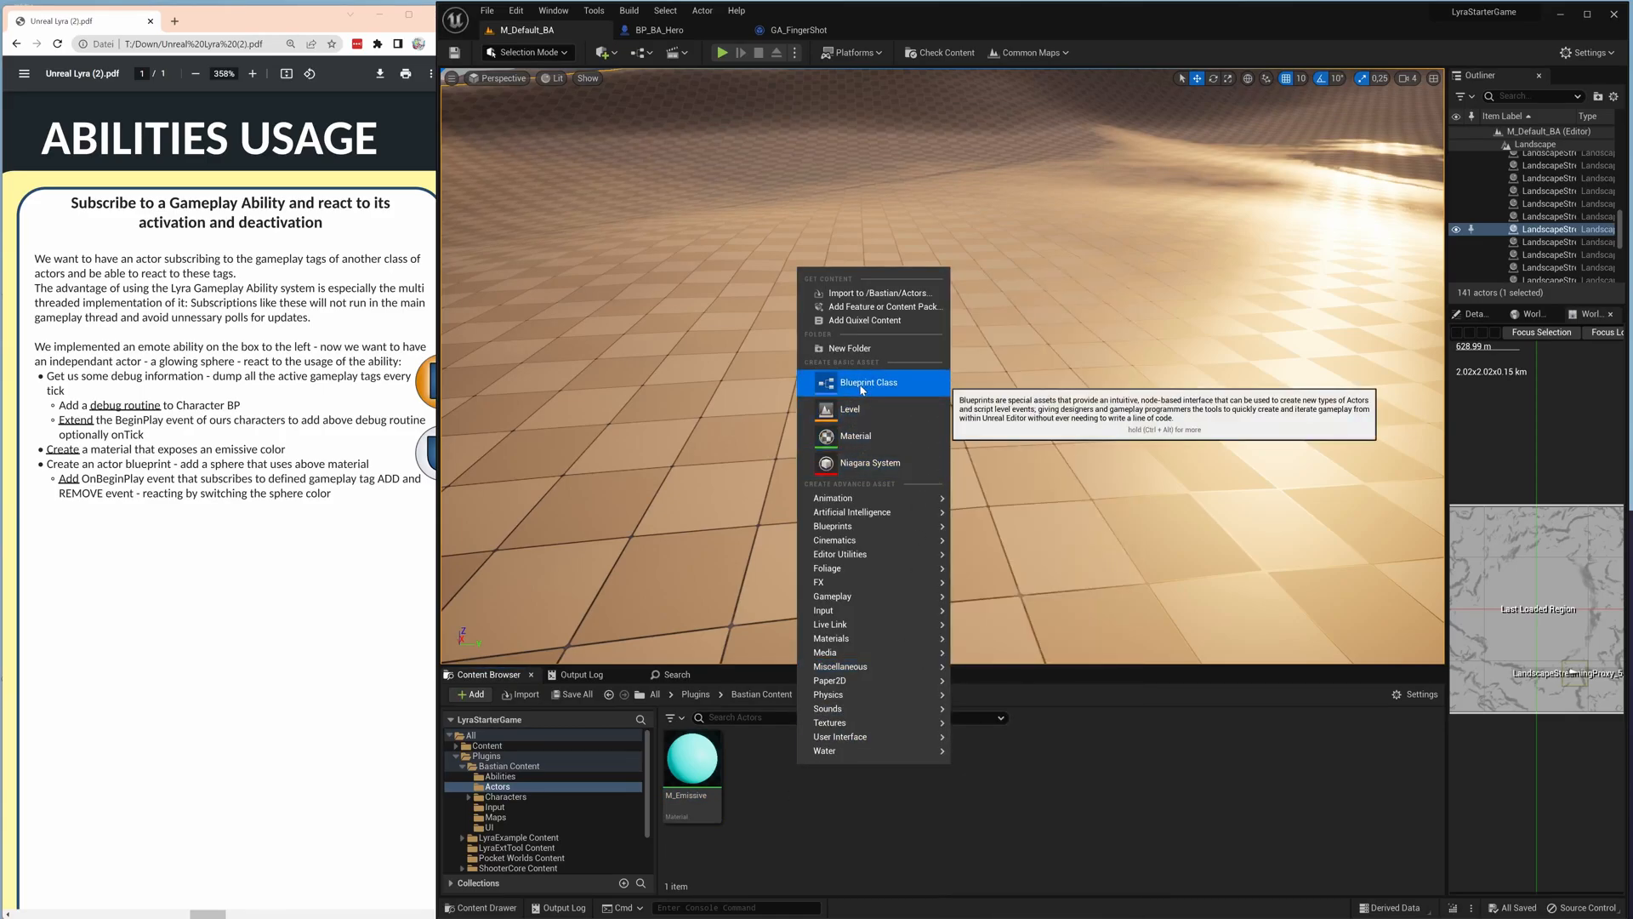
click(867, 382)
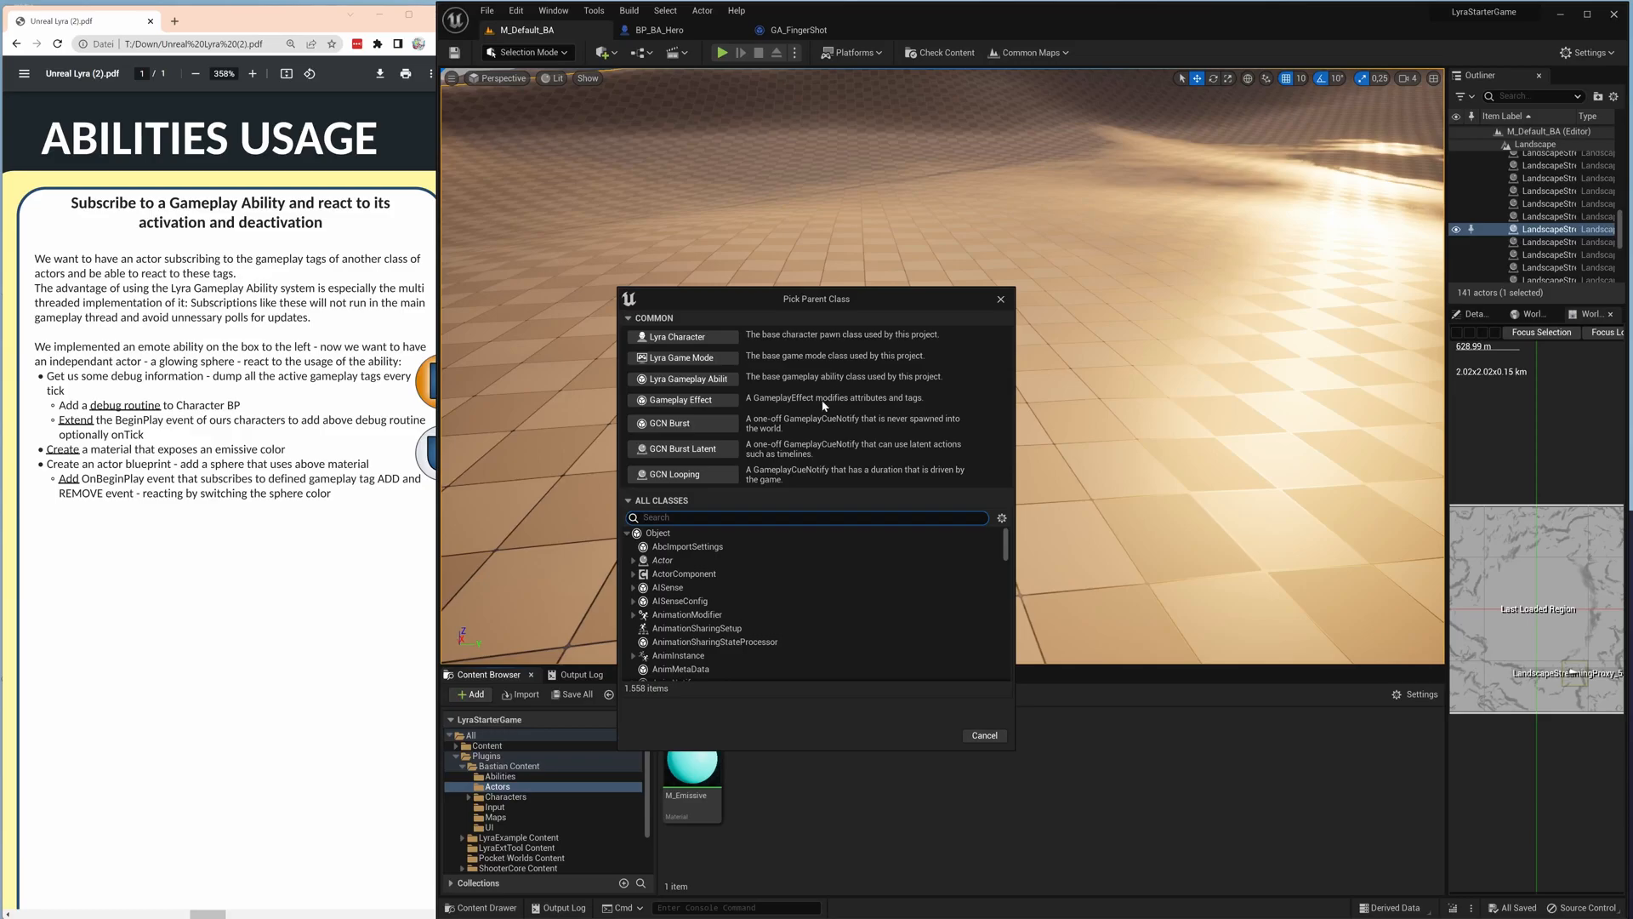
text(actor)
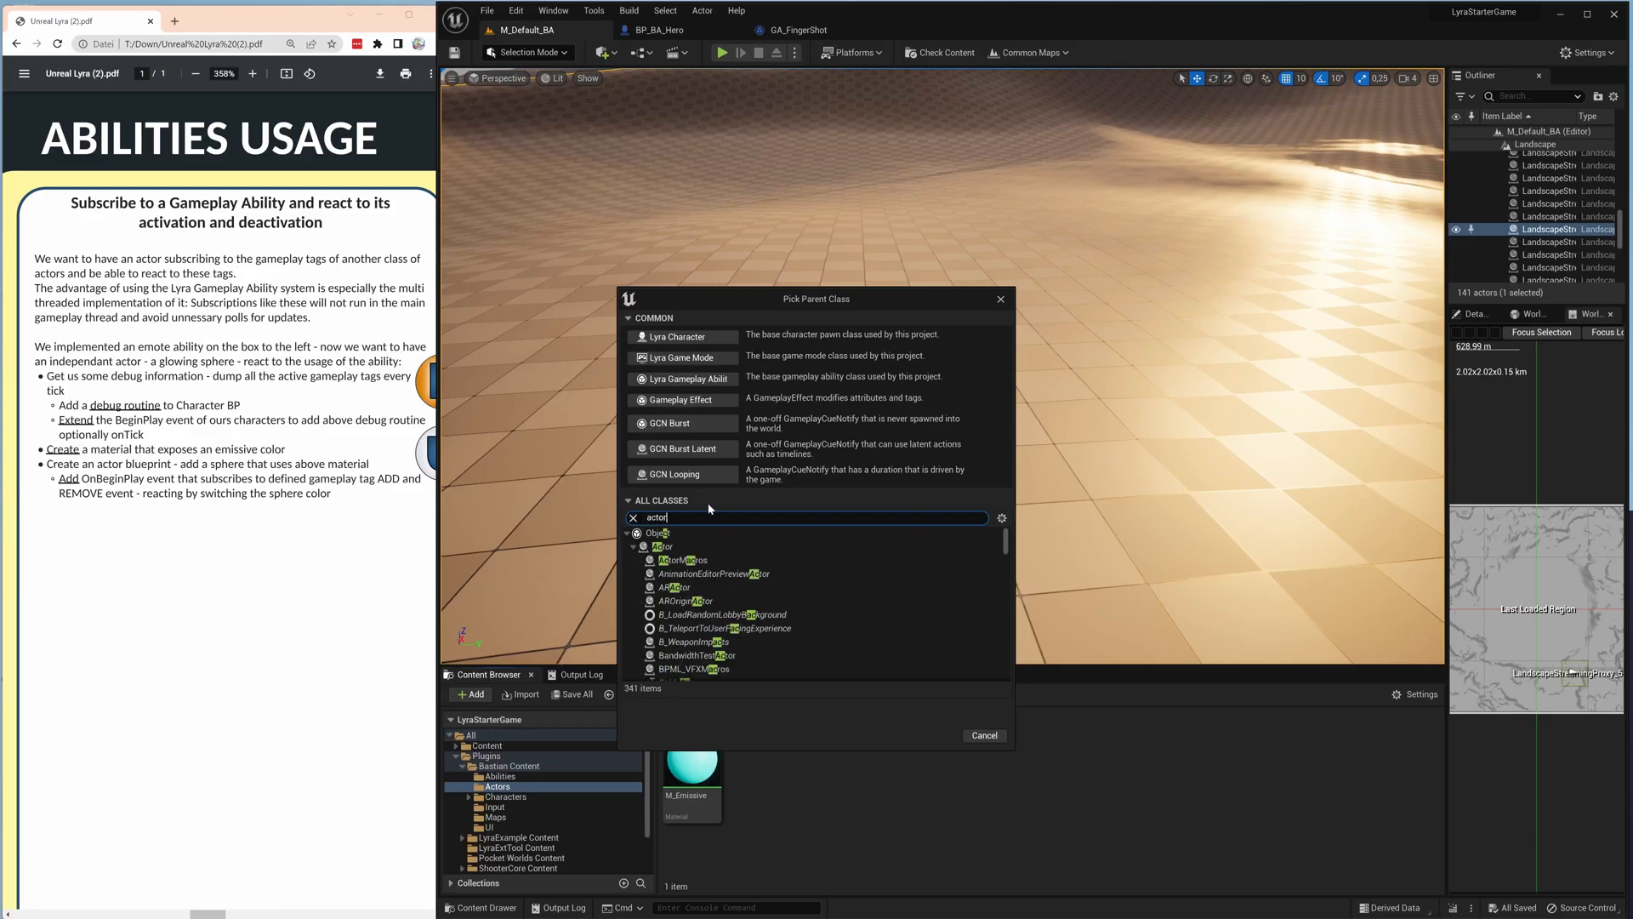
click(663, 546)
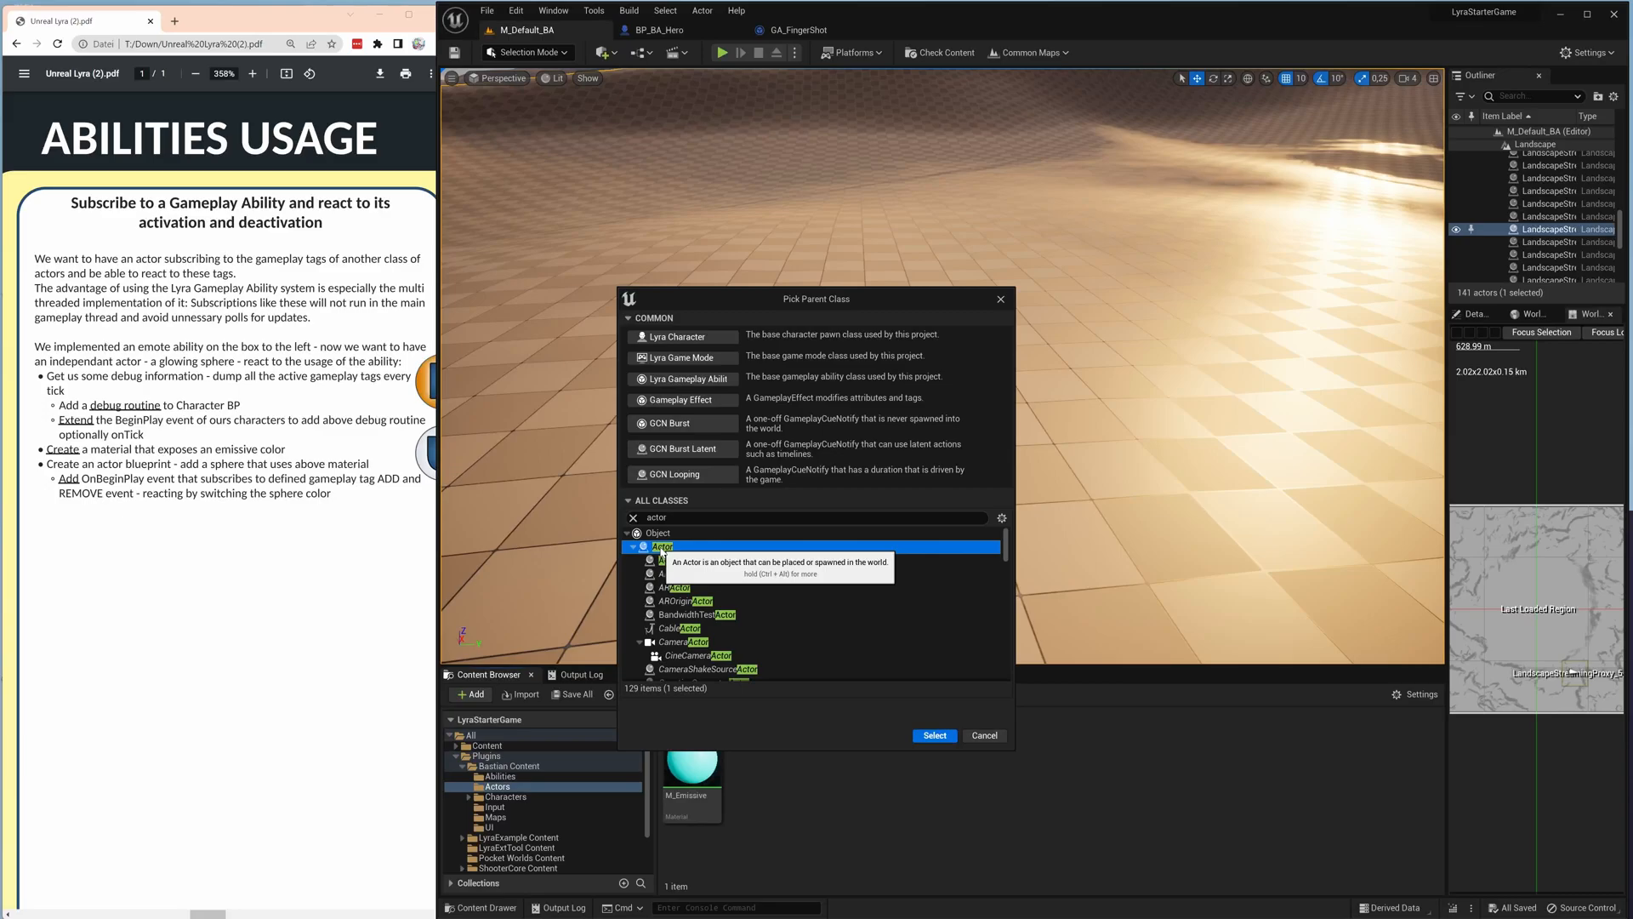
click(932, 735)
text(BP_EmissiveSphere)
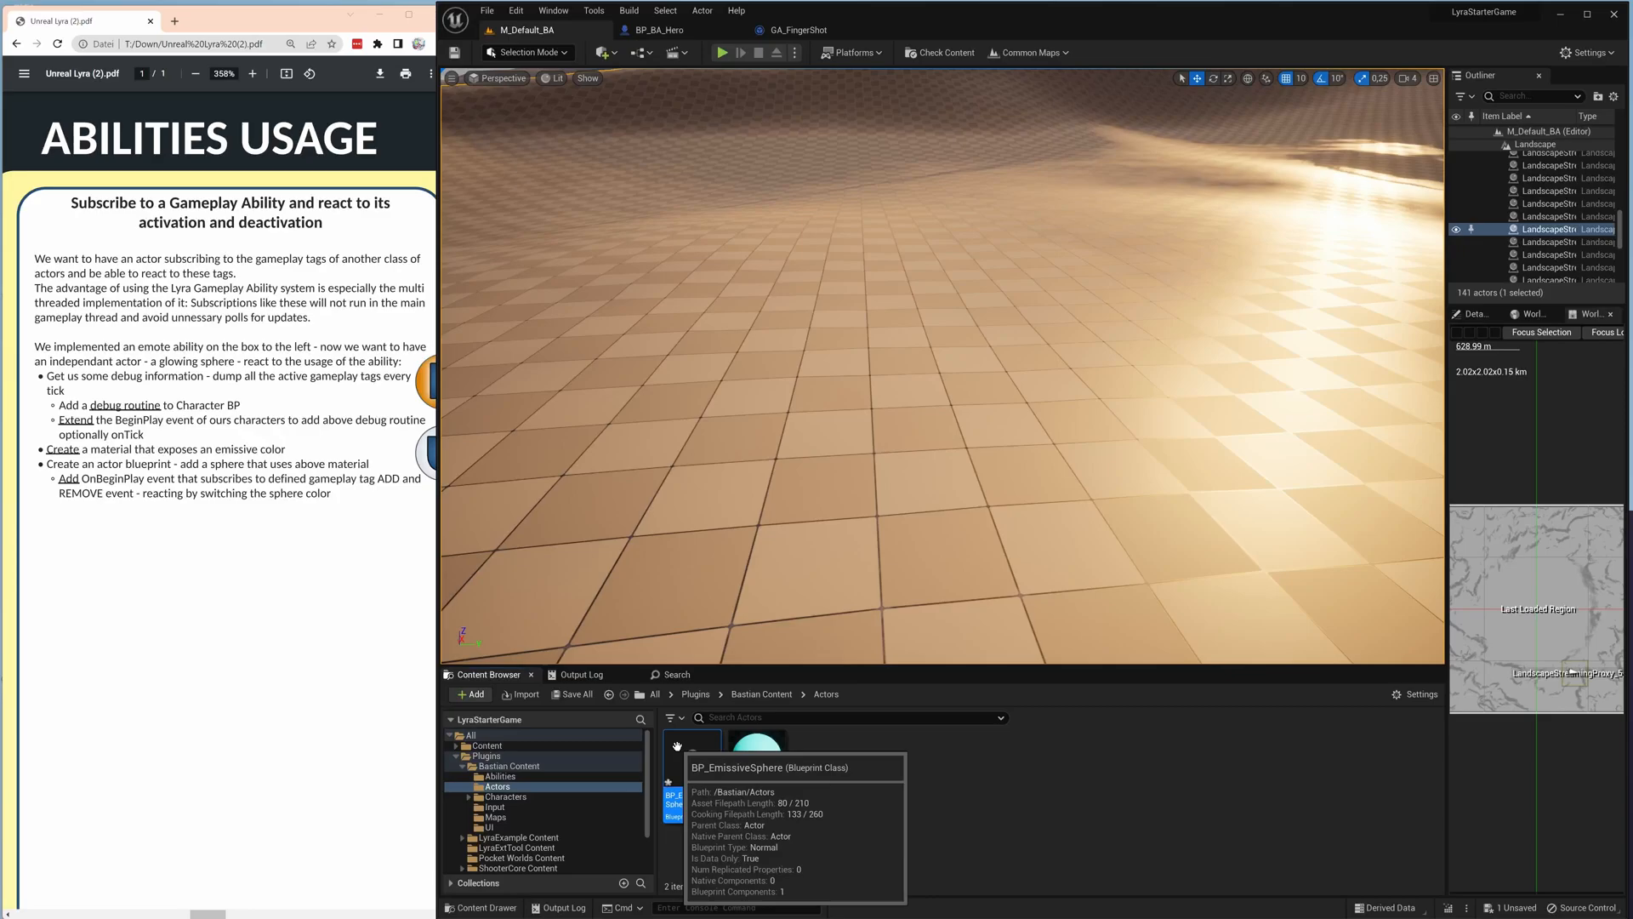
Open BP_EmissiveSphere and add a Sphere component from the Add component search.
double_click(675, 741)
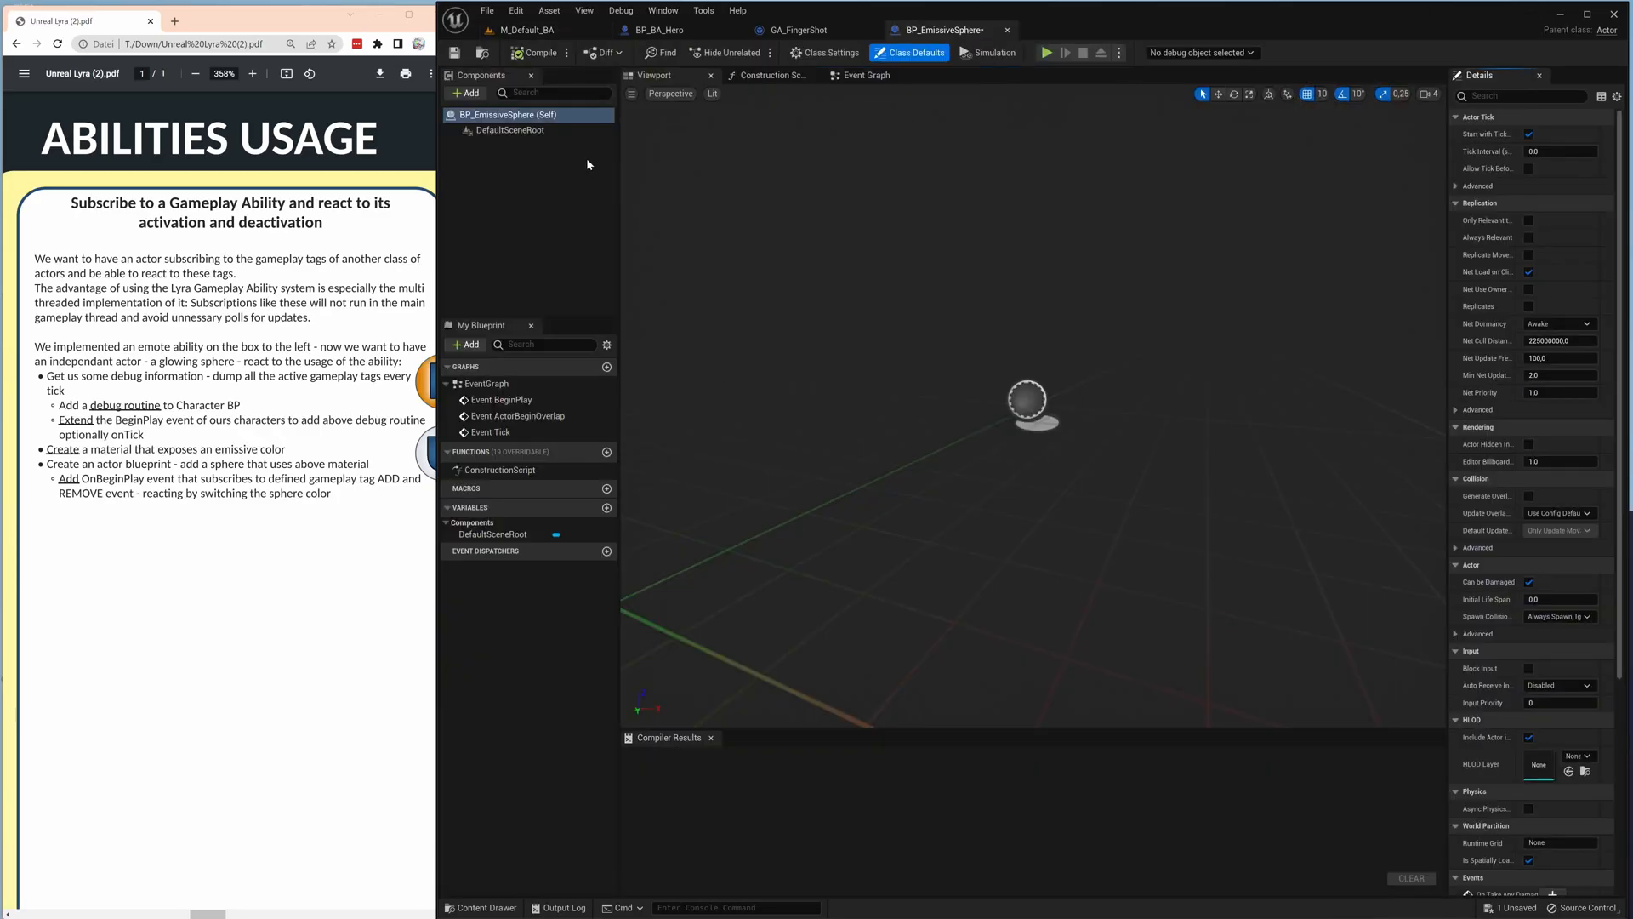
click(464, 93)
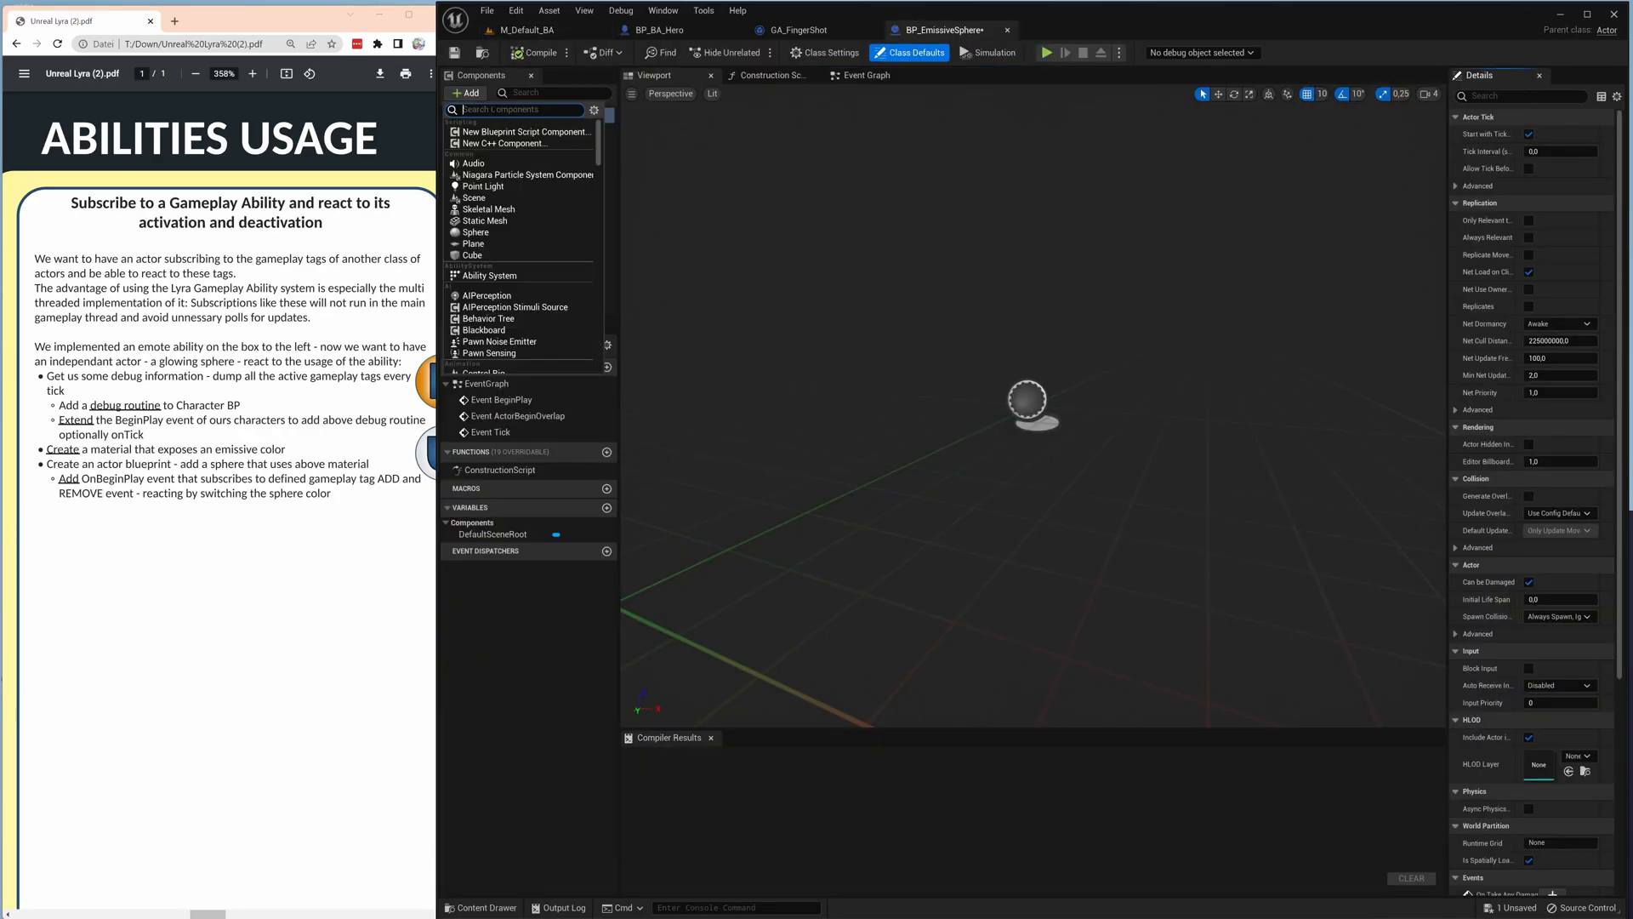
text(sphere)
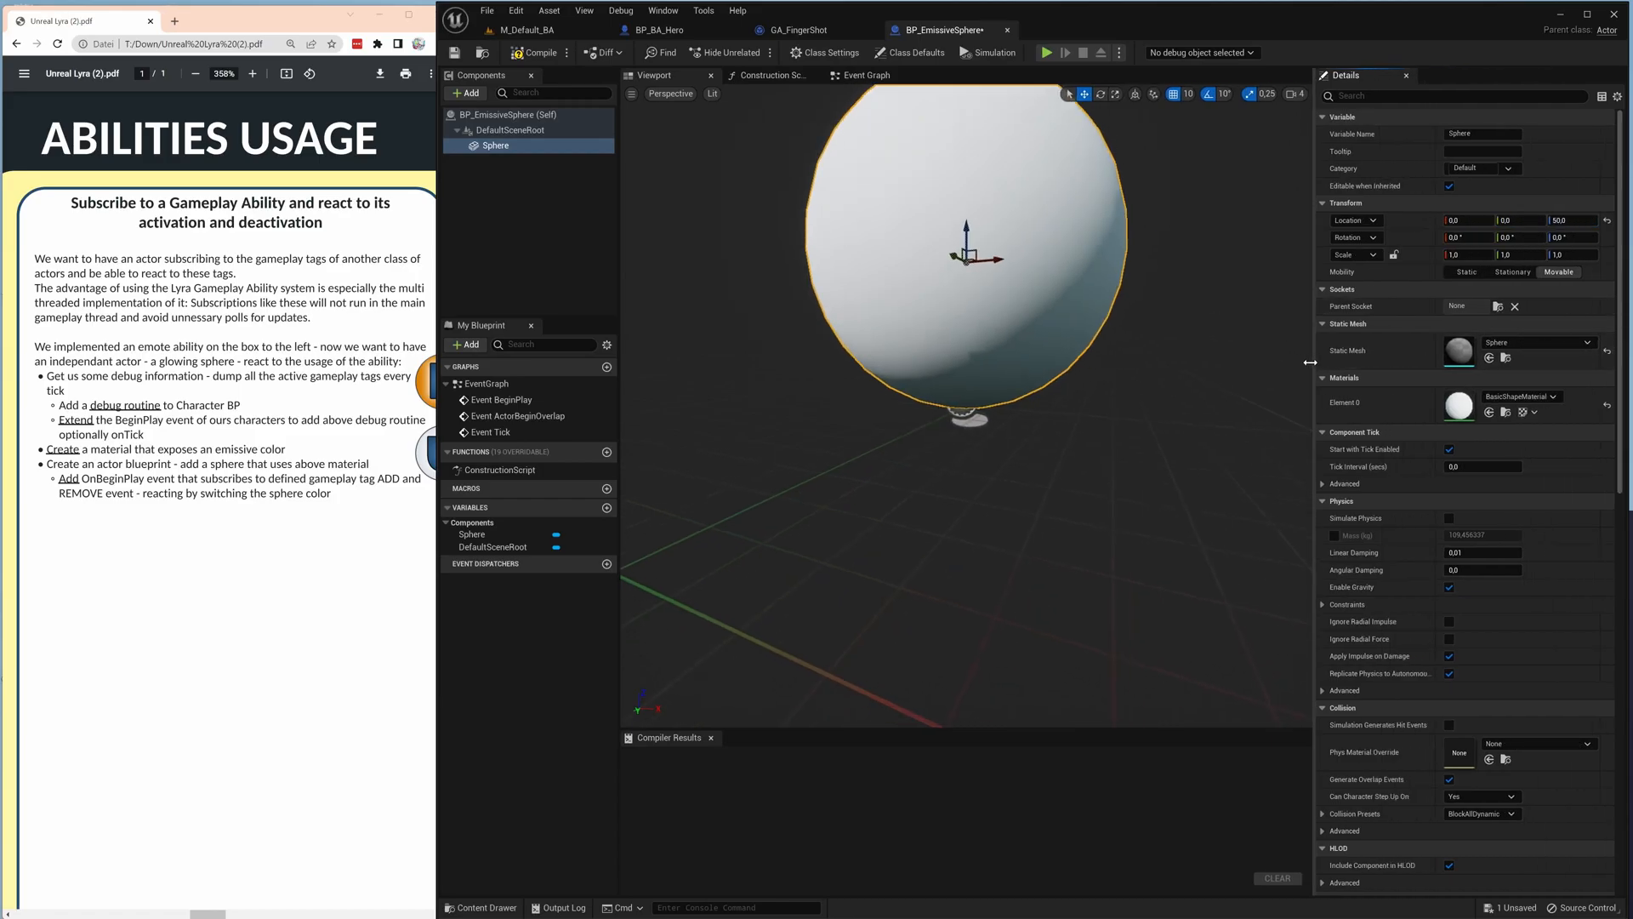
Set the Sphere's Element 0 material to M_Emissive and compile BP_EmissiveSphere.
click(1552, 397)
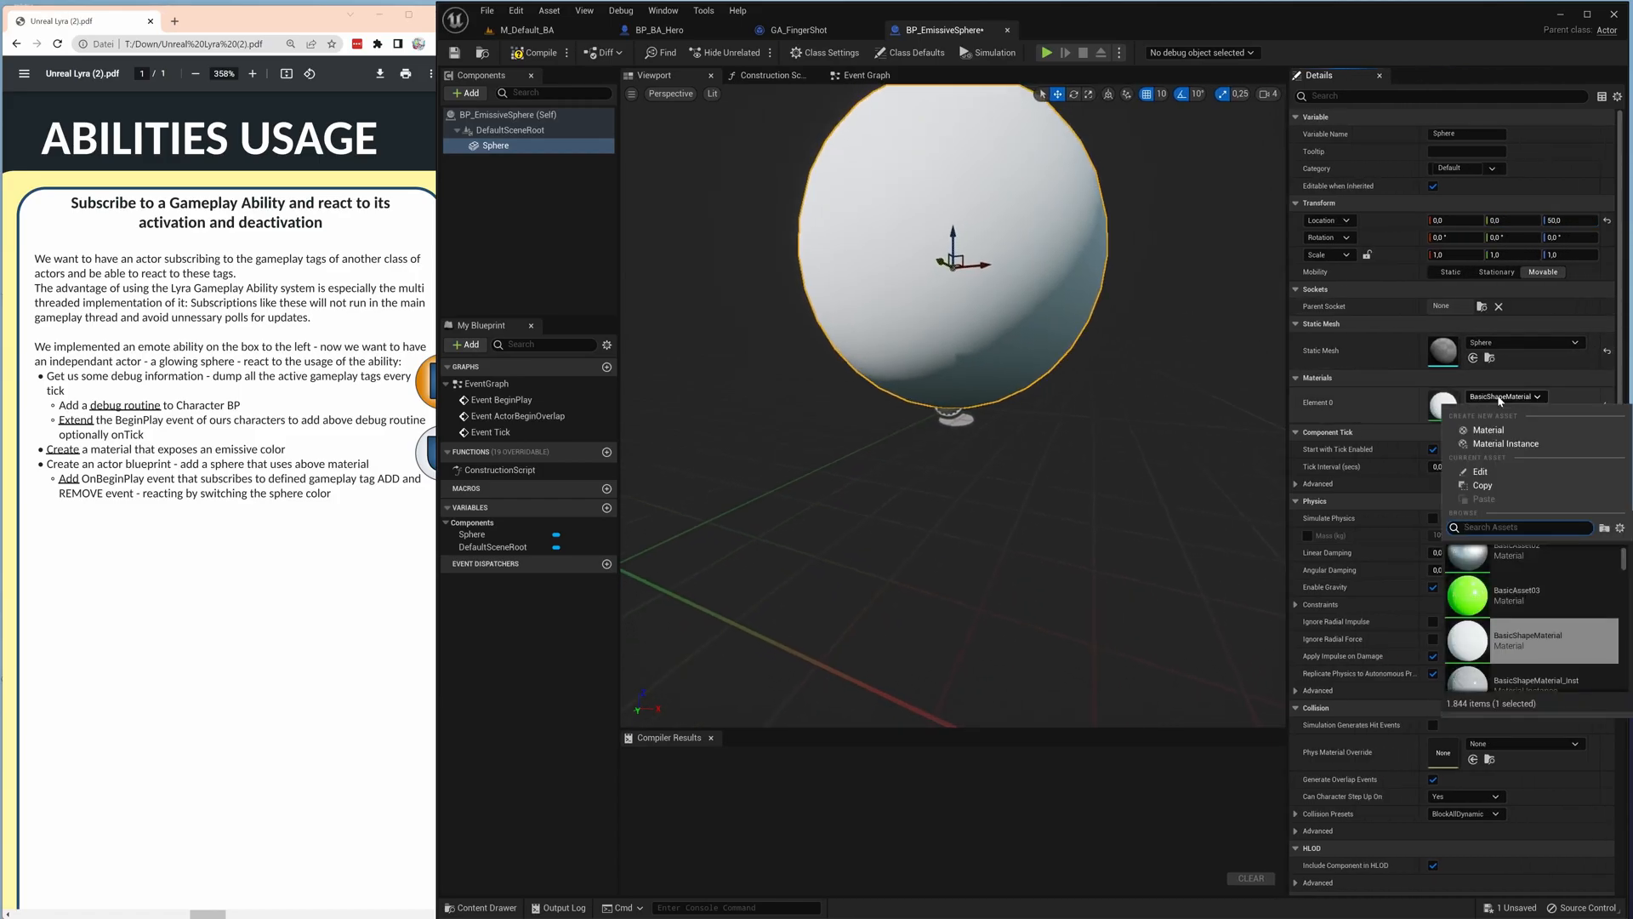
text(emis)
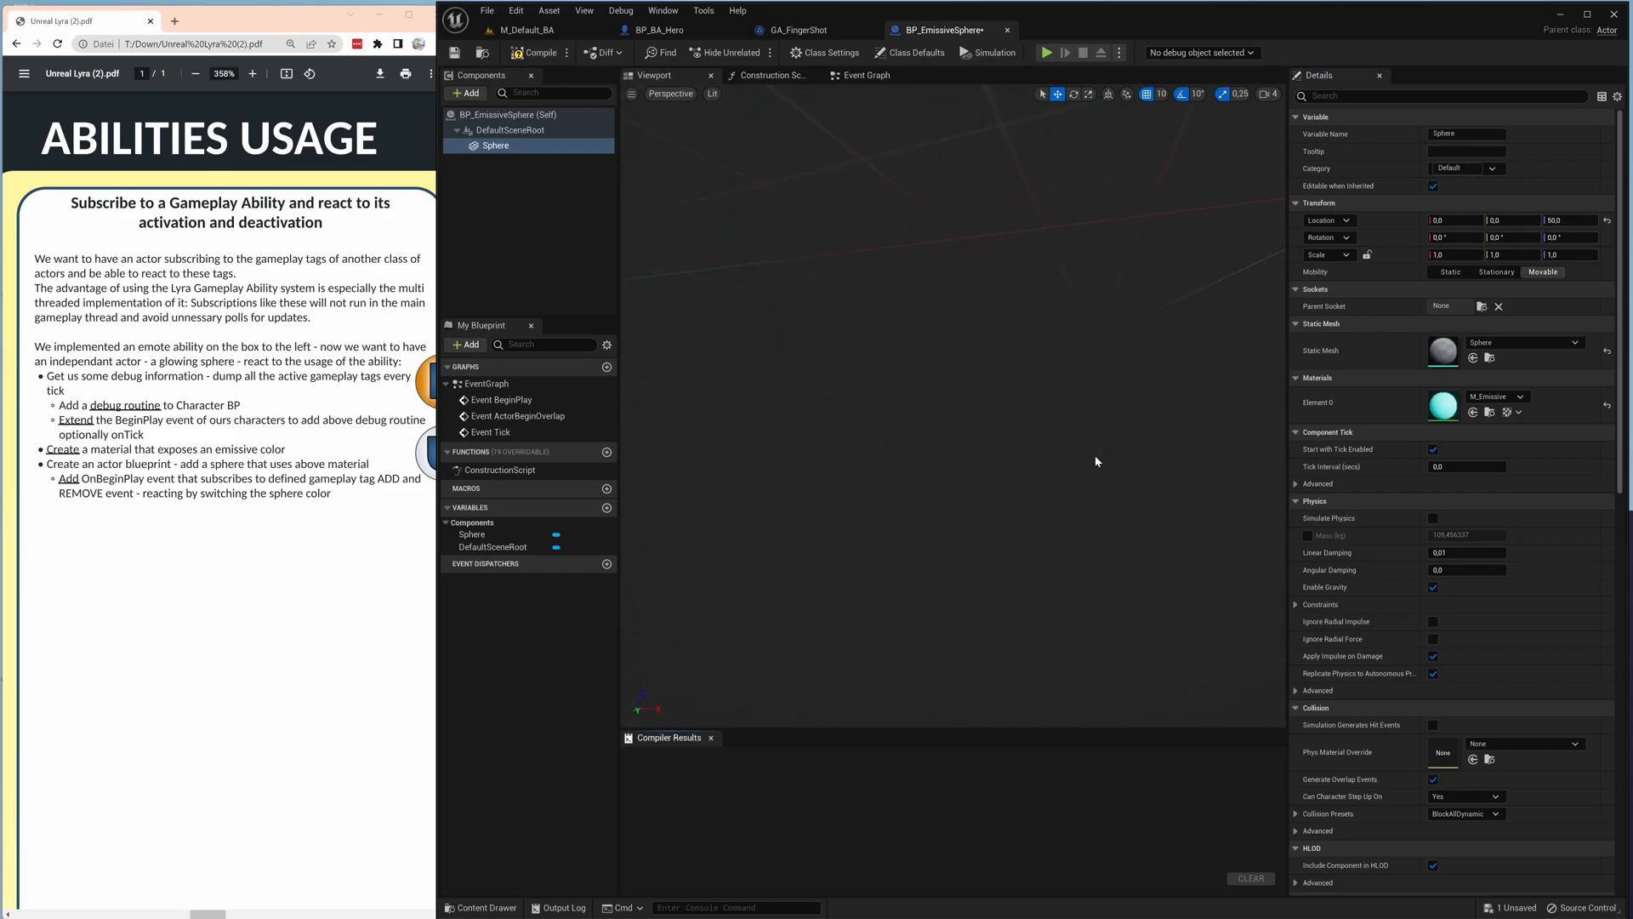
click(538, 52)
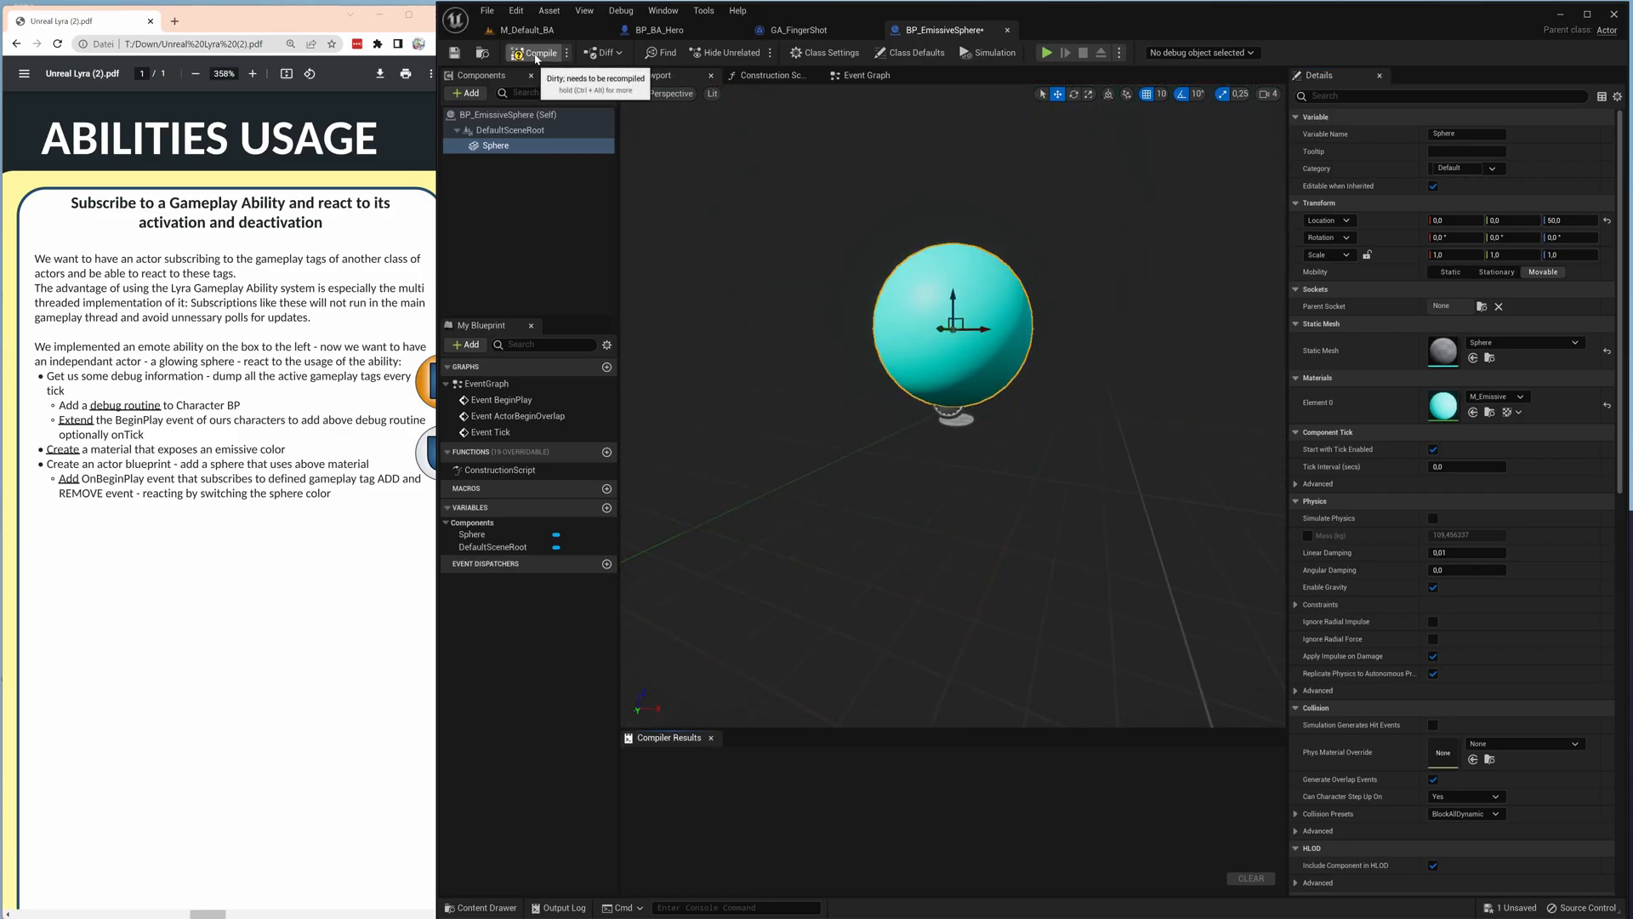
click(537, 52)
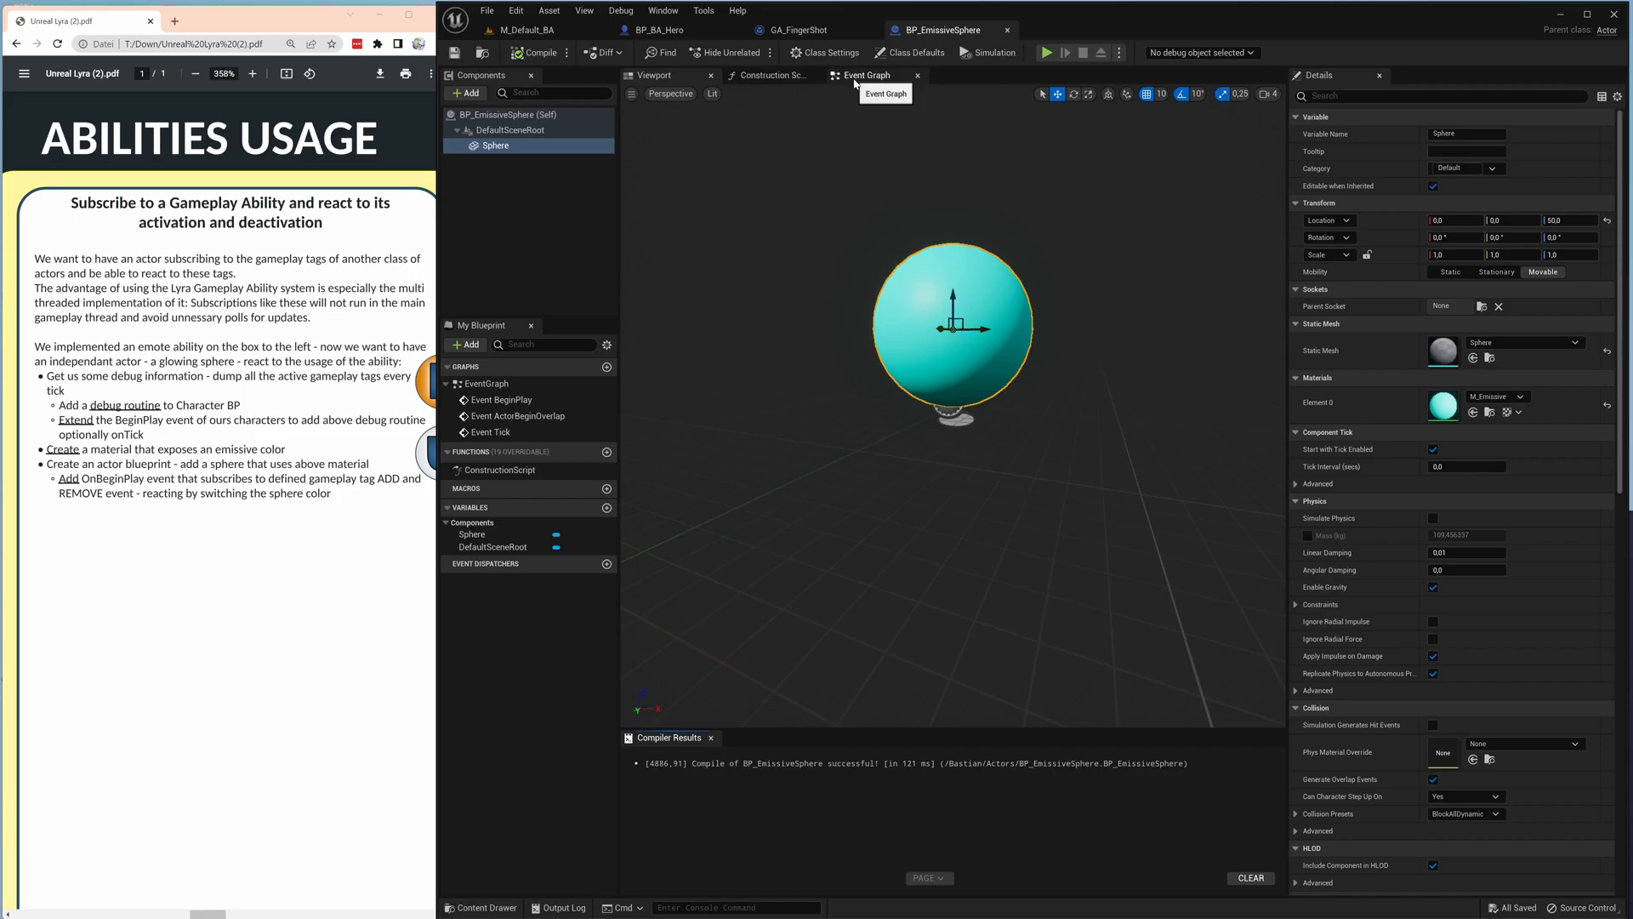
Open the Event Graph, then copy the tag add/remove blueprint graph from its linked page.
click(867, 75)
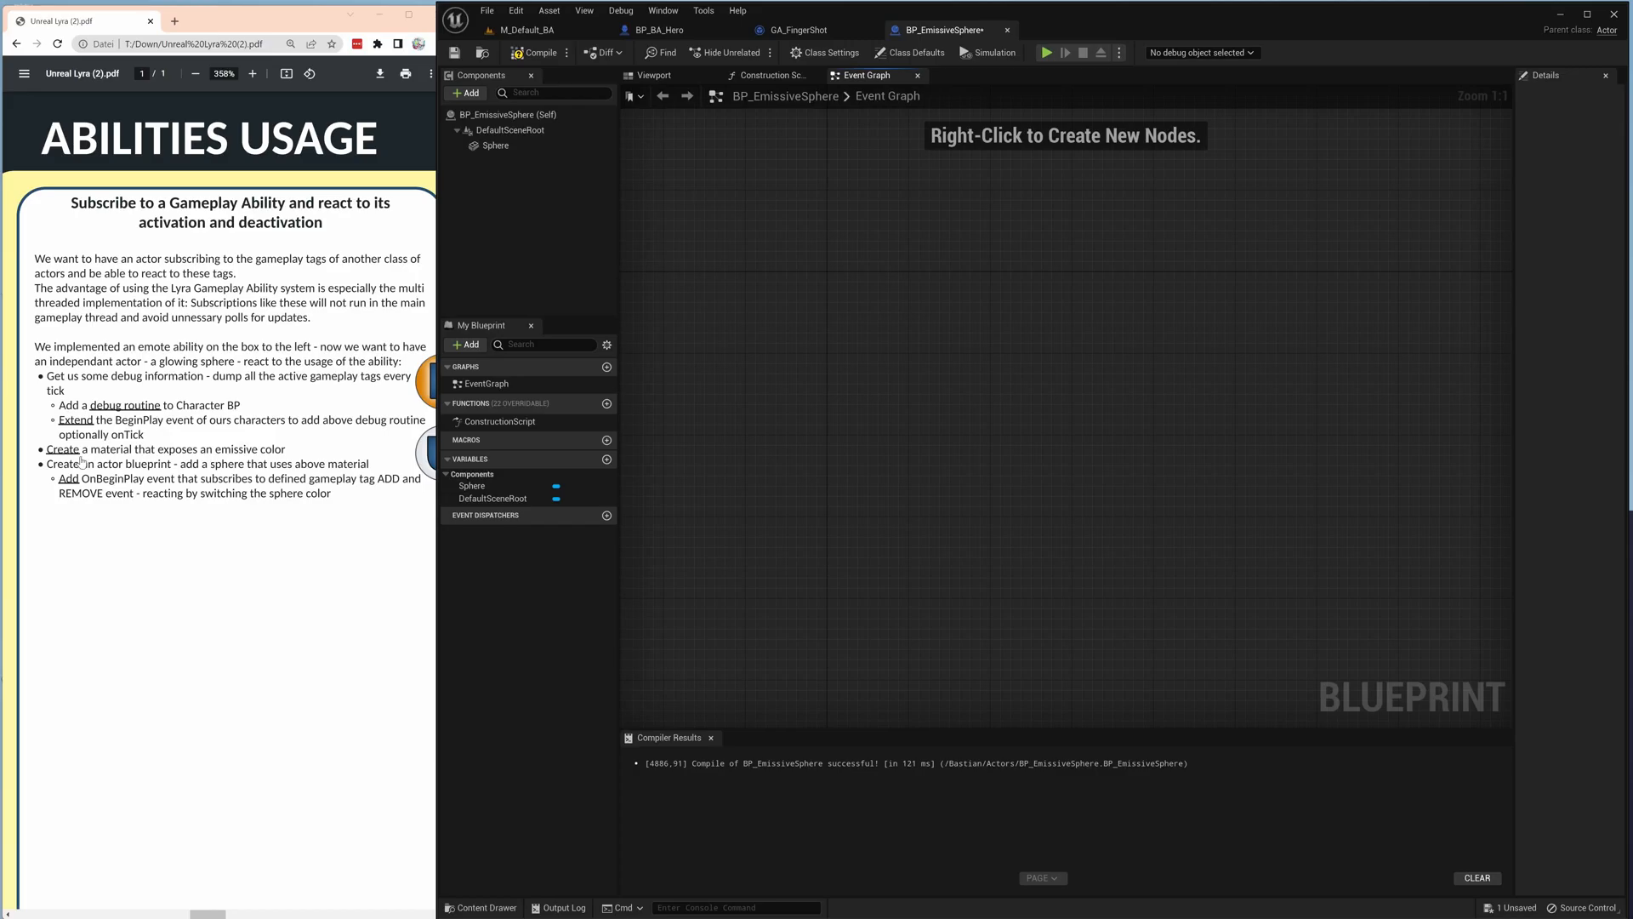
right_click(82, 463)
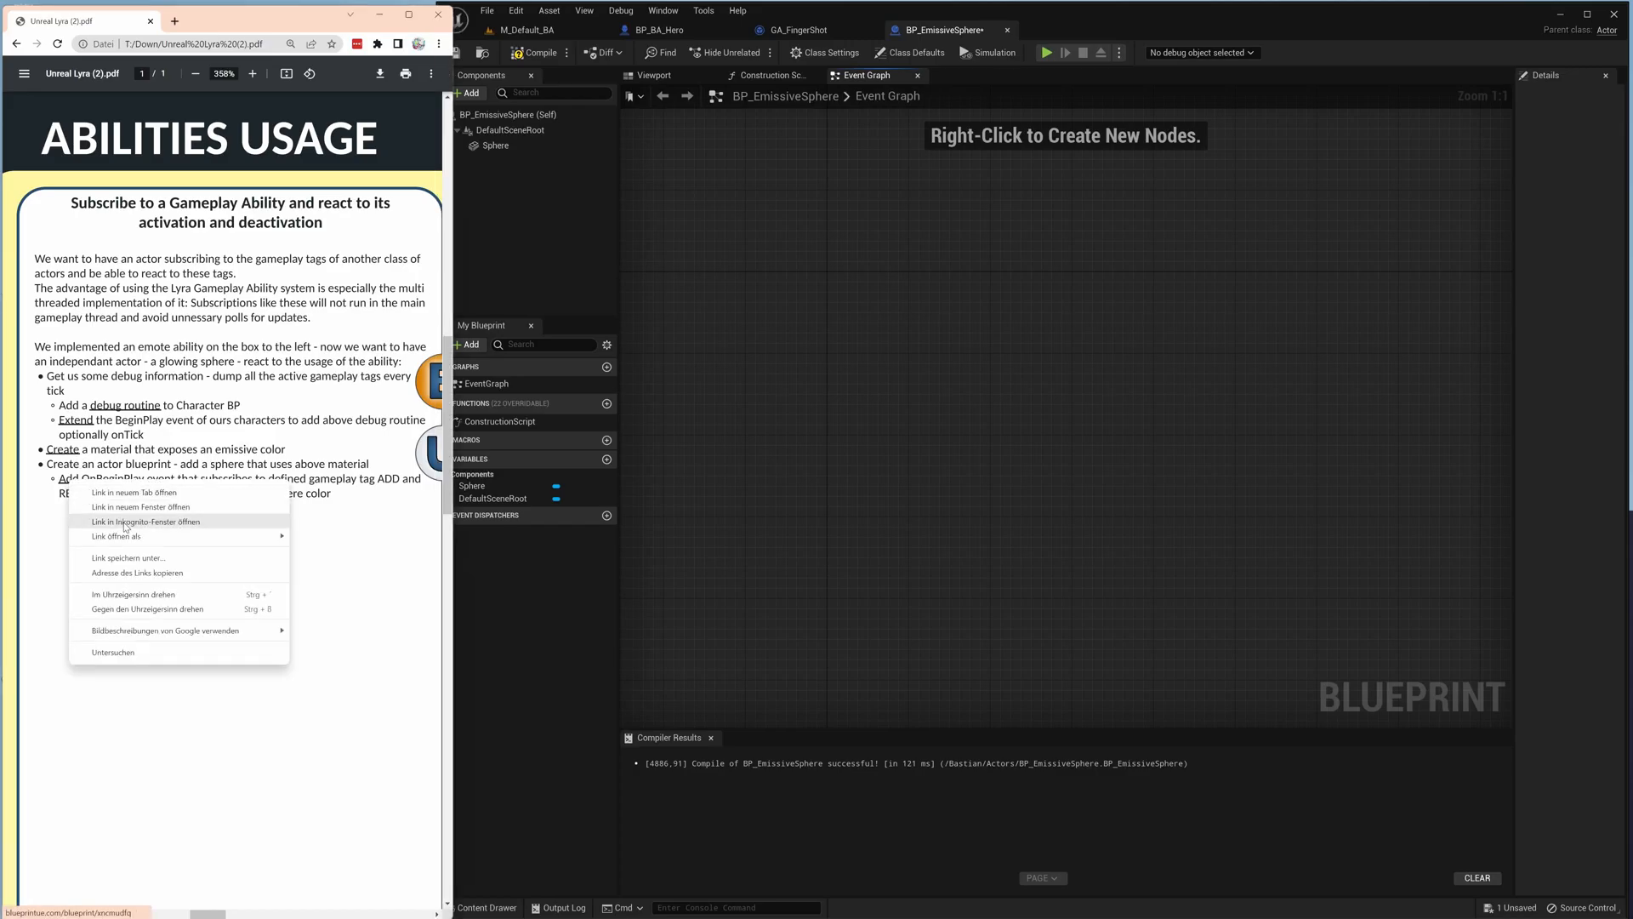
click(134, 493)
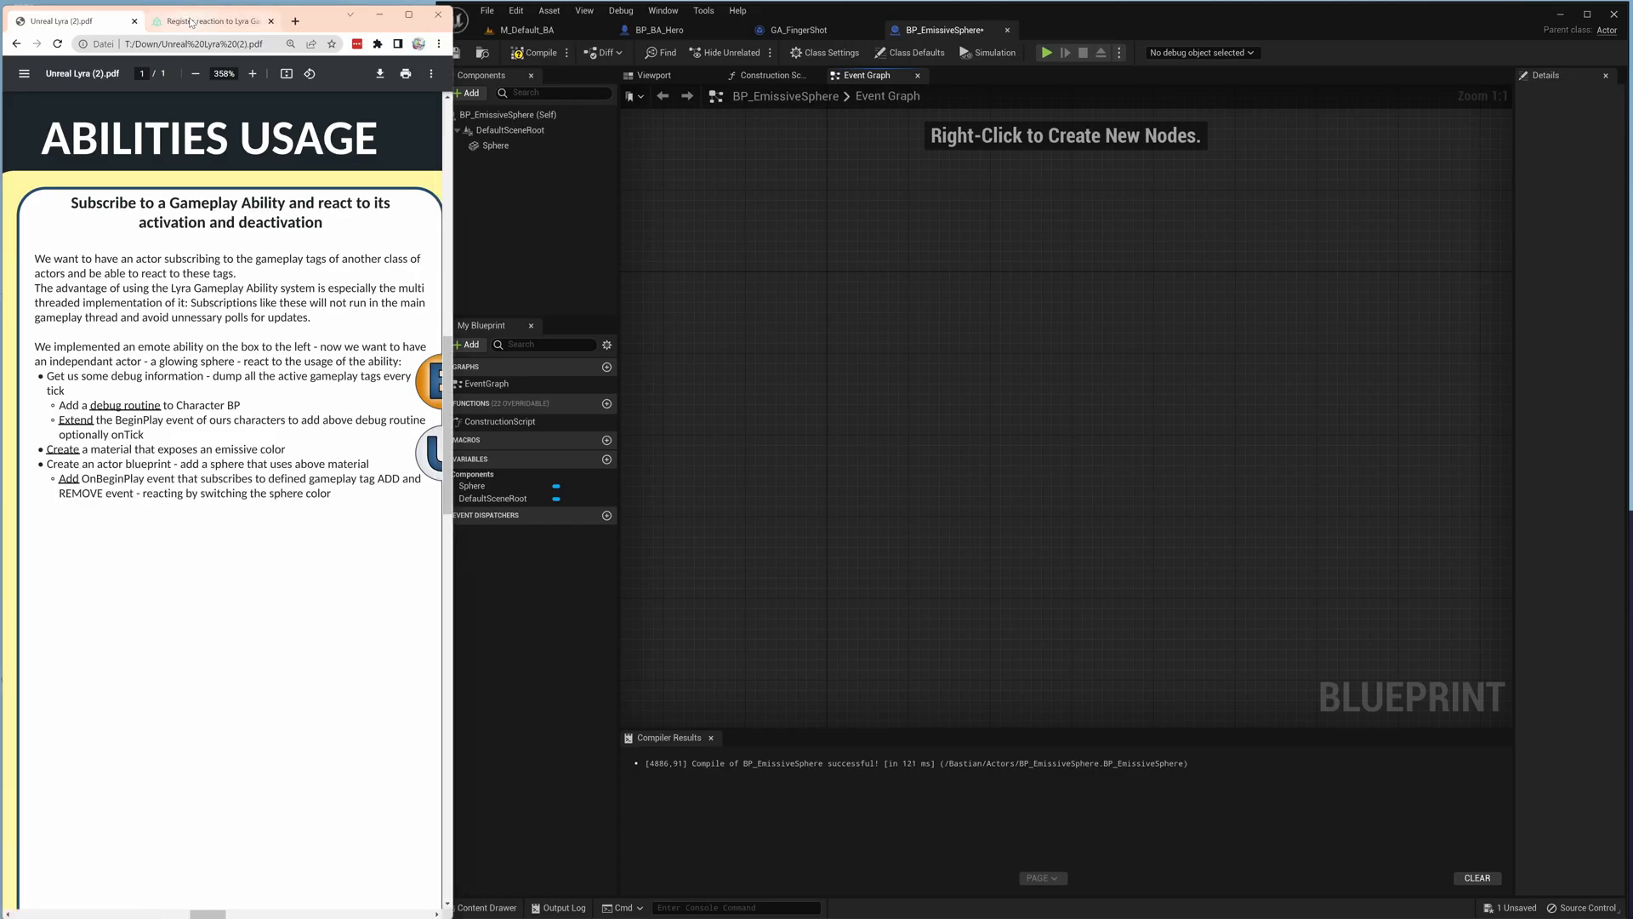
click(208, 21)
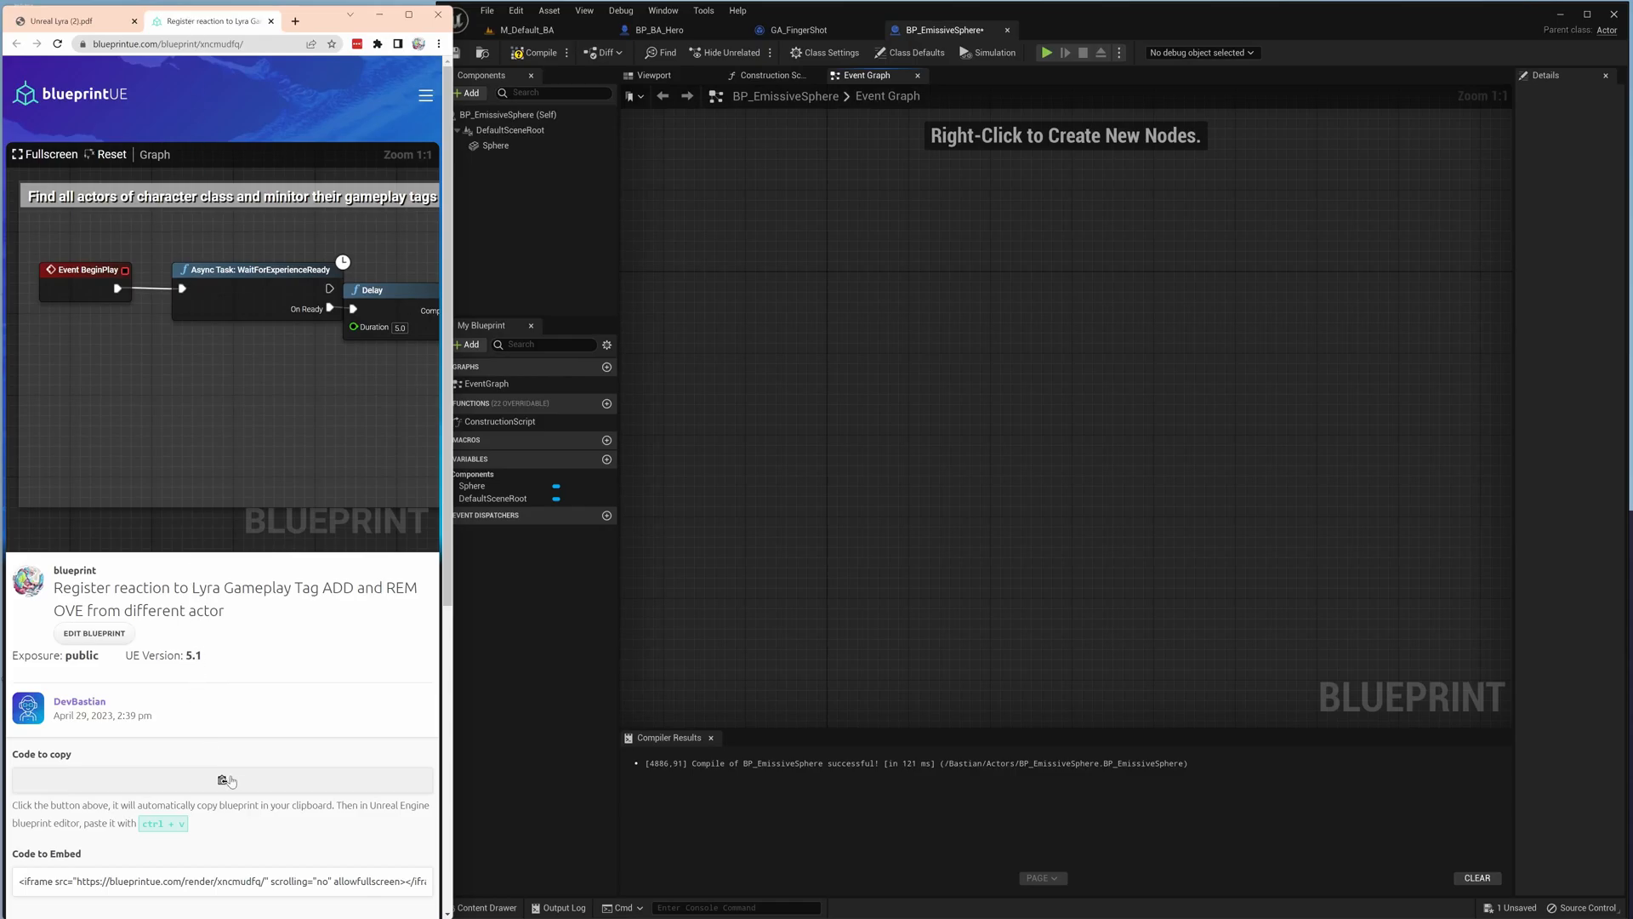
click(222, 780)
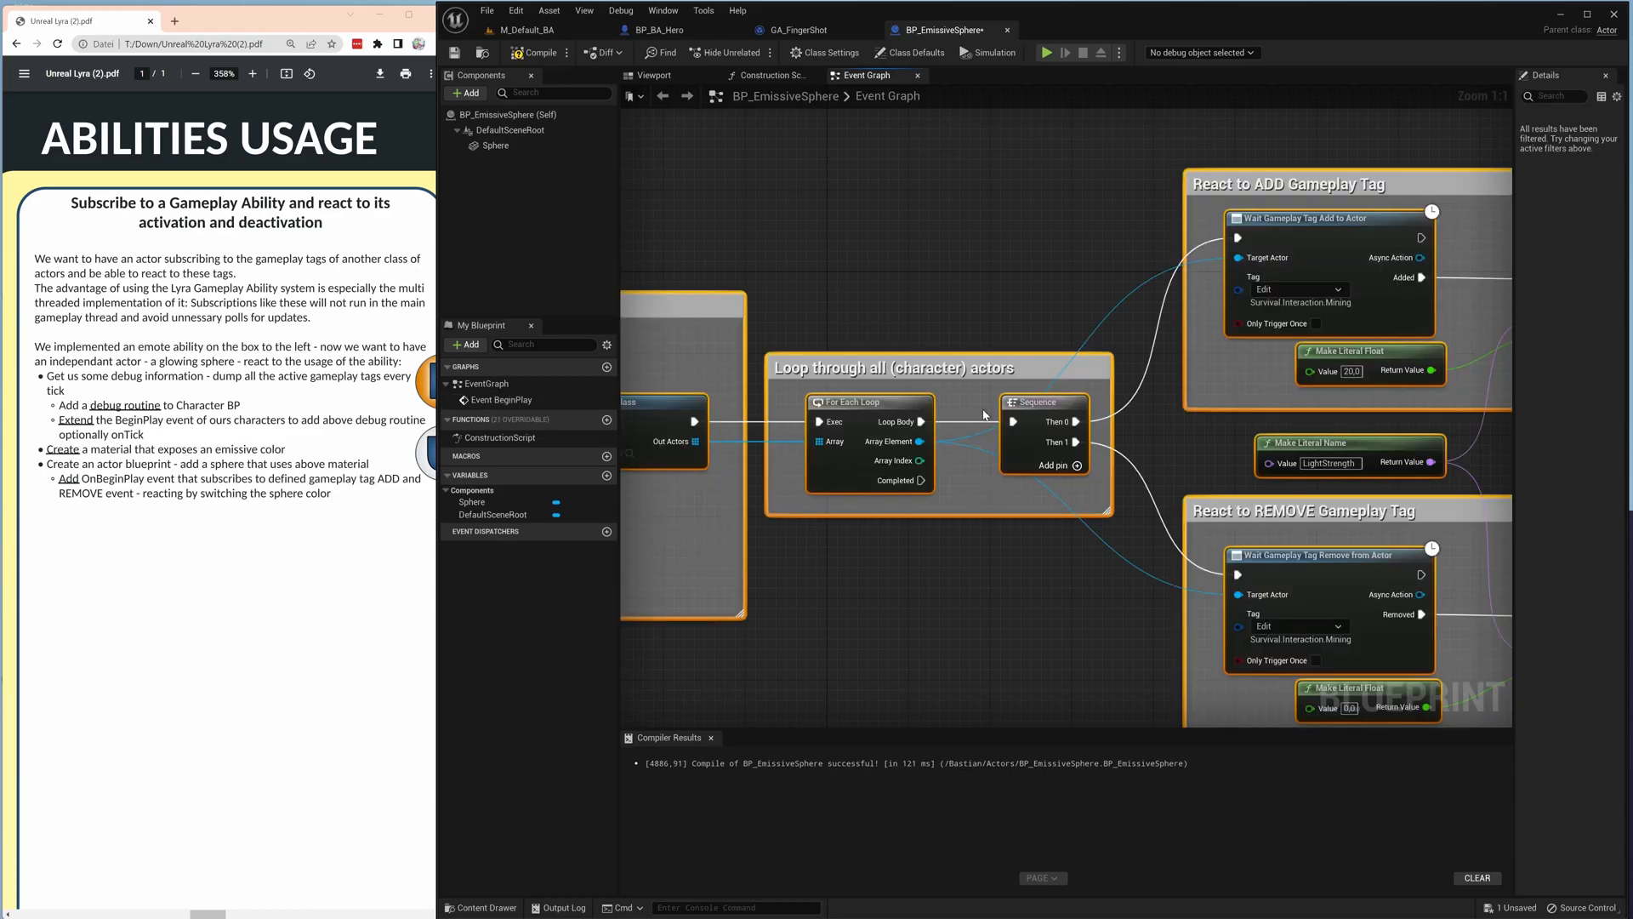
scroll(down, 3)
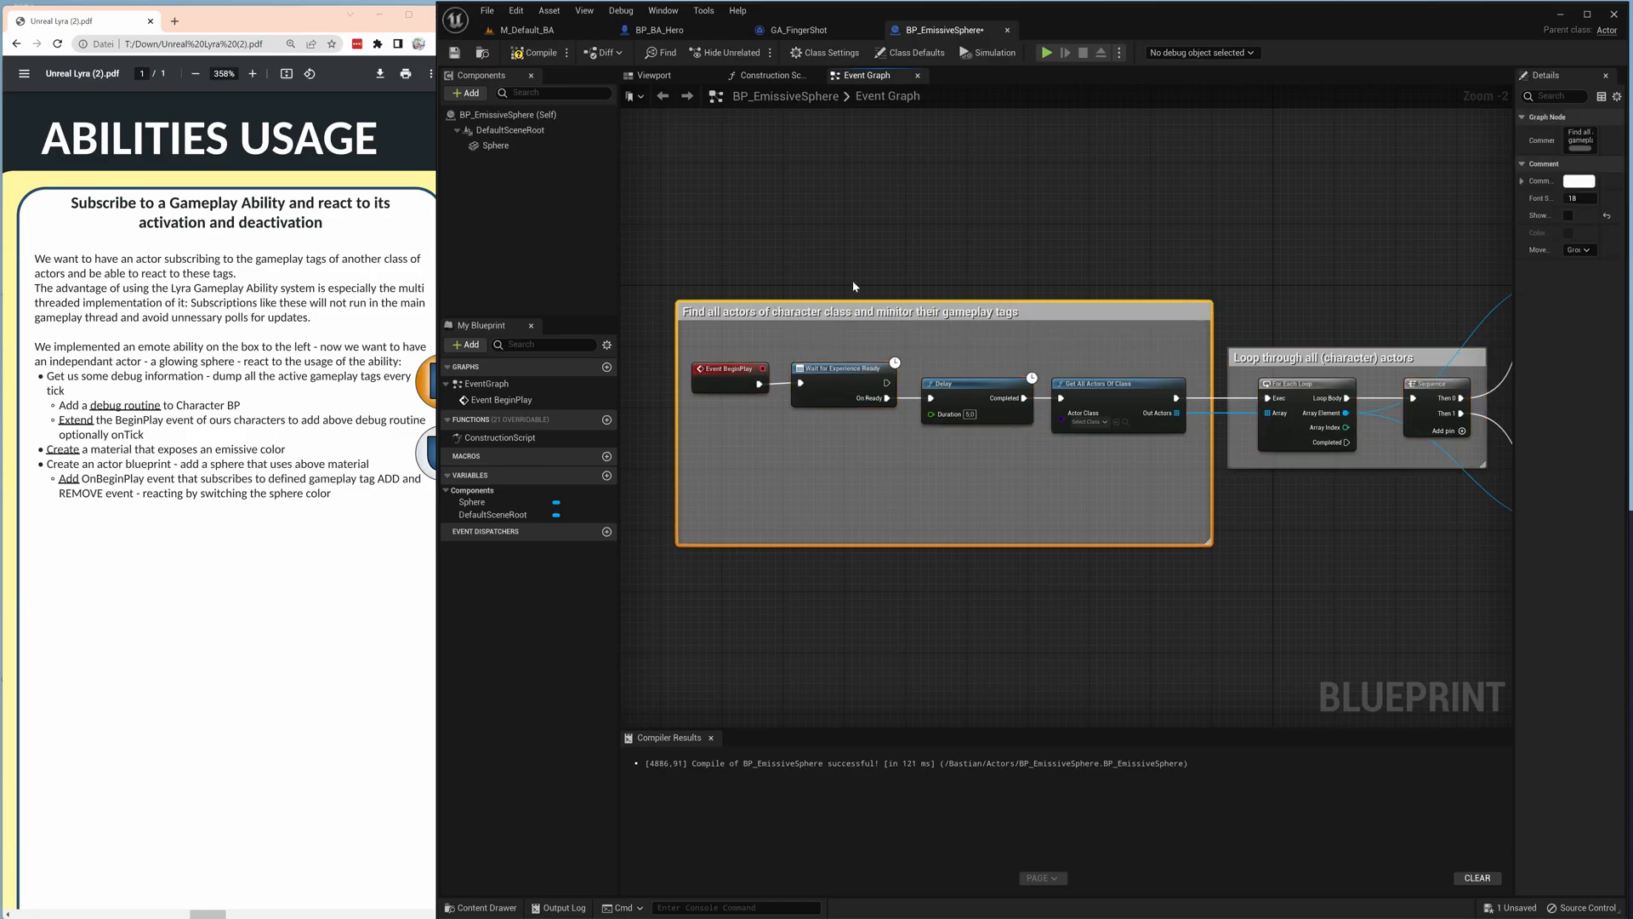
mouse_move(883, 310)
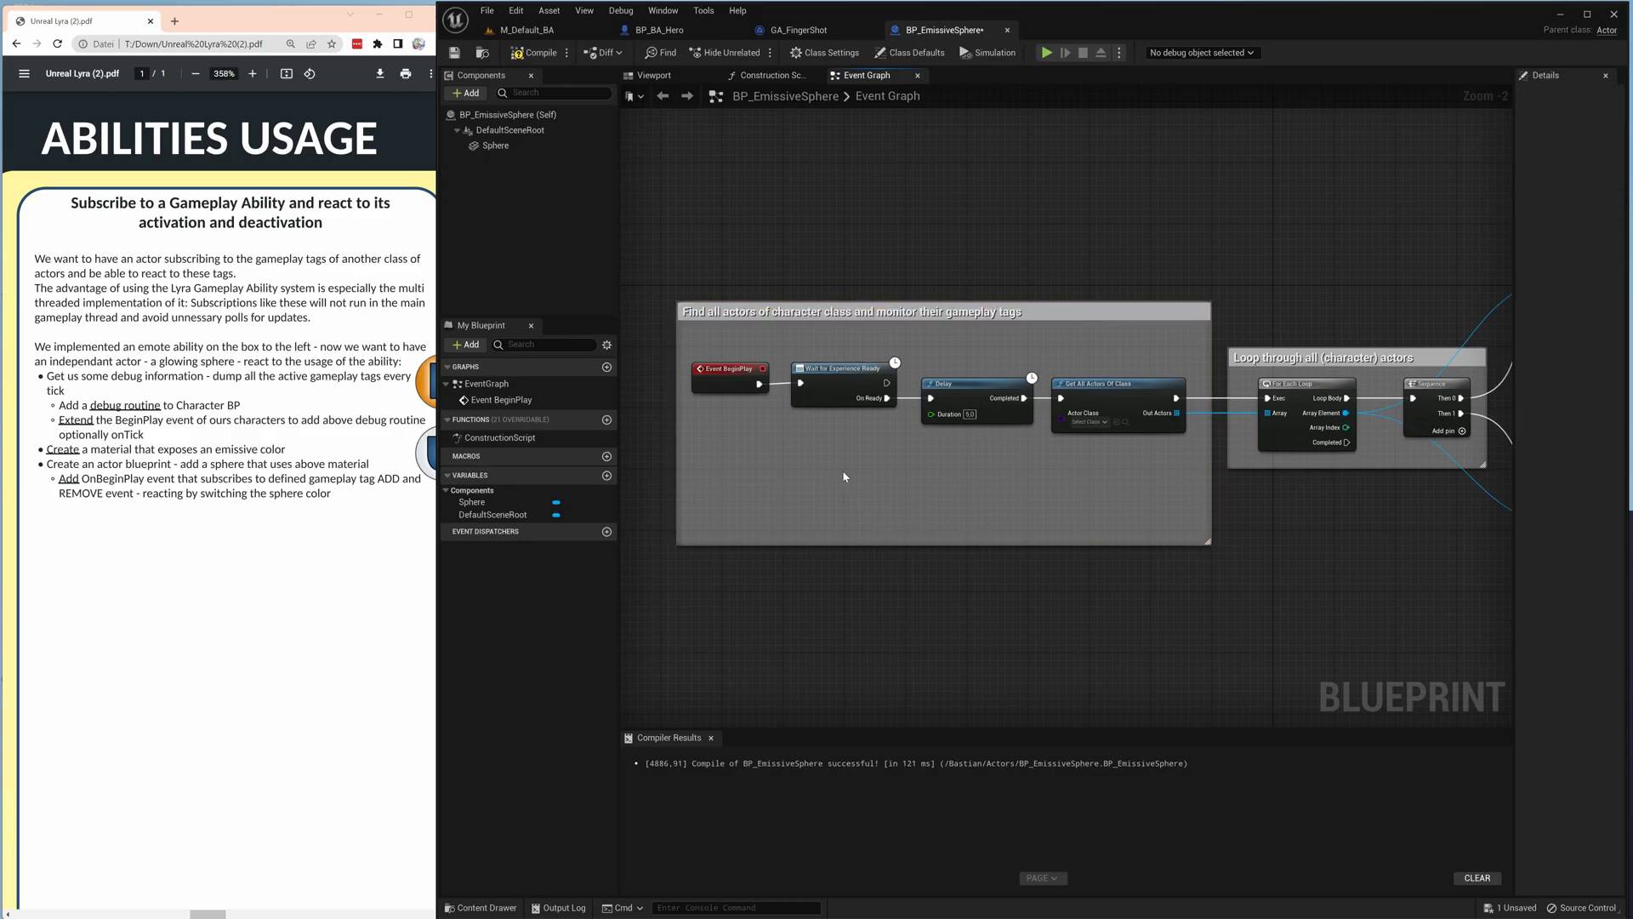
mouse_move(859, 367)
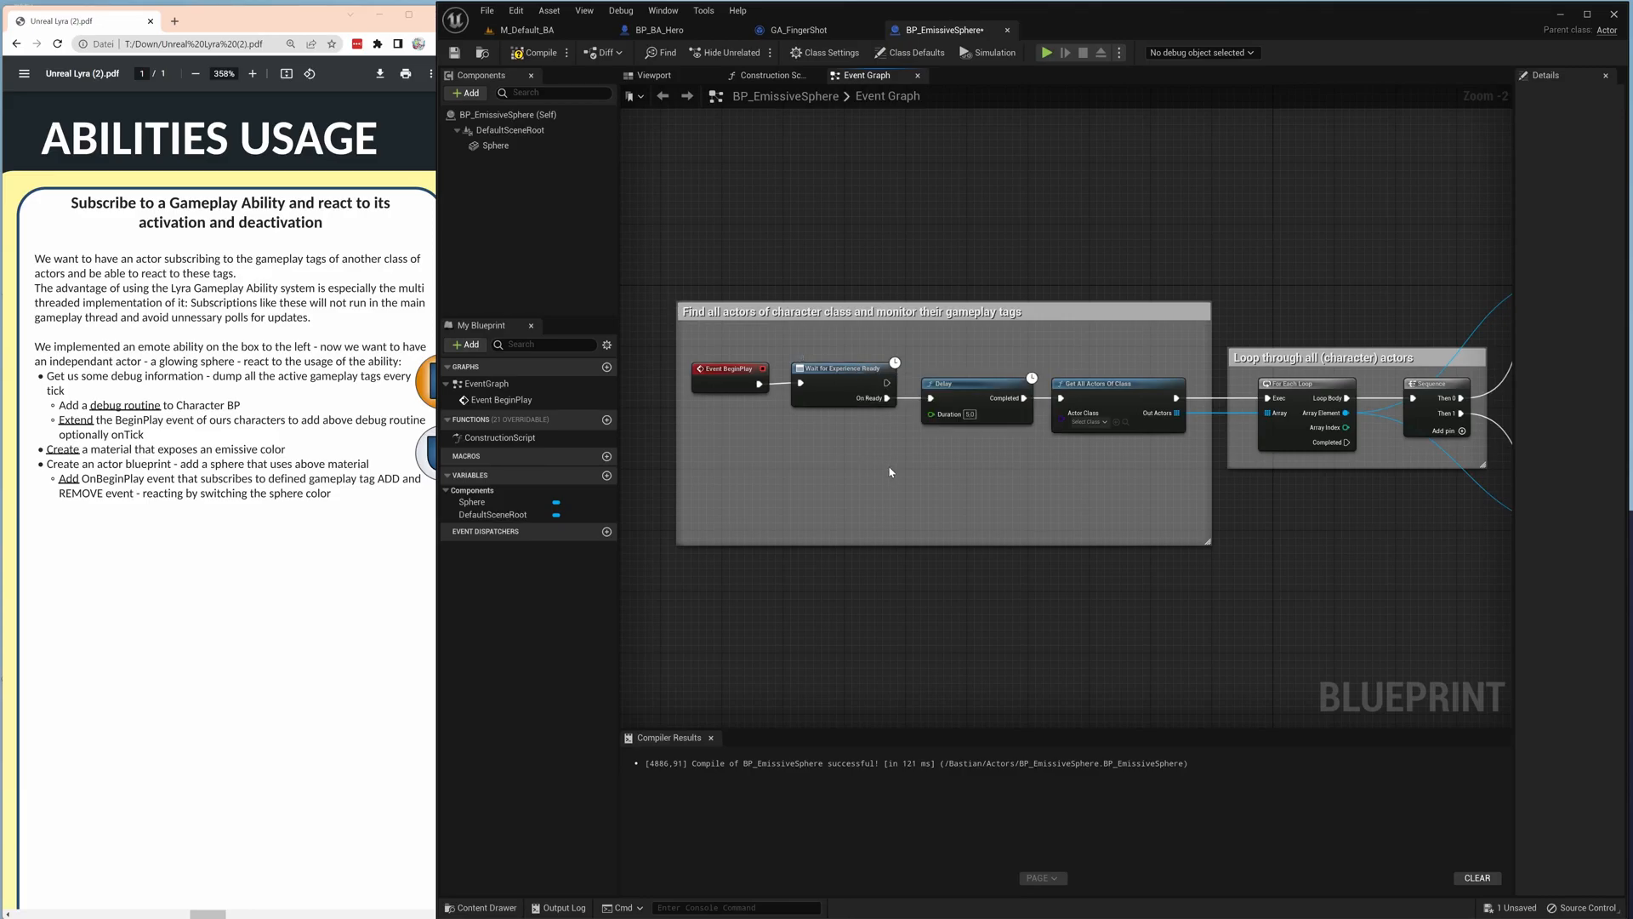
mouse_move(965, 385)
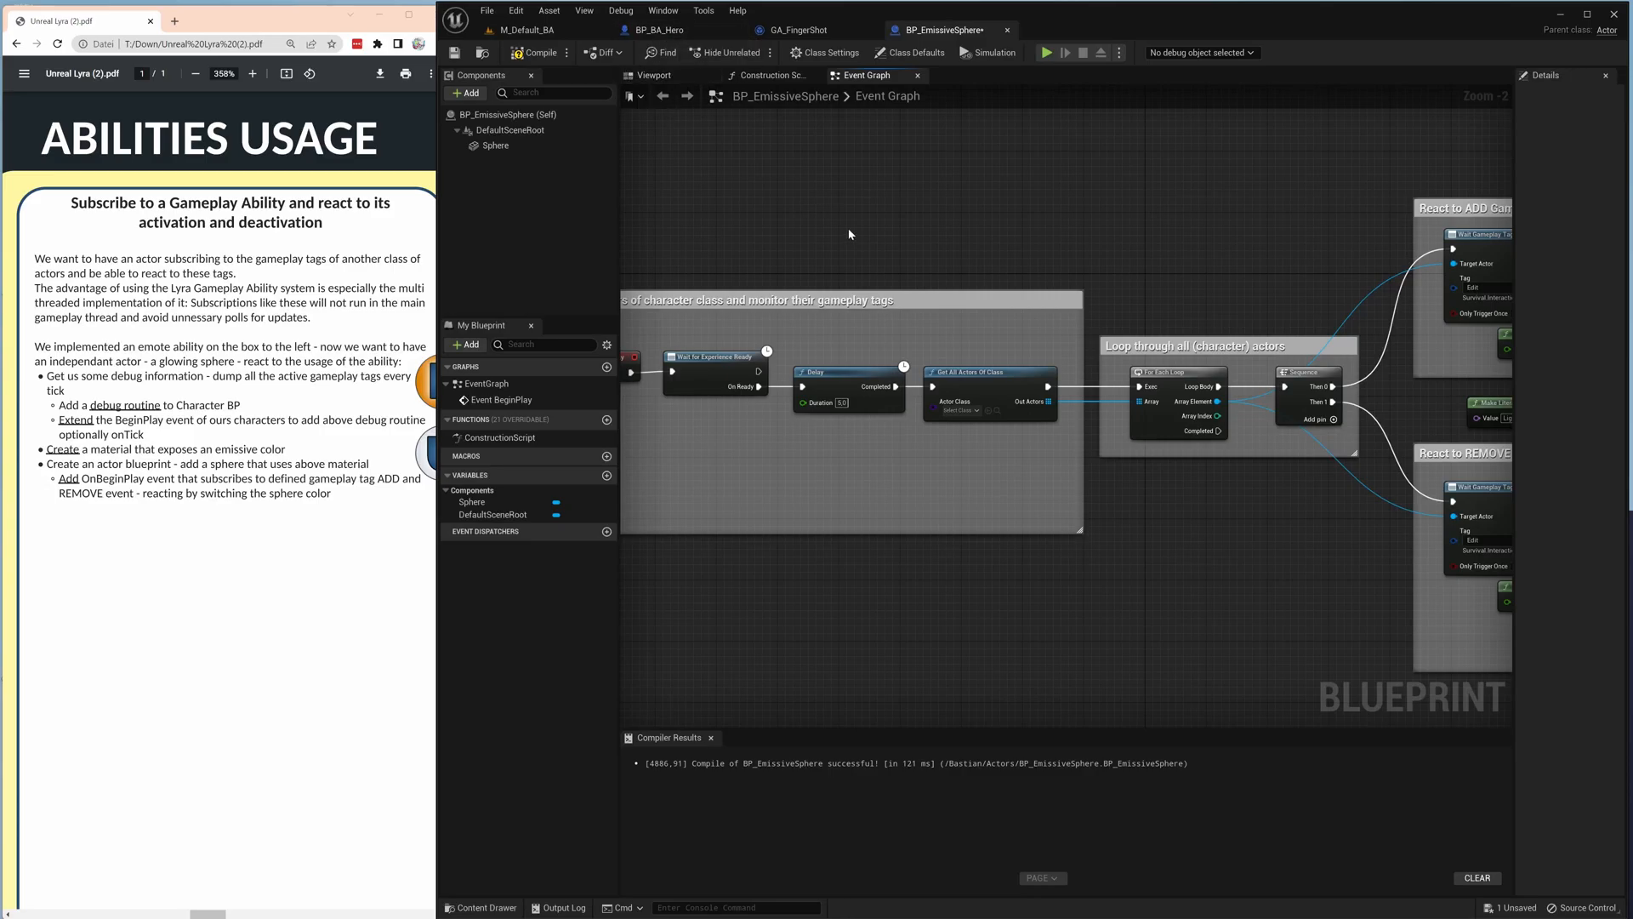
Set Get All Actors Of Class's Actor Class to BP_BA_Hero.
click(956, 409)
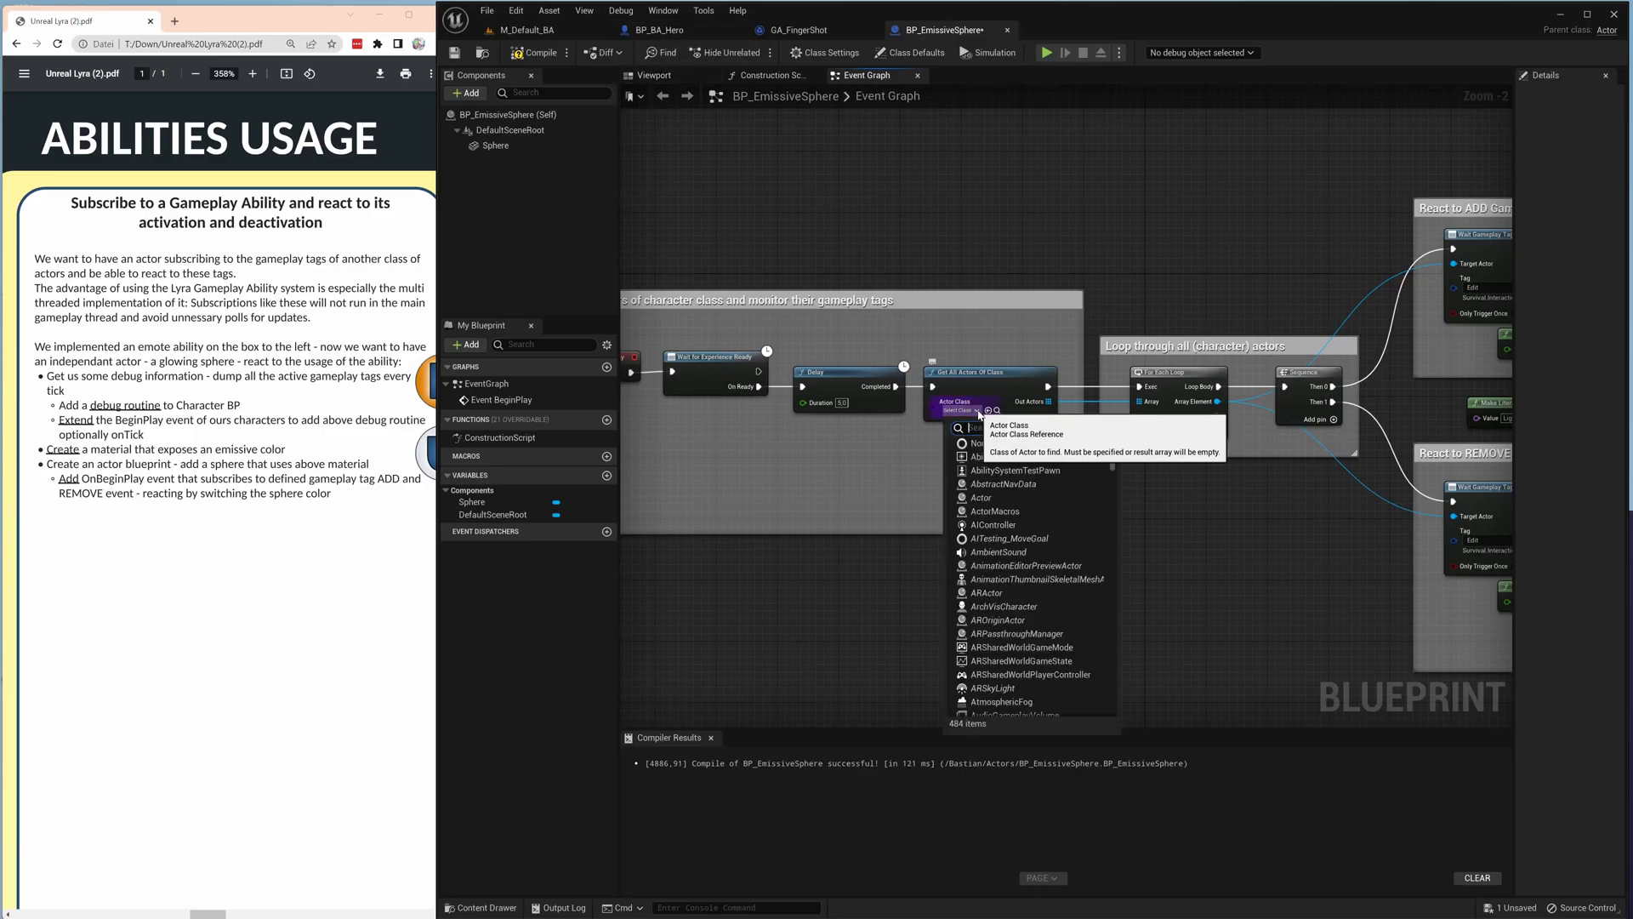
text(bp_ba_h)
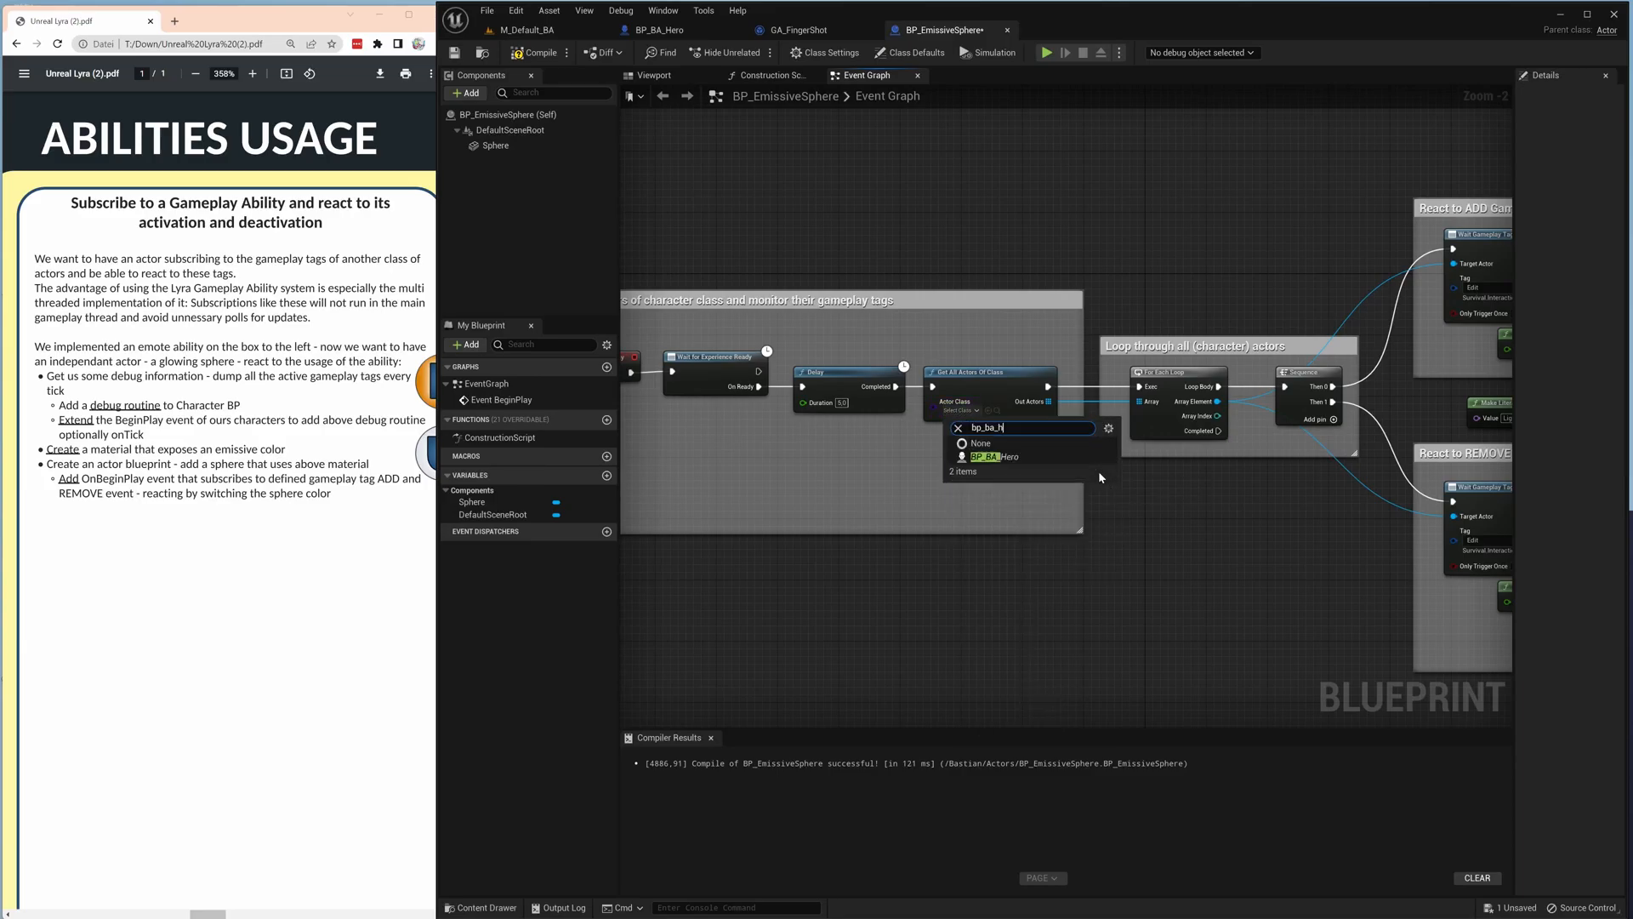
click(997, 456)
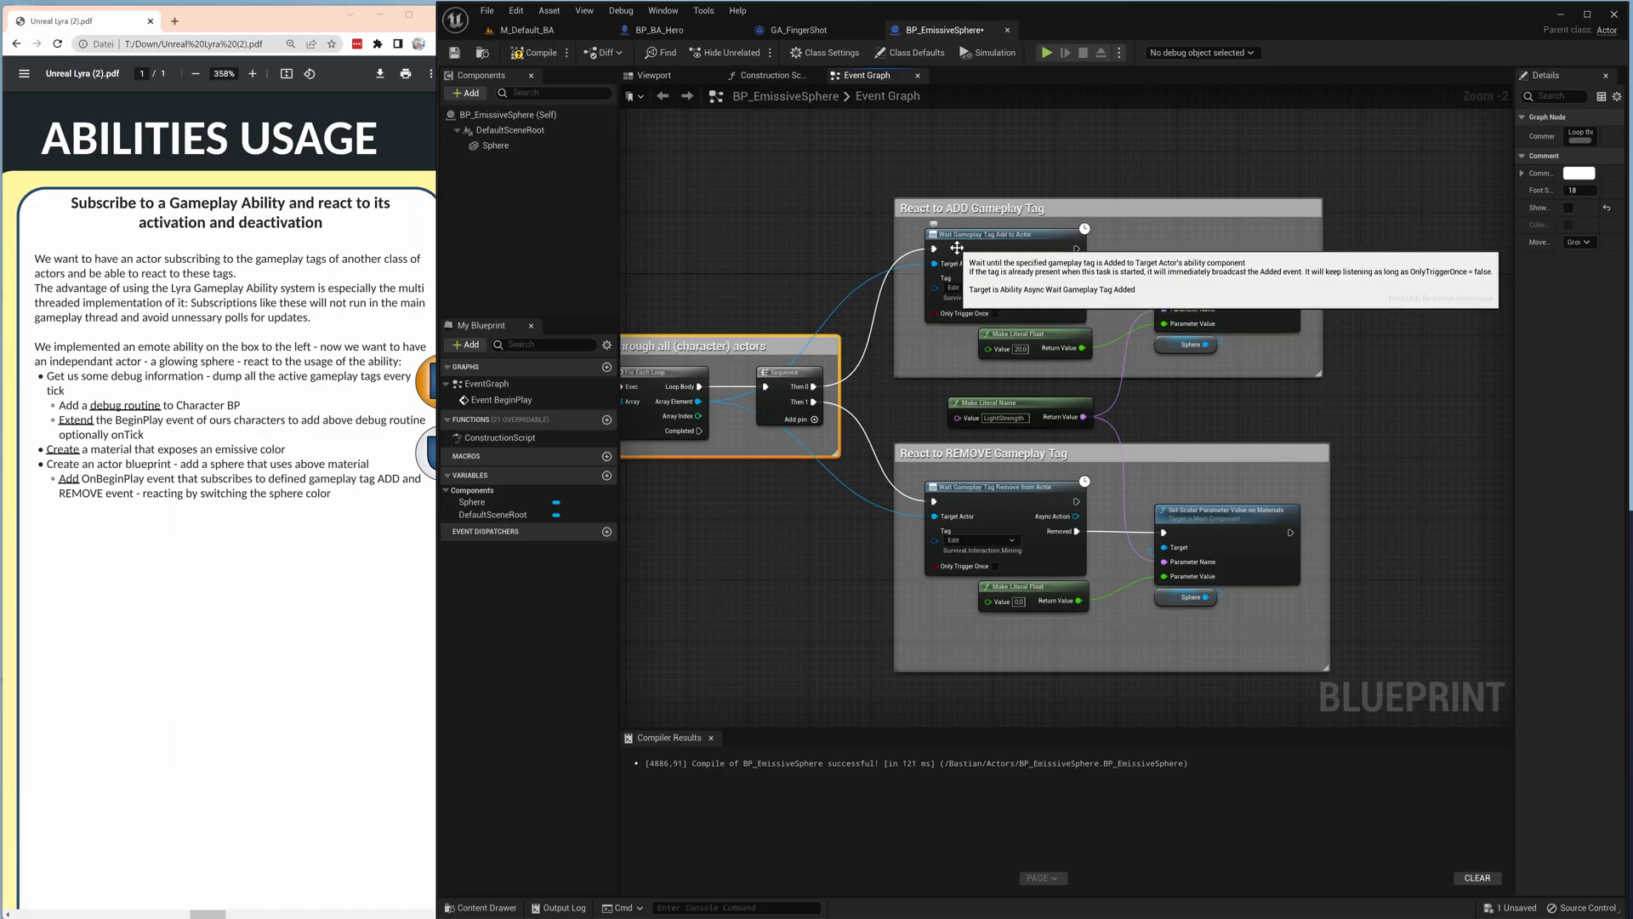
mouse_move(974, 326)
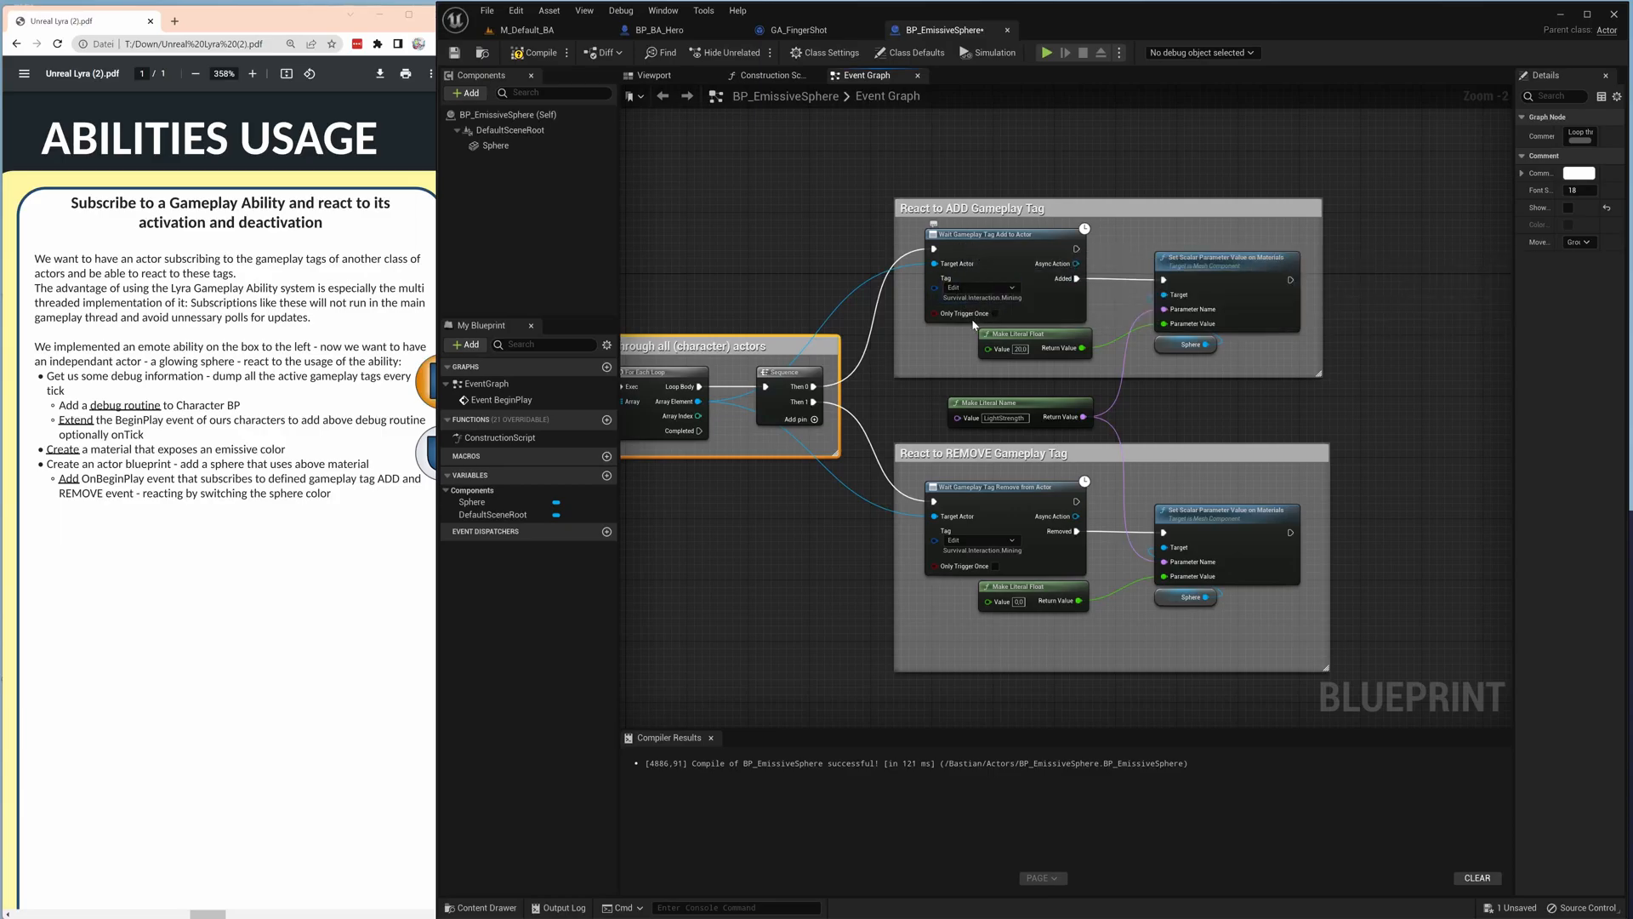
mouse_move(974, 288)
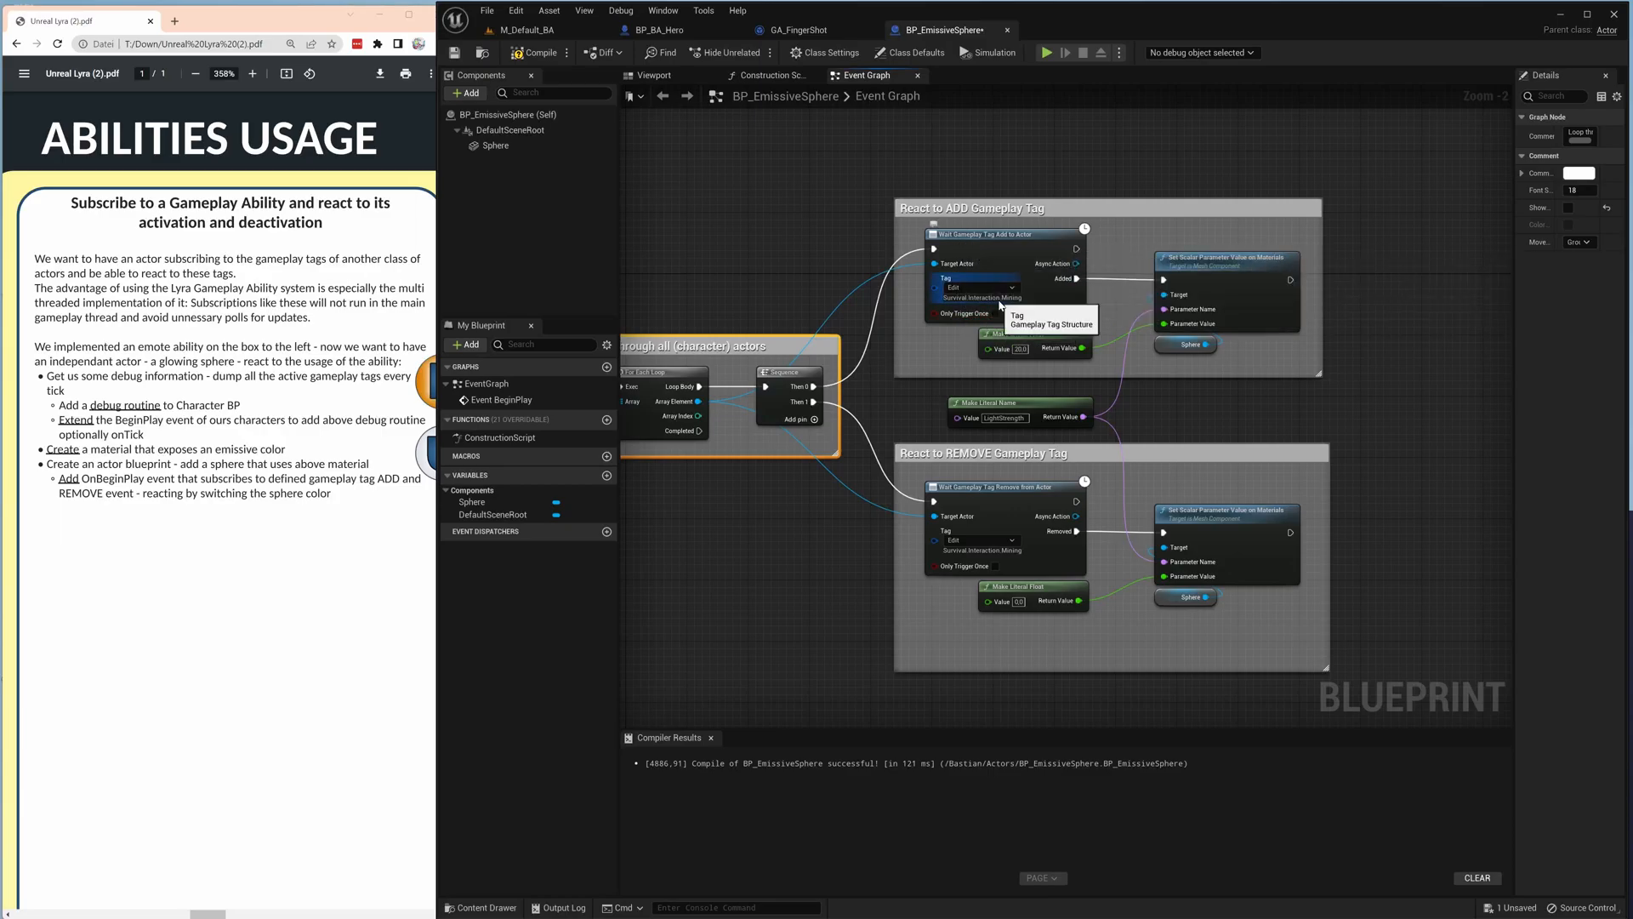
mouse_move(1010, 289)
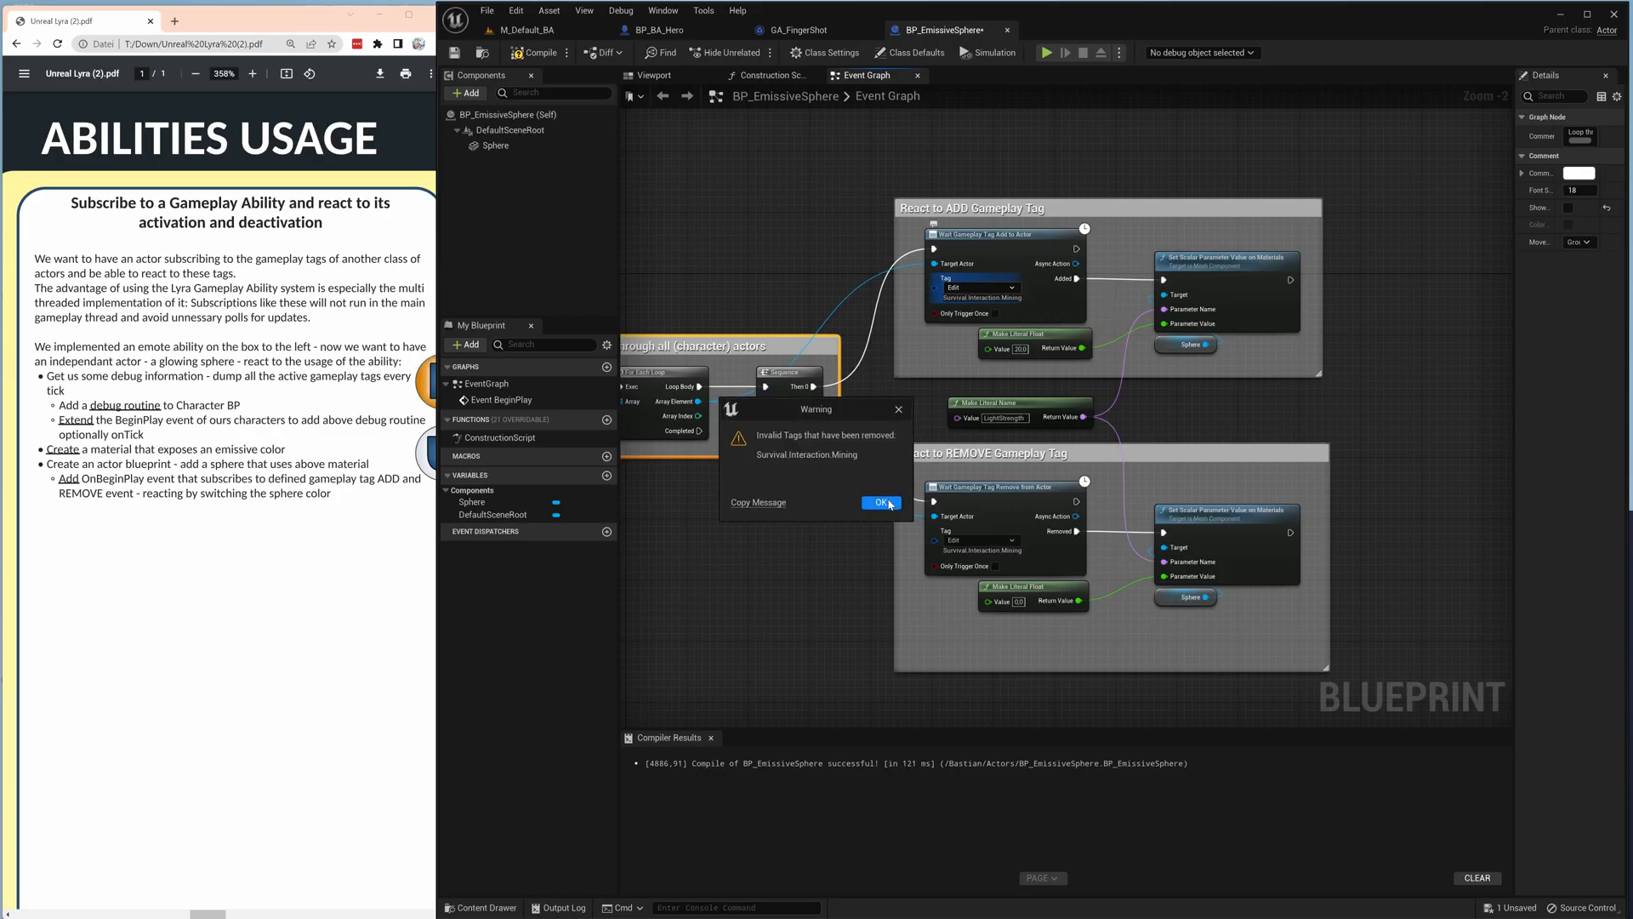
Dismiss the removed-tag warning and set both tag waits to Ability.Type.Action.FingerShot.
click(880, 502)
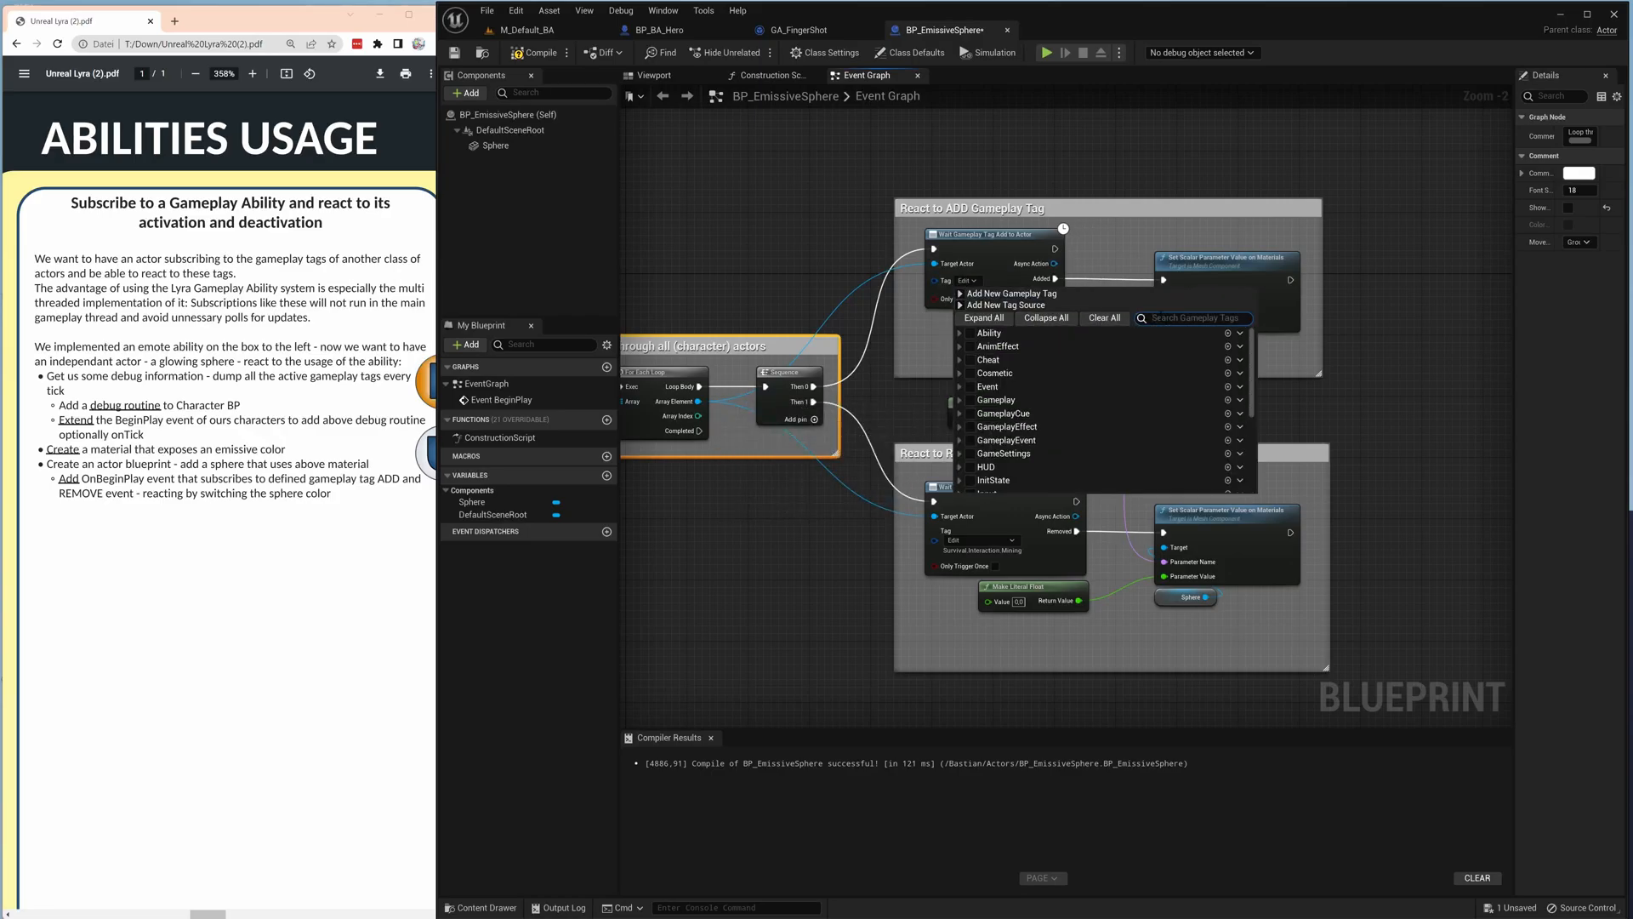
text(fingersh)
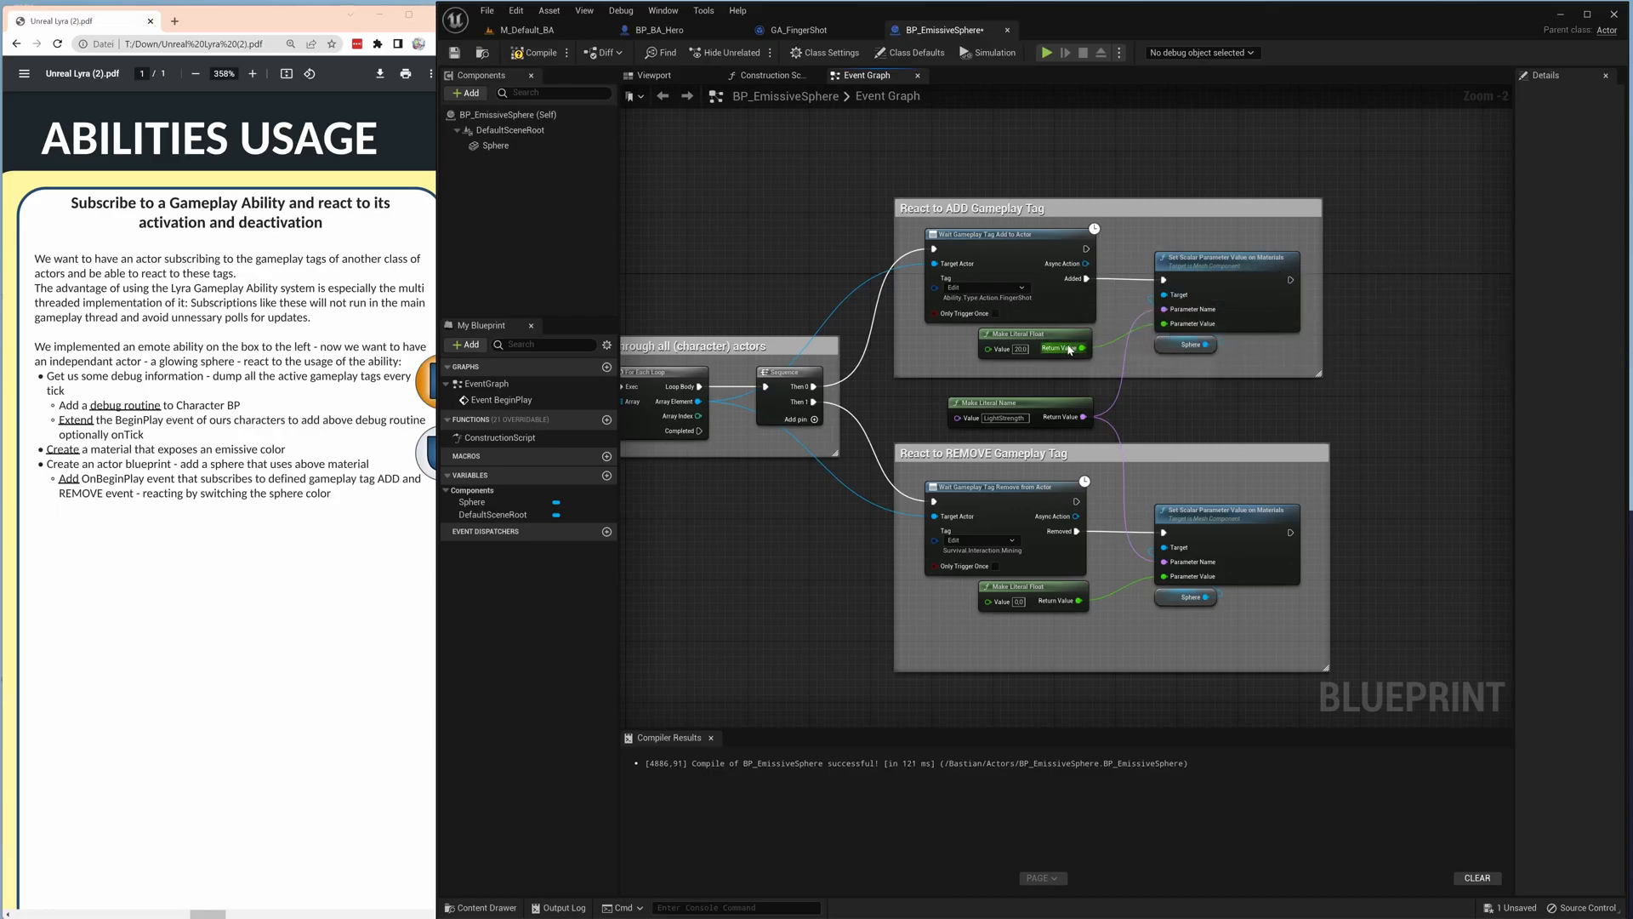
mouse_move(1034, 346)
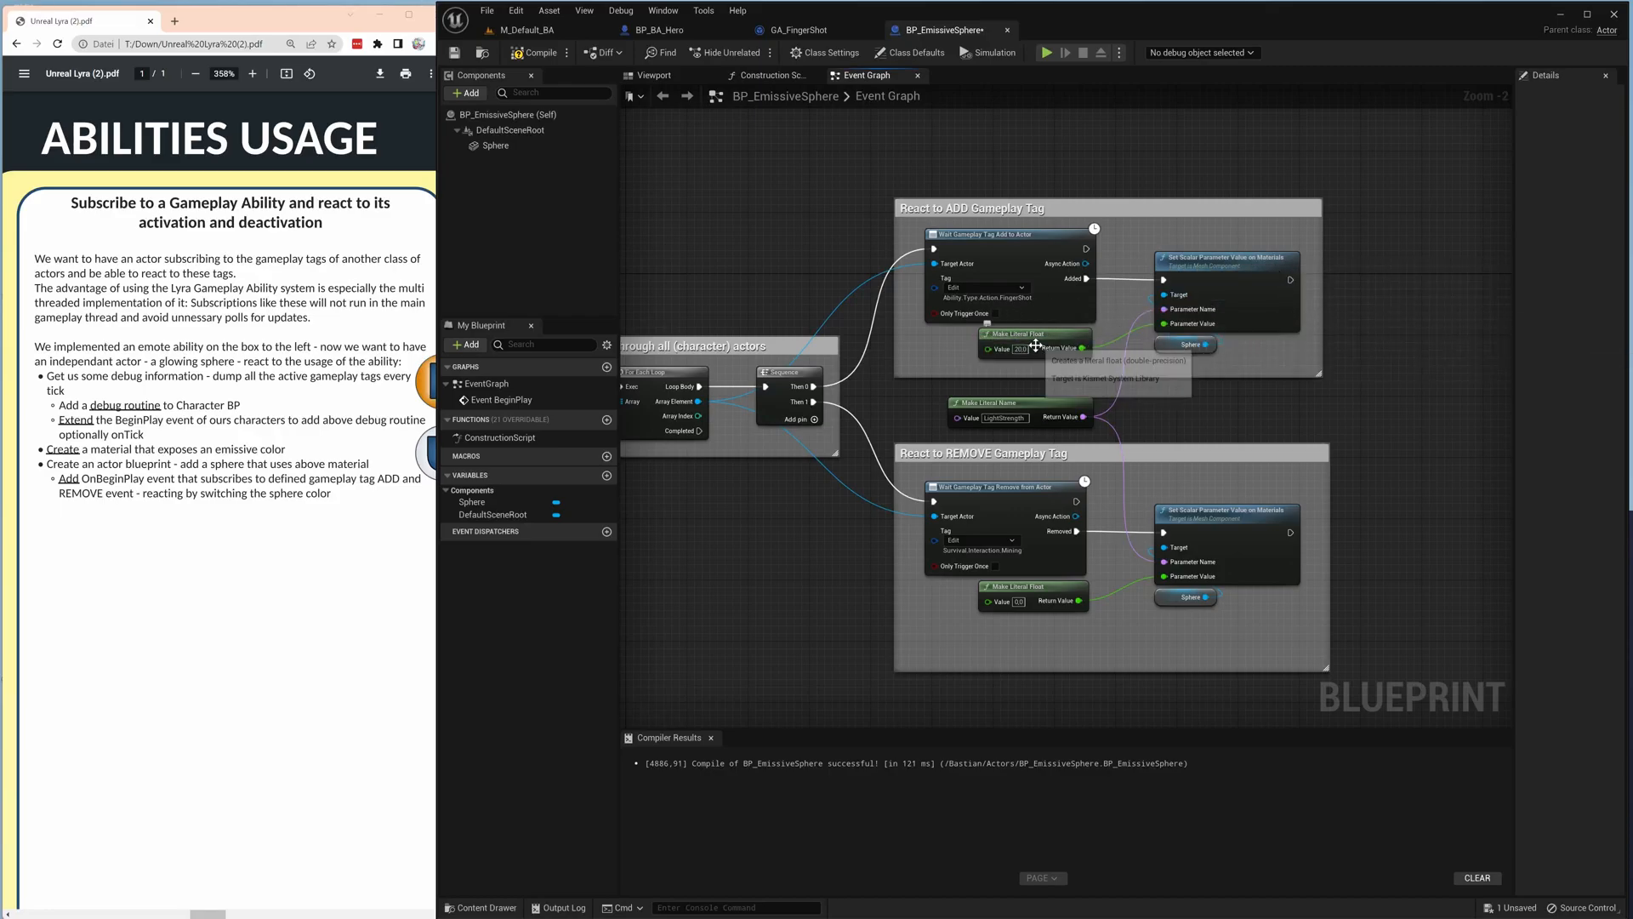
mouse_move(969, 417)
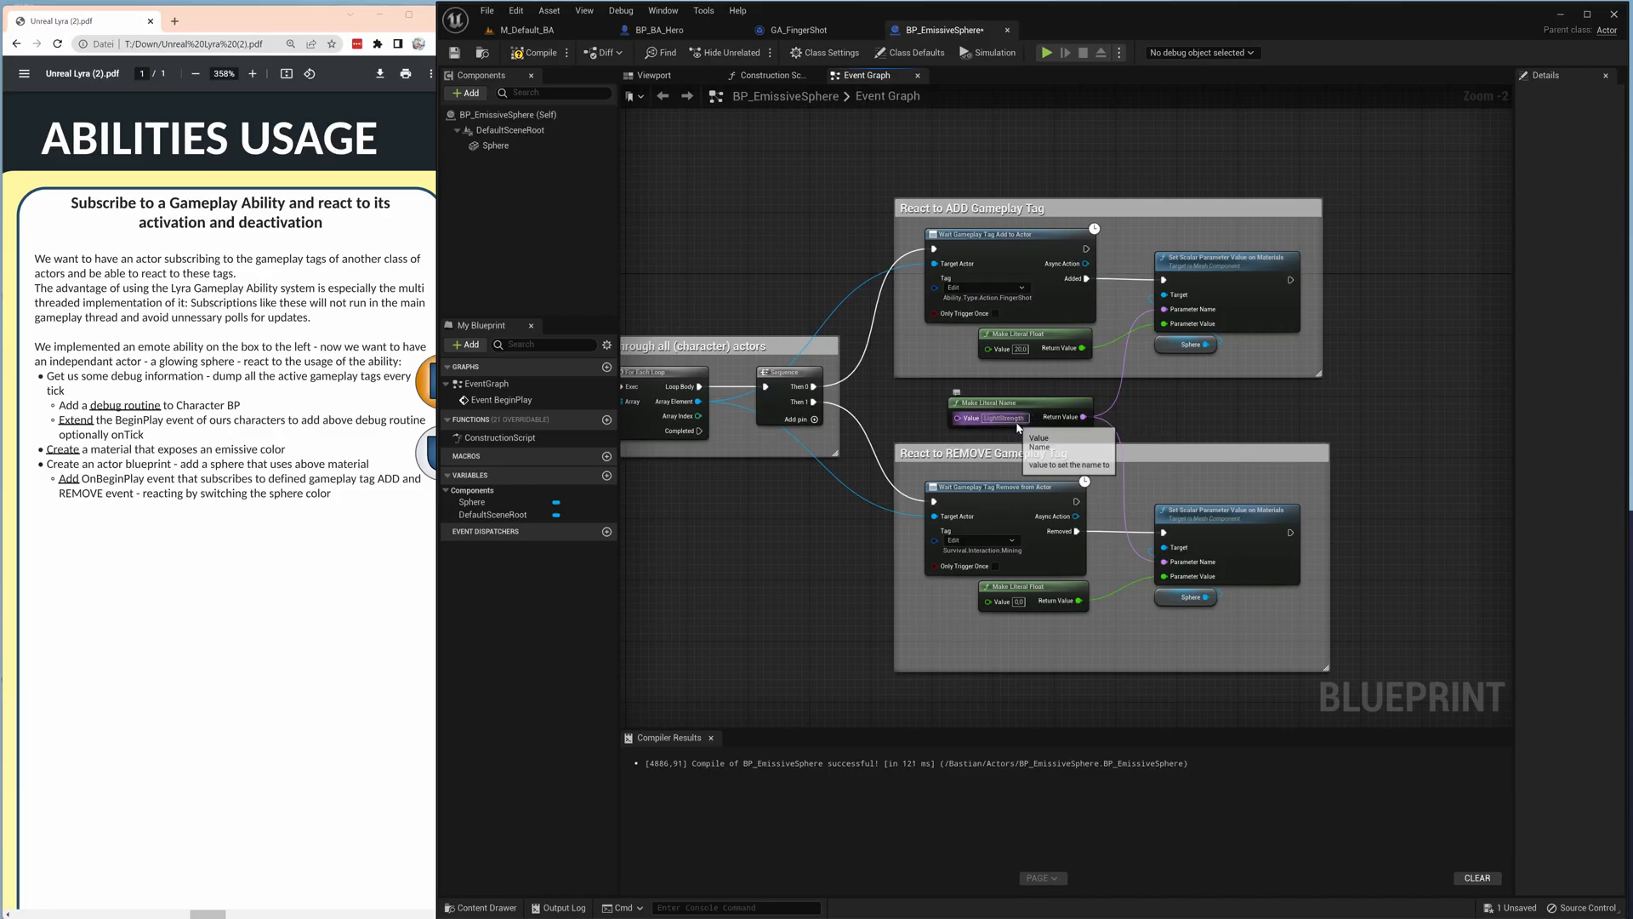
mouse_move(1183, 303)
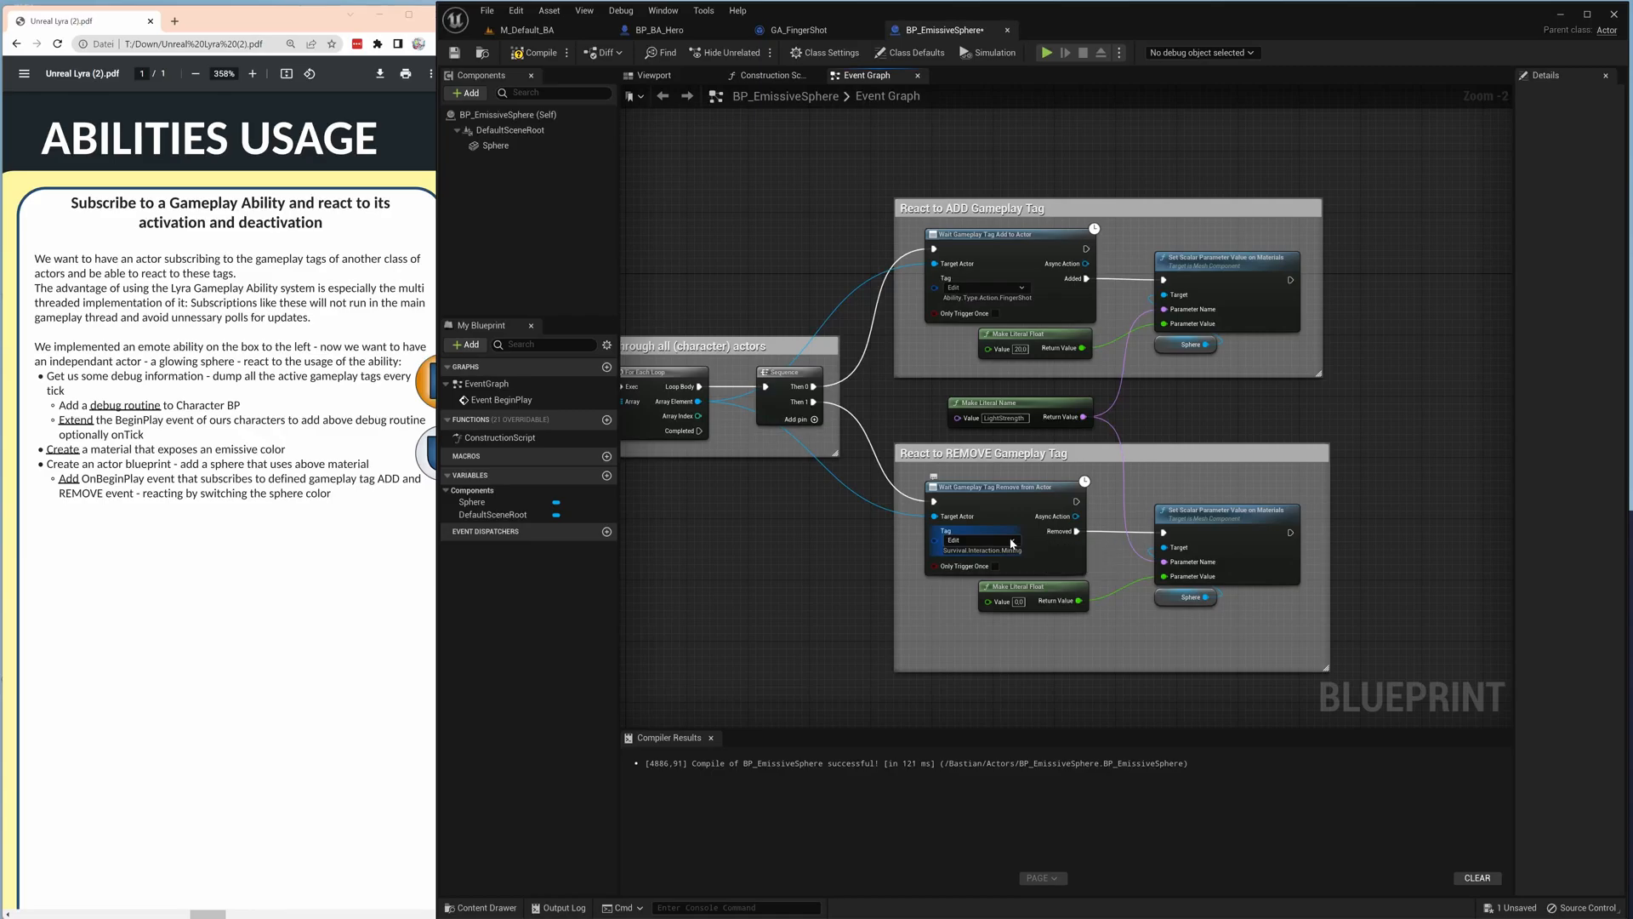
click(969, 532)
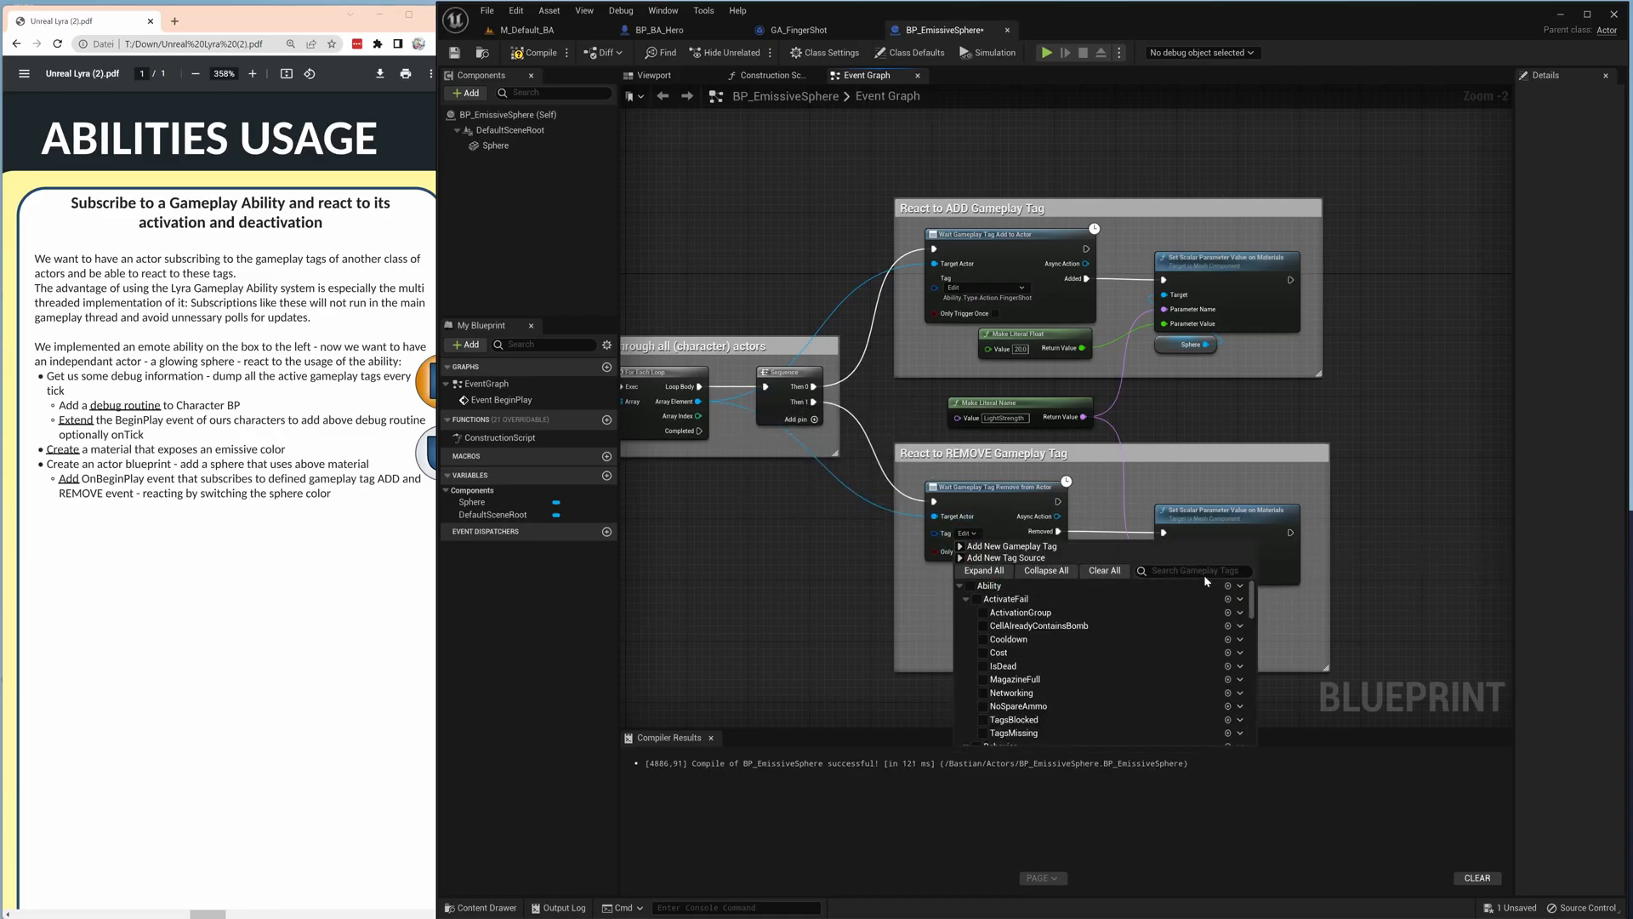
text(finge)
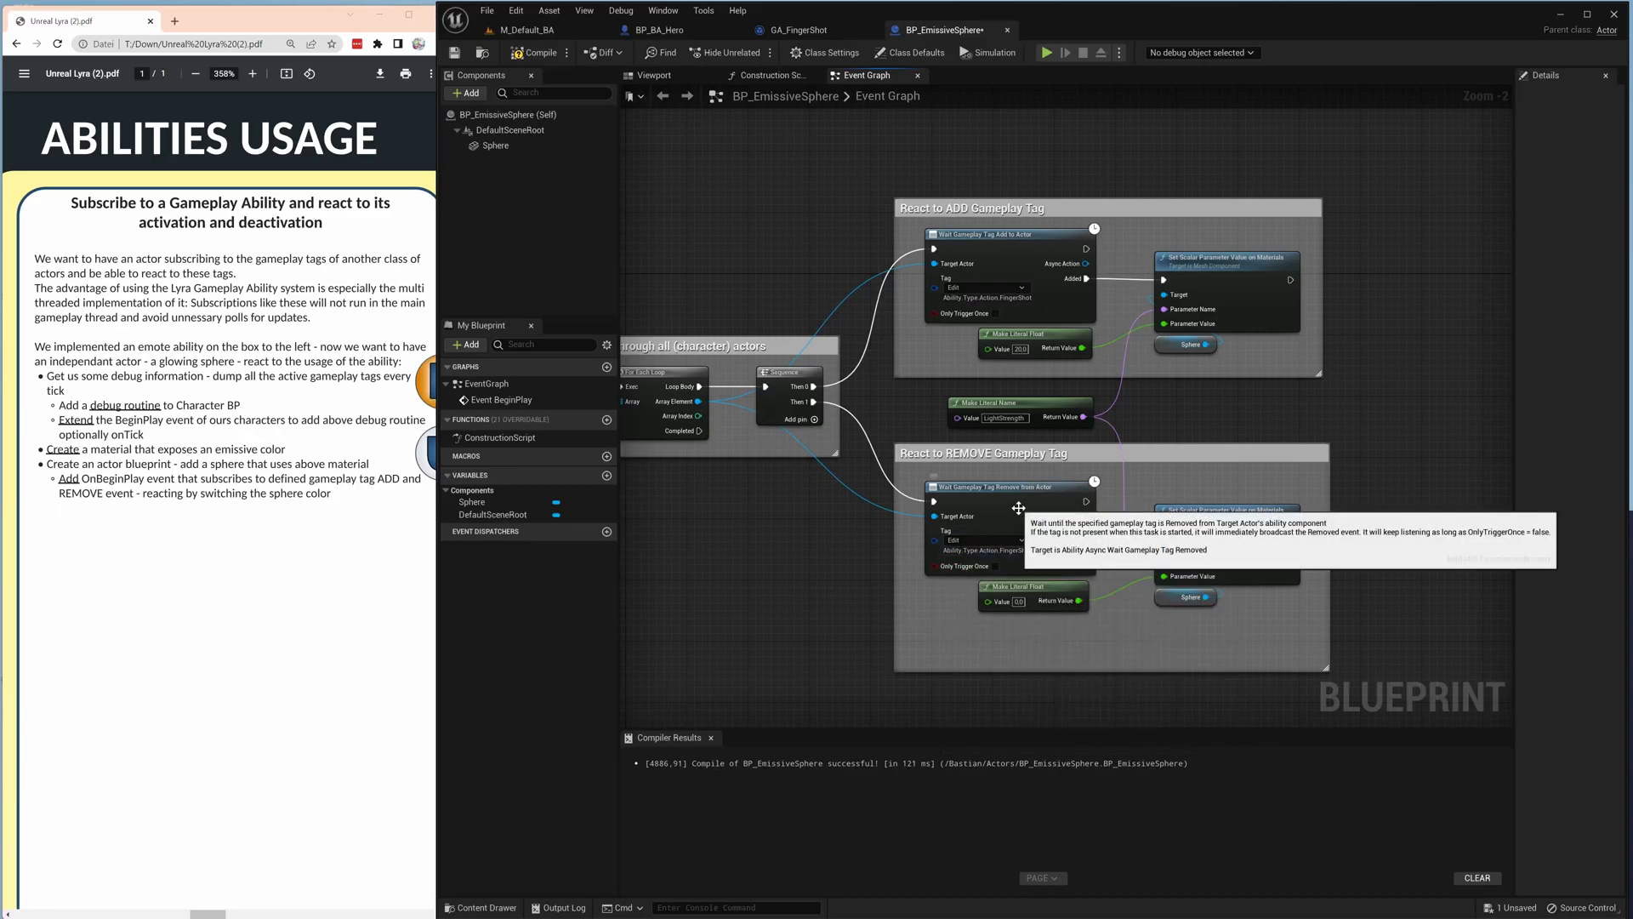
mouse_move(1054, 620)
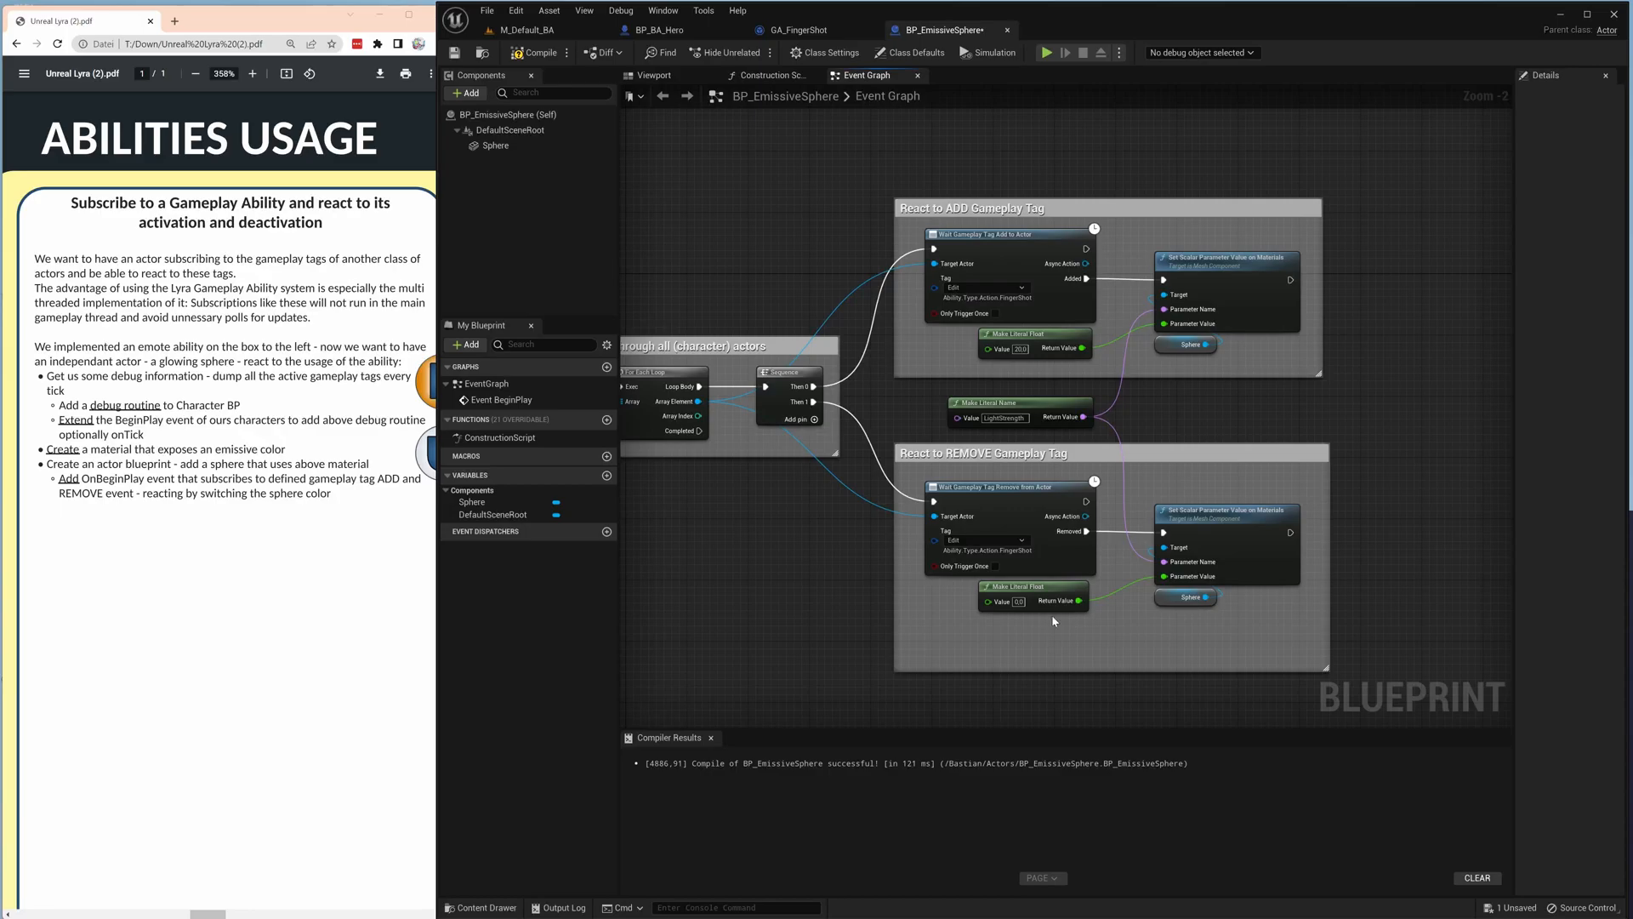
mouse_move(1022, 542)
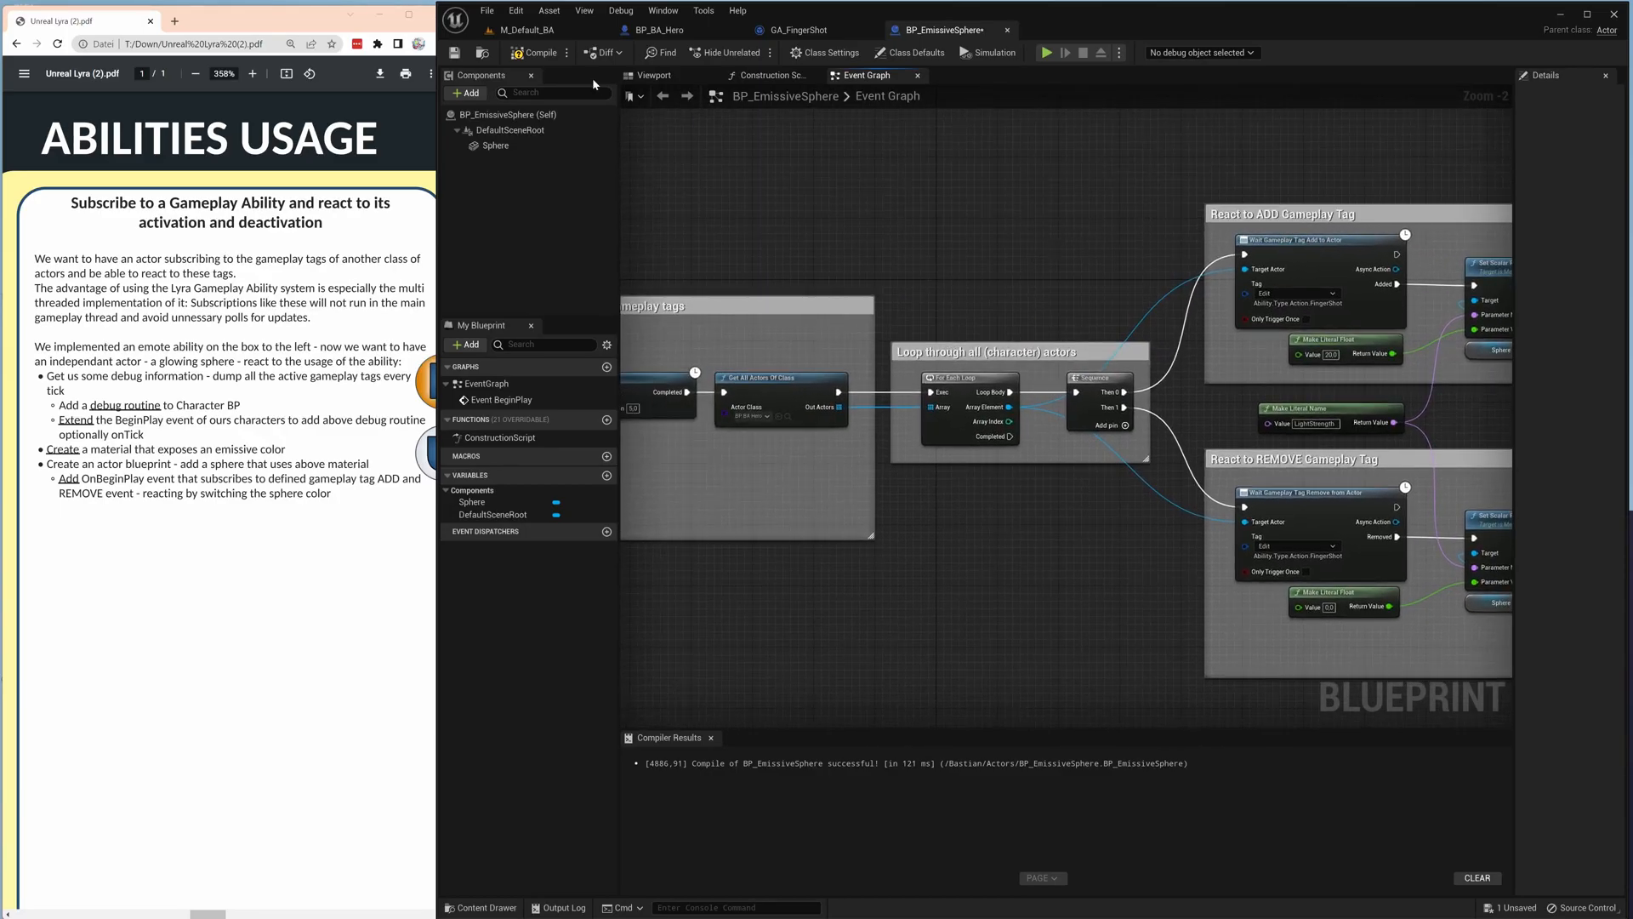
Fix the compile errors with a new For Each Loop from Out Actors, then recompile.
click(538, 52)
text(fore)
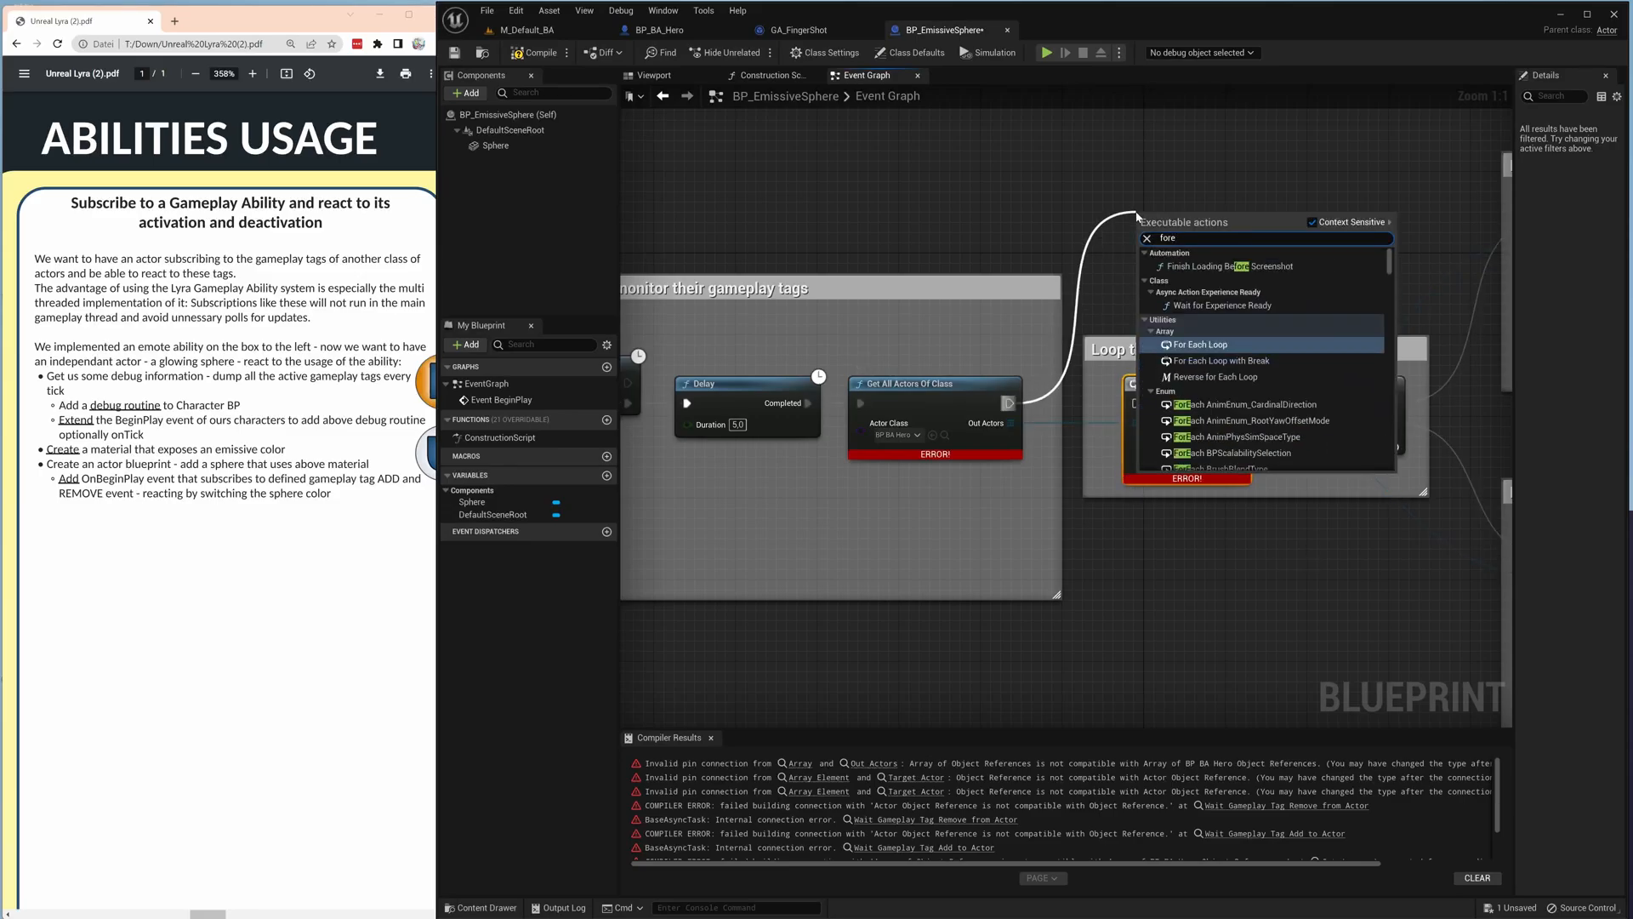
click(1200, 343)
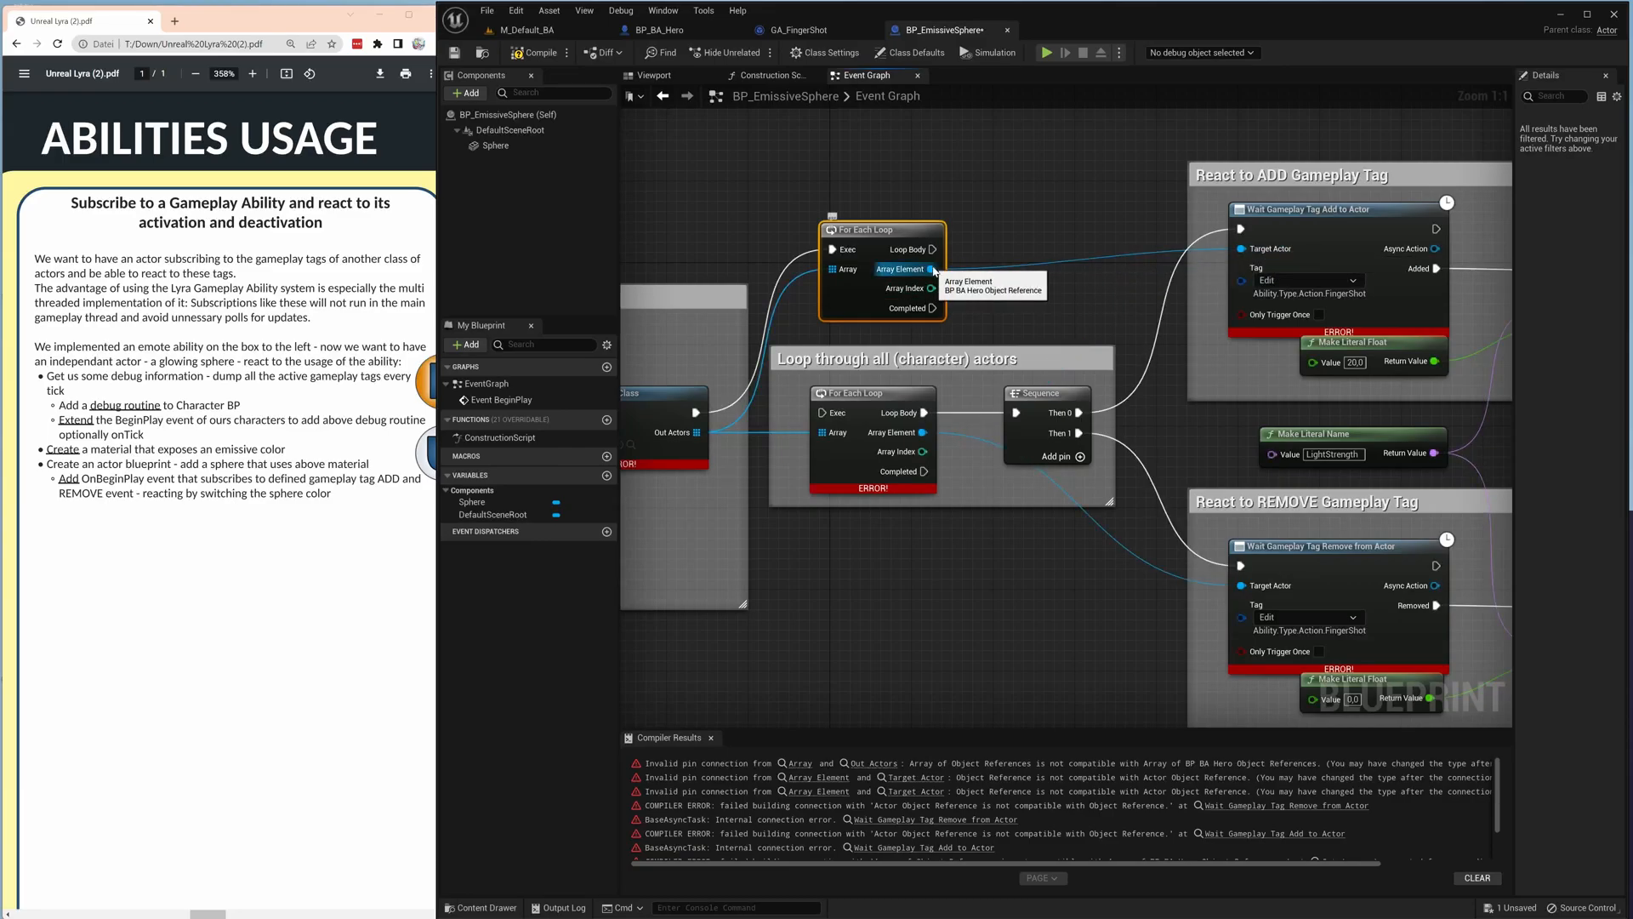
mouse_move(1058, 277)
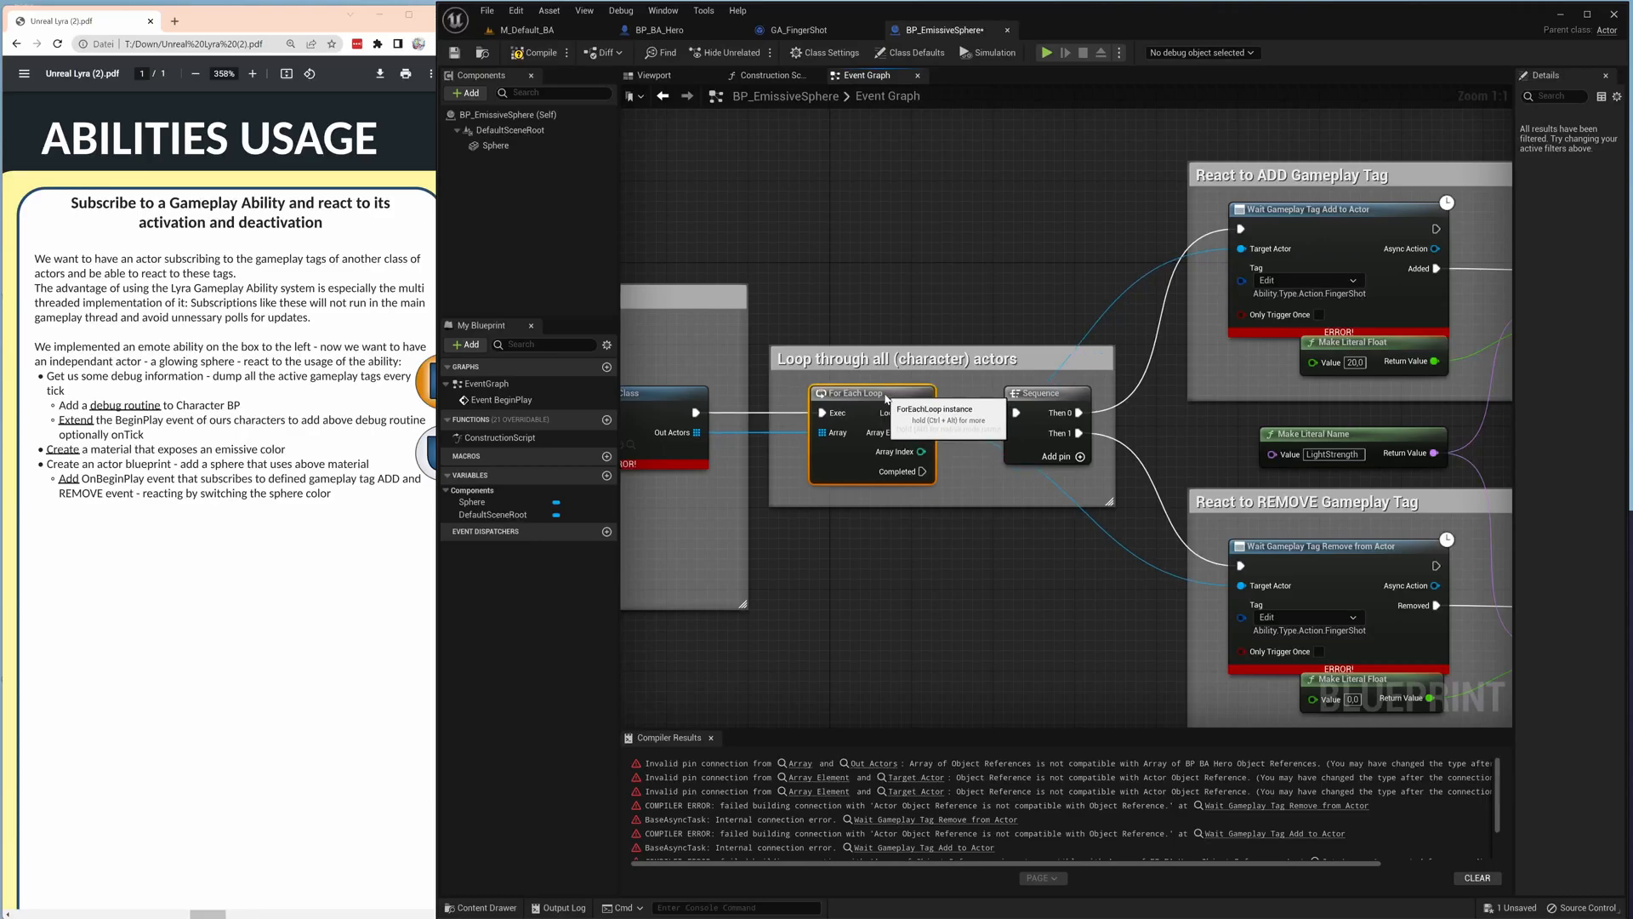
mouse_move(578, 79)
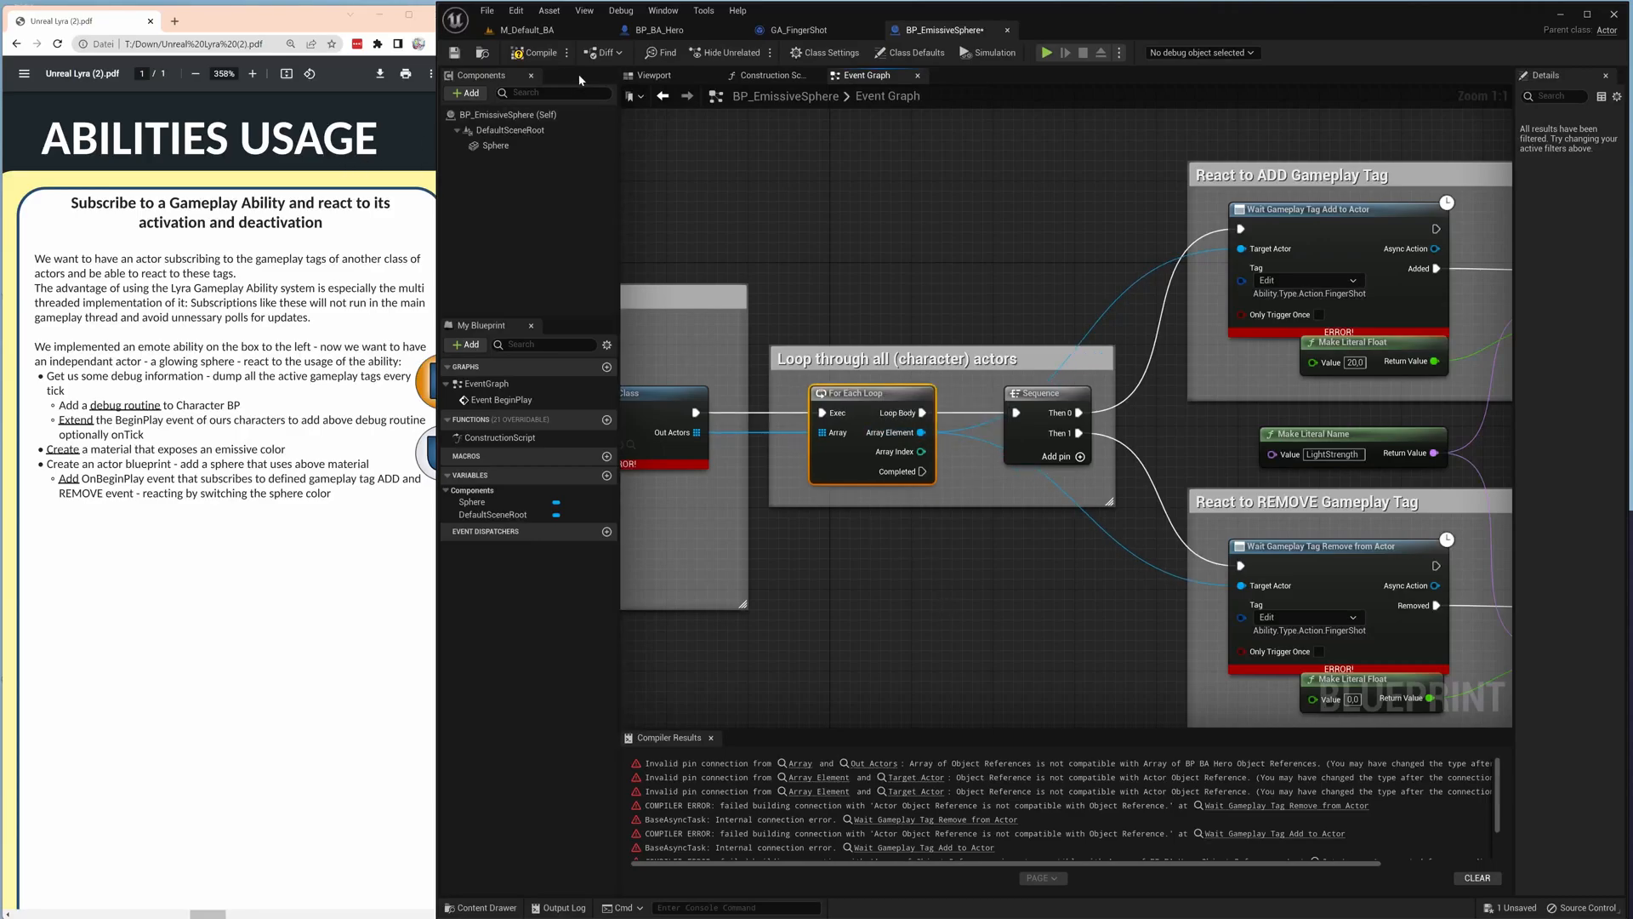
click(534, 52)
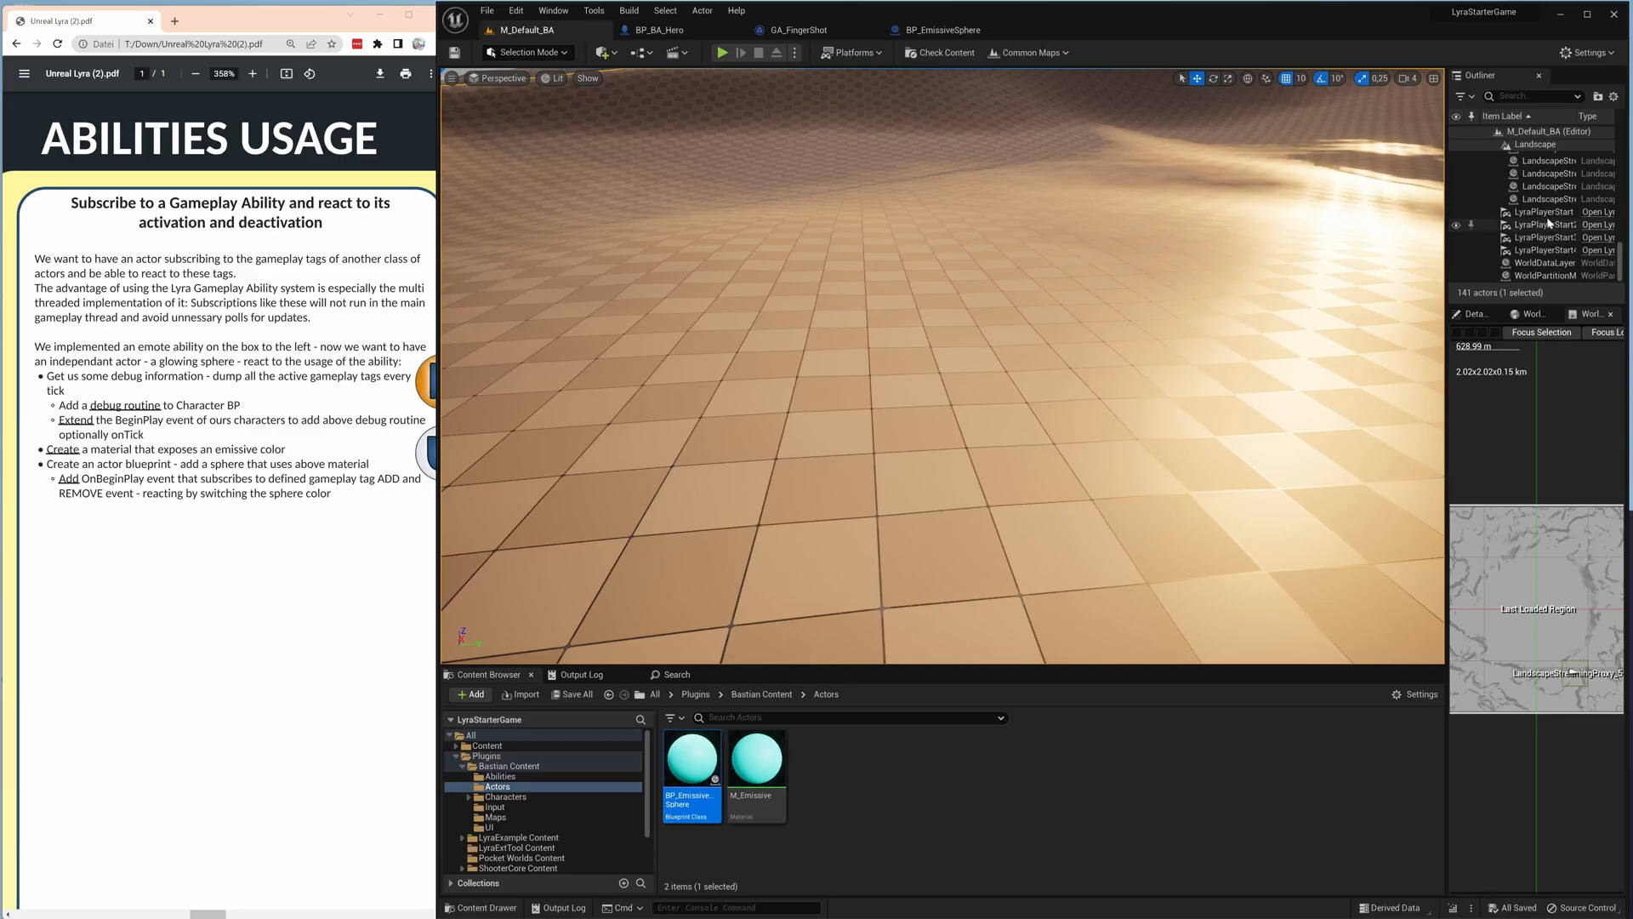
Place BP_EmissiveSphere in the M_Default_BA level and start a play test.
click(1544, 212)
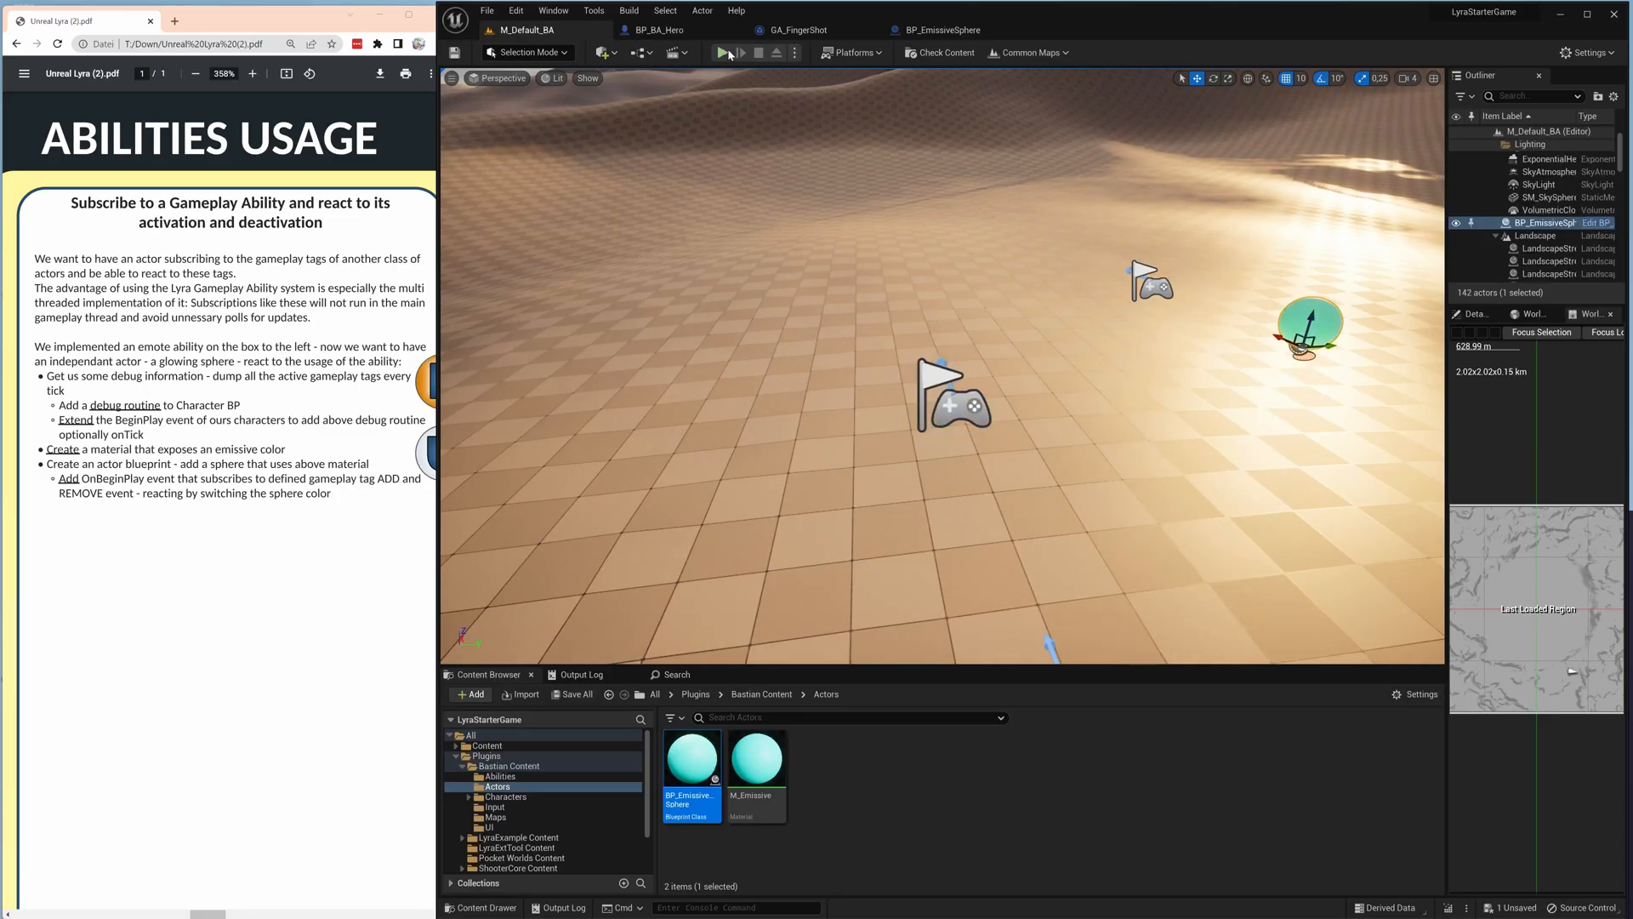
click(723, 52)
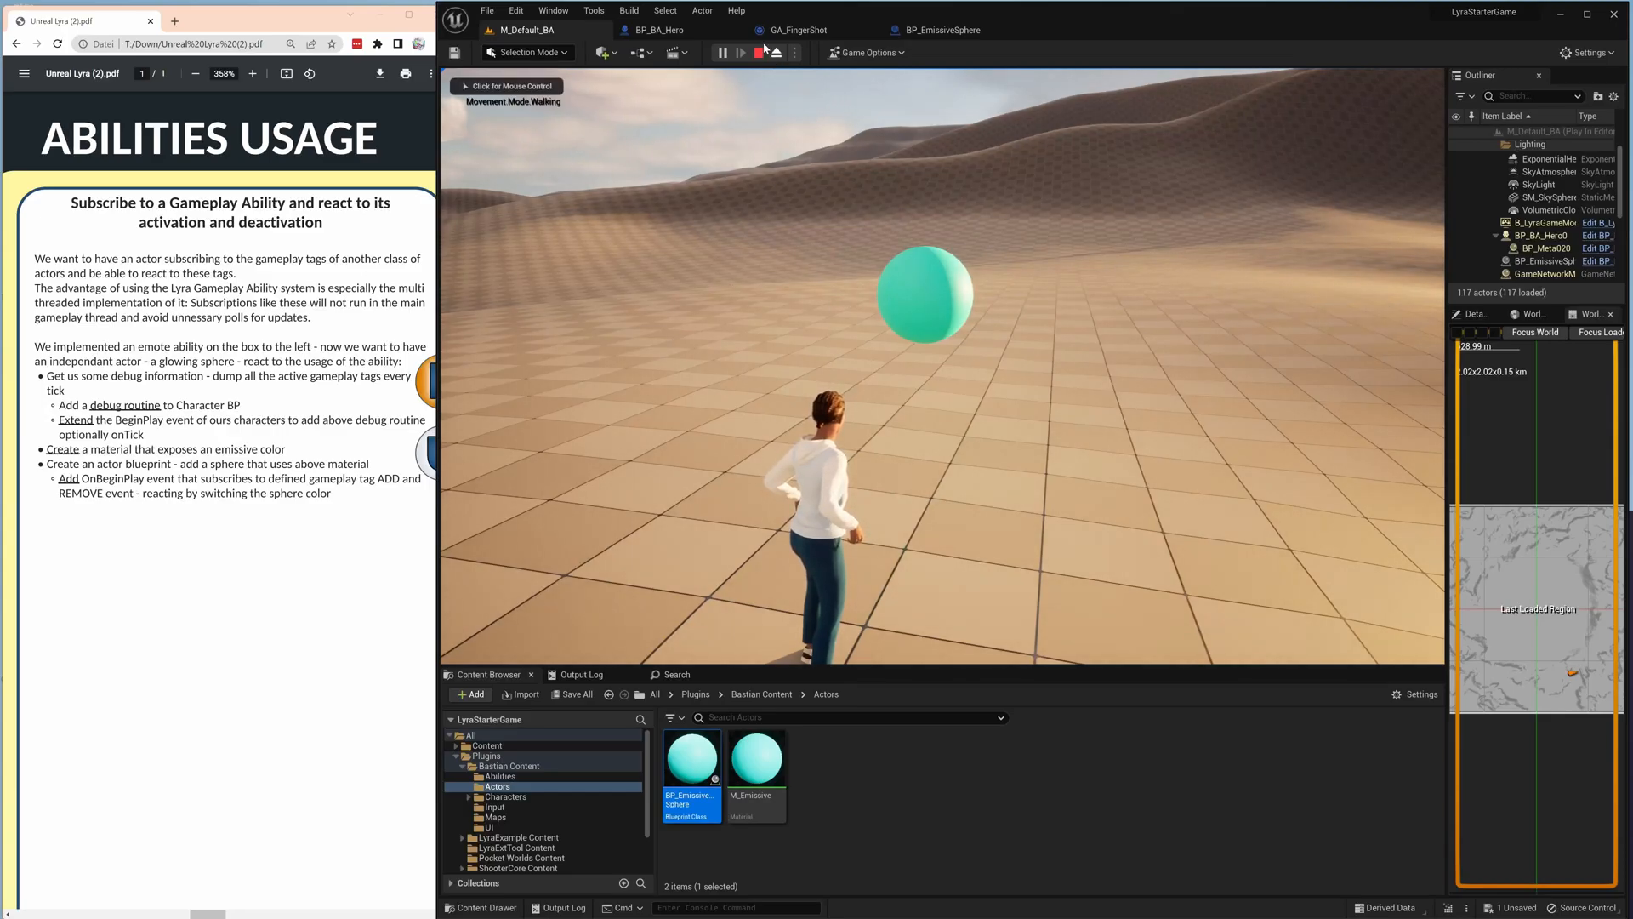
click(757, 52)
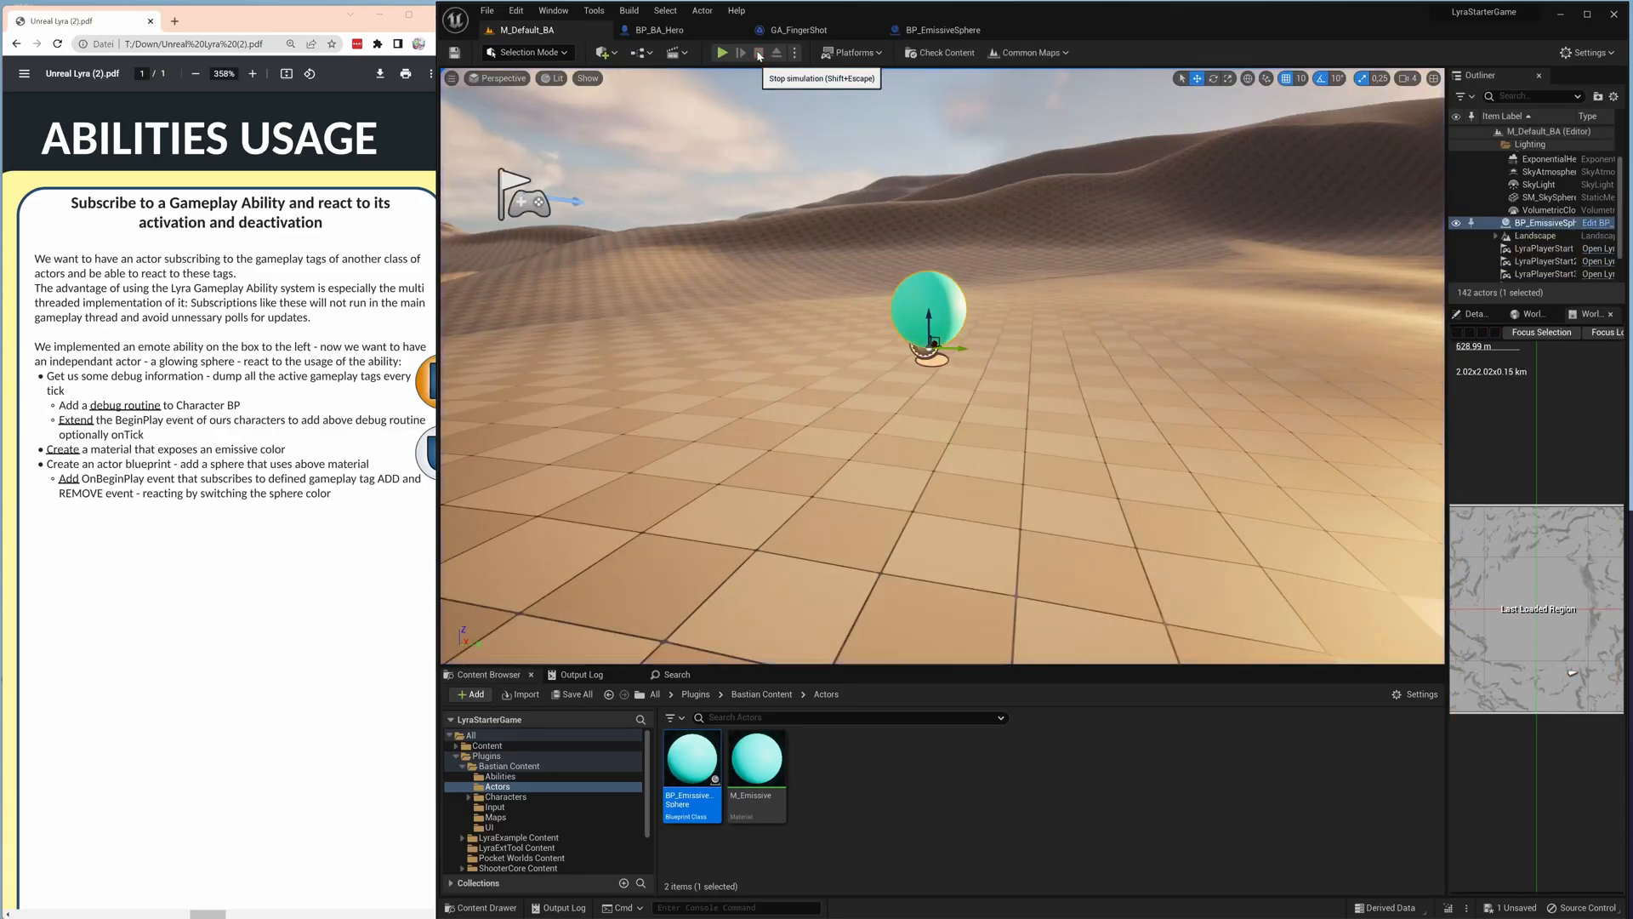